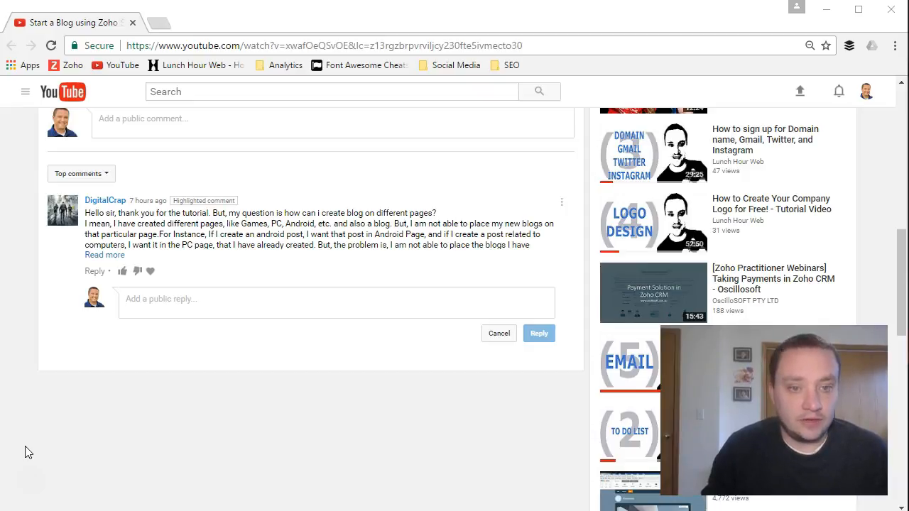
{"action": "mouse_move", "coordinate": [93, 256]}
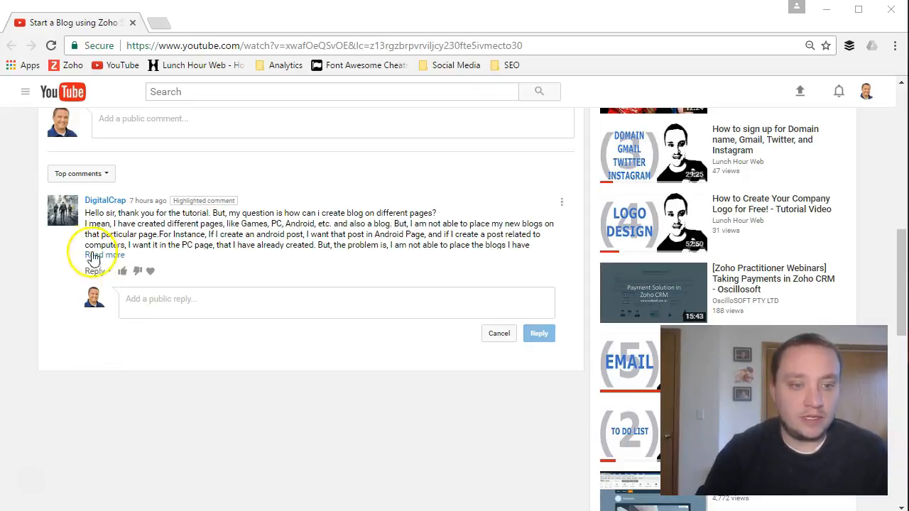
Step: Expand the viewer's comment via 'Read more' and scroll the video page back to the comments
{"action": "left_click", "coordinate": [96, 255]}
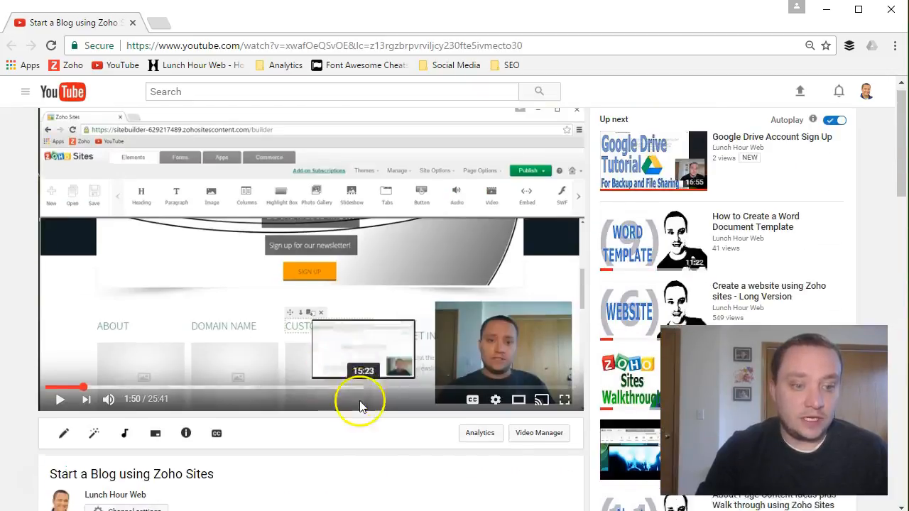
{"action": "scroll", "scroll_direction": "down", "scroll_amount": 3}
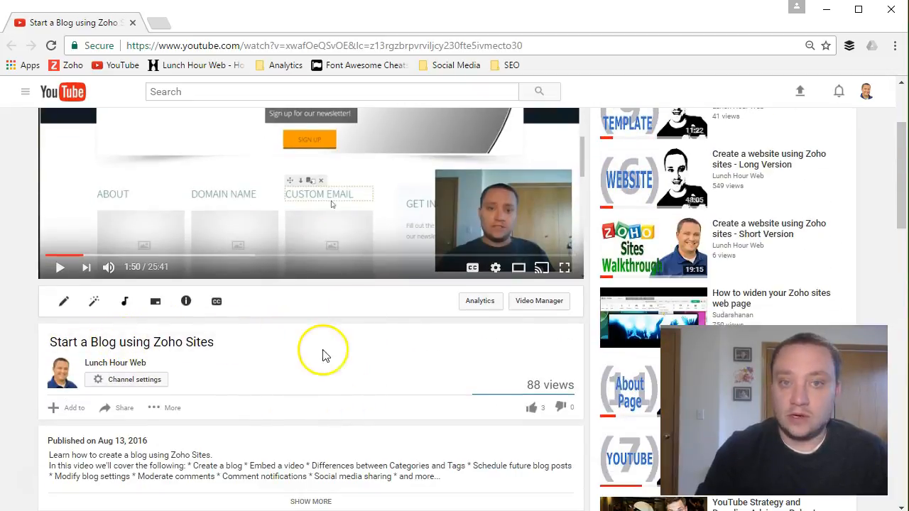
{"action": "scroll", "scroll_direction": "down", "scroll_amount": 3}
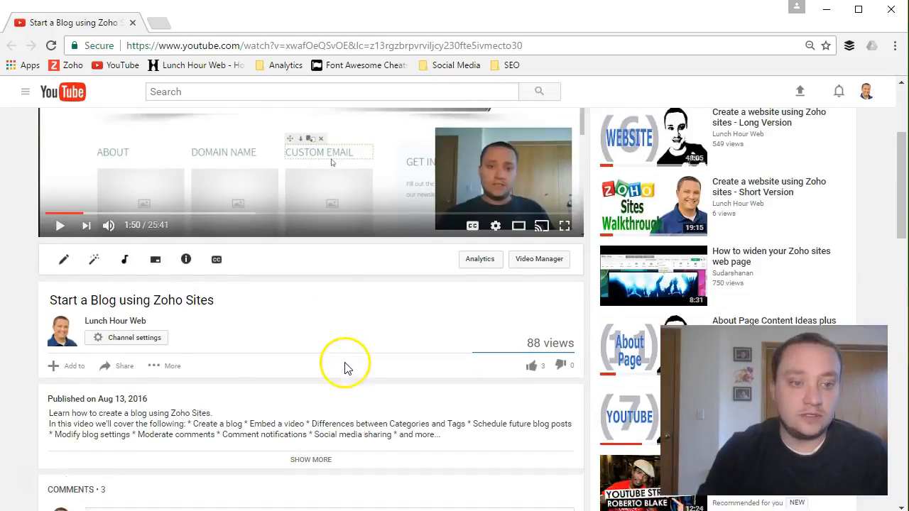
{"action": "scroll", "scroll_direction": "down", "scroll_amount": 3}
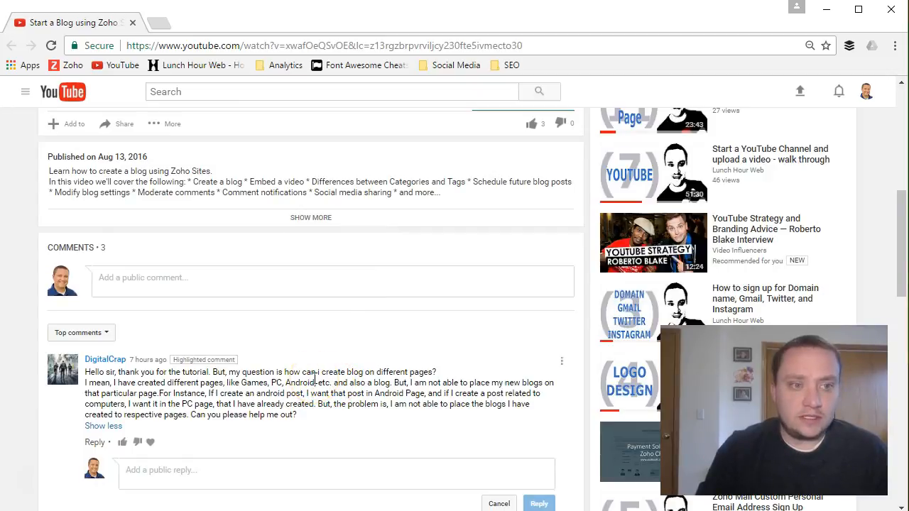
{"action": "mouse_move", "coordinate": [647, 74]}
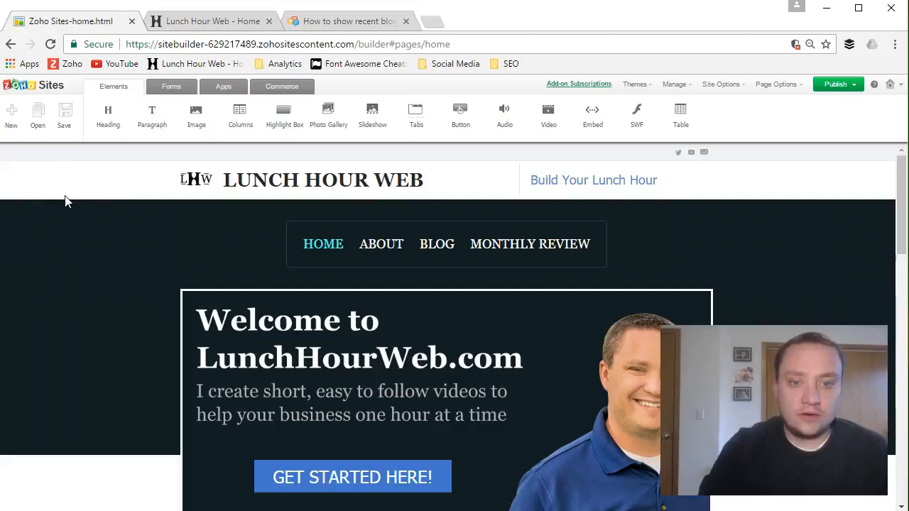
{"action": "mouse_move", "coordinate": [74, 262]}
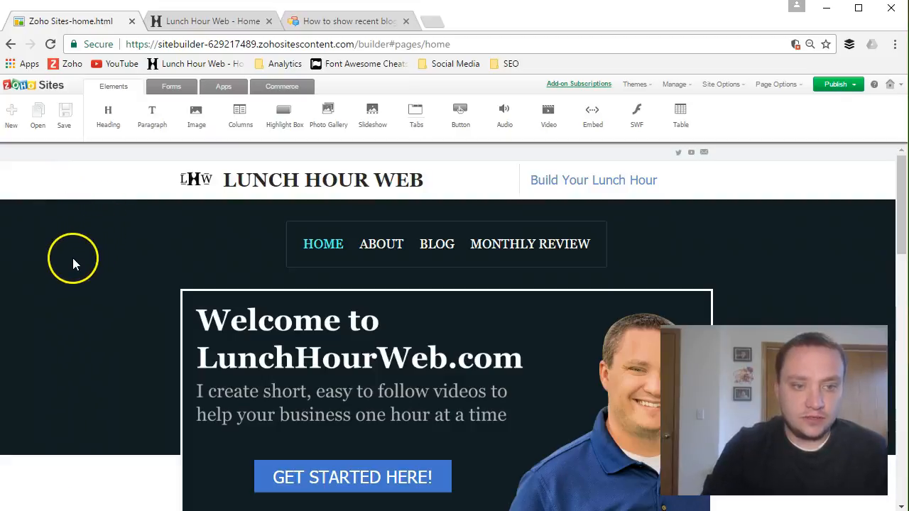
{"action": "mouse_move", "coordinate": [150, 256]}
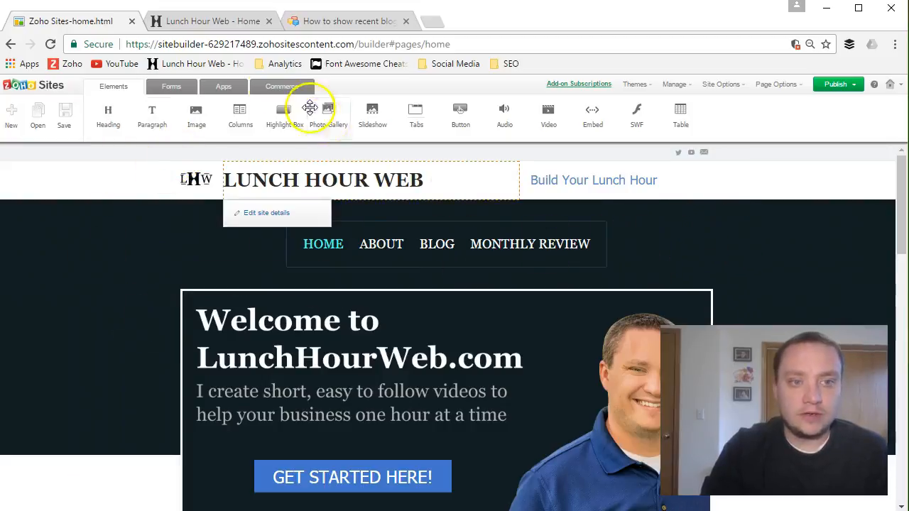
Step: View the live site's BLOG page, then switch to the forum thread about recent posts in a sidebar
{"action": "left_click", "coordinate": [213, 21]}
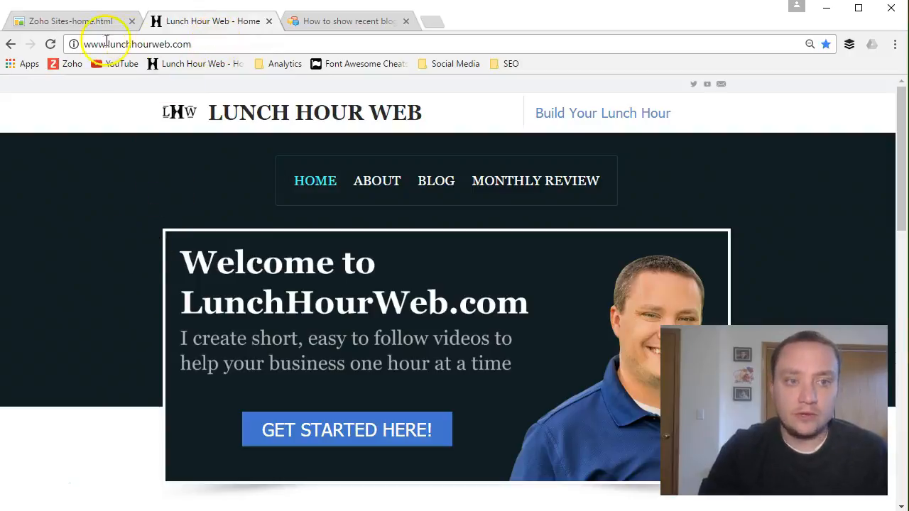
{"action": "mouse_move", "coordinate": [436, 180]}
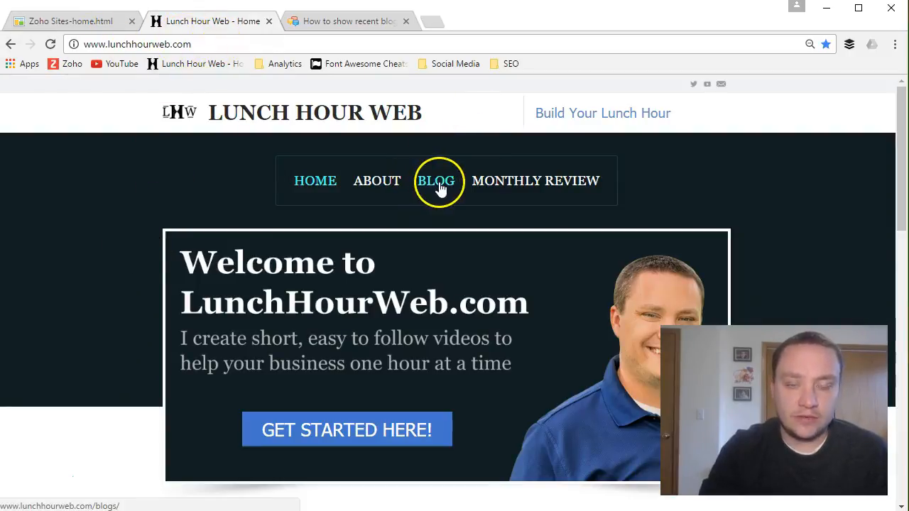
{"action": "left_click", "coordinate": [436, 180]}
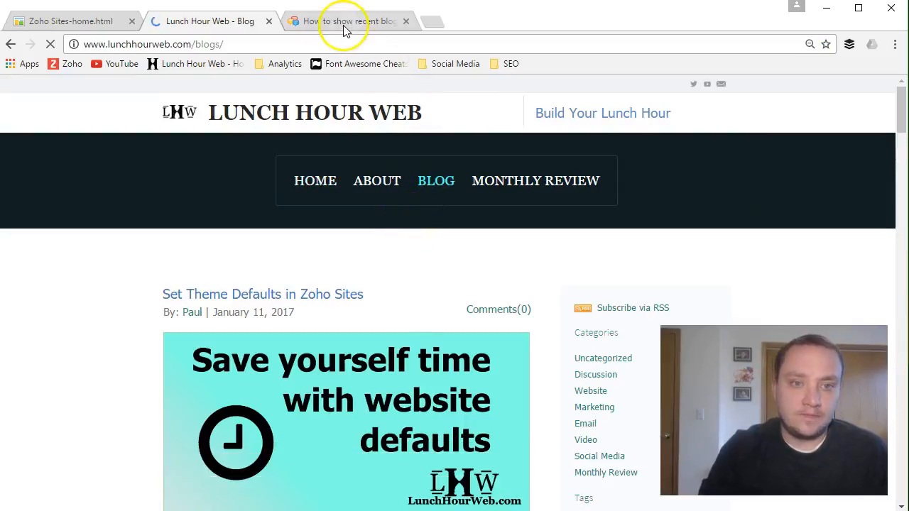
{"action": "left_click", "coordinate": [348, 22]}
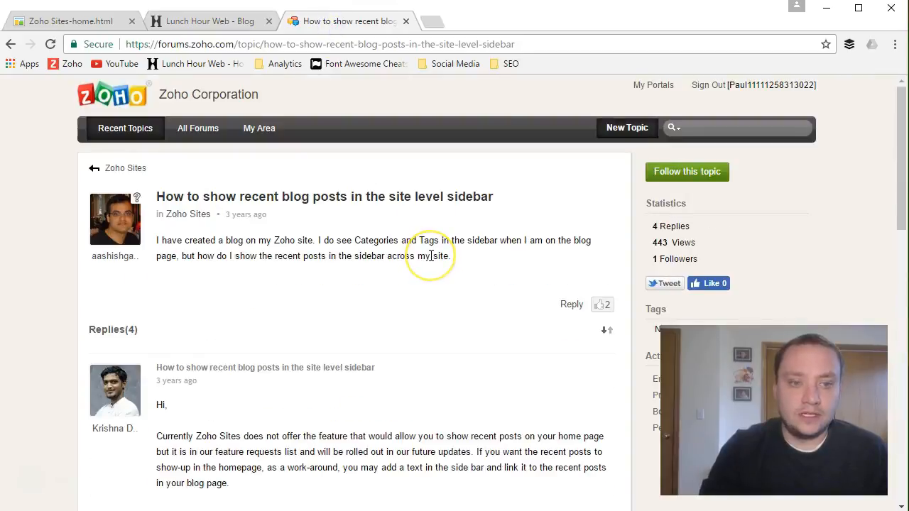
{"action": "mouse_move", "coordinate": [301, 236]}
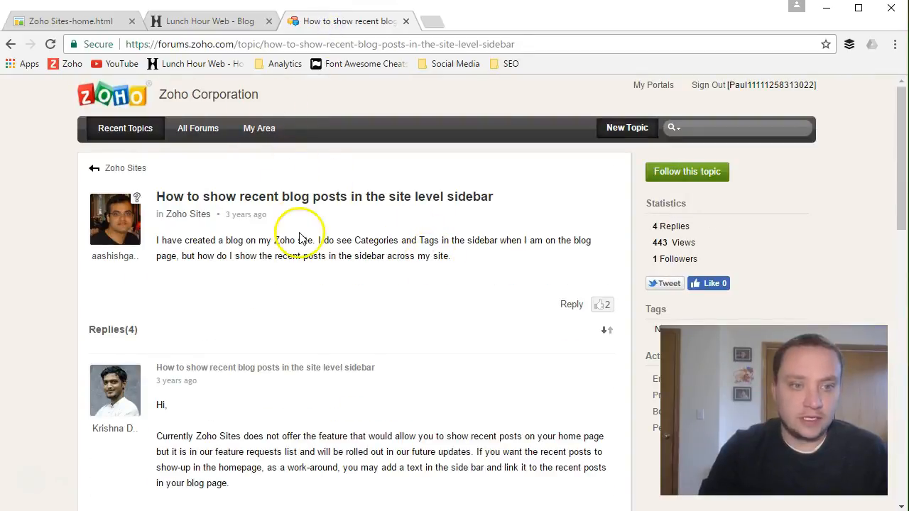
{"action": "mouse_move", "coordinate": [296, 270]}
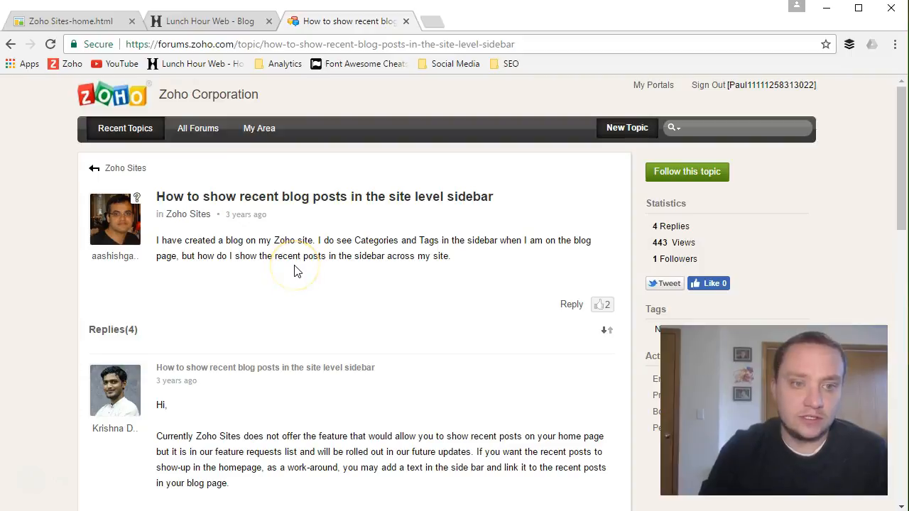
{"action": "mouse_move", "coordinate": [250, 276]}
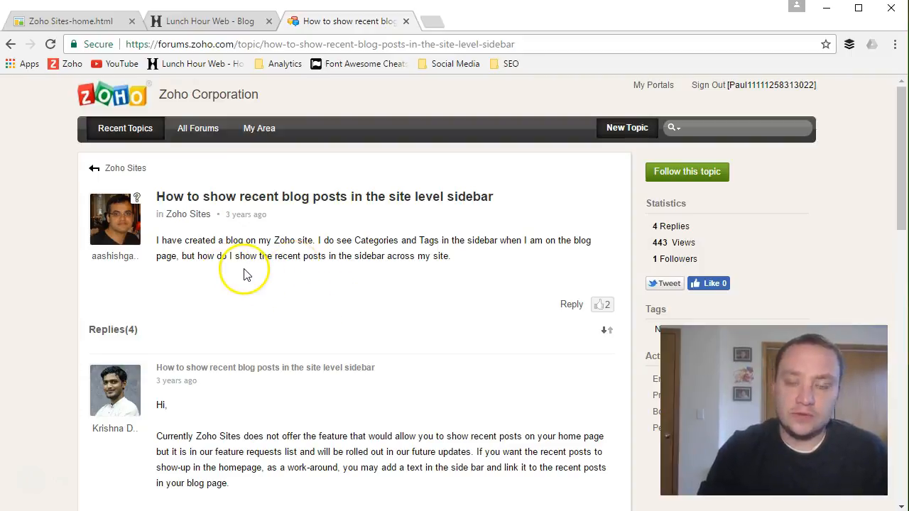
{"action": "mouse_move", "coordinate": [262, 265]}
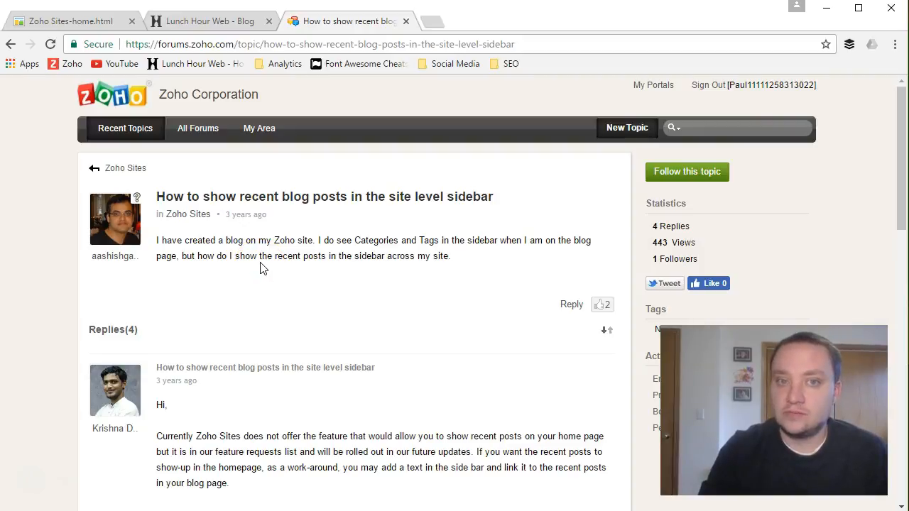
Step: Read the forum replies down to the RSS feed widget workaround, then return to the site builder home page
{"action": "scroll", "scroll_direction": "down", "scroll_amount": 3}
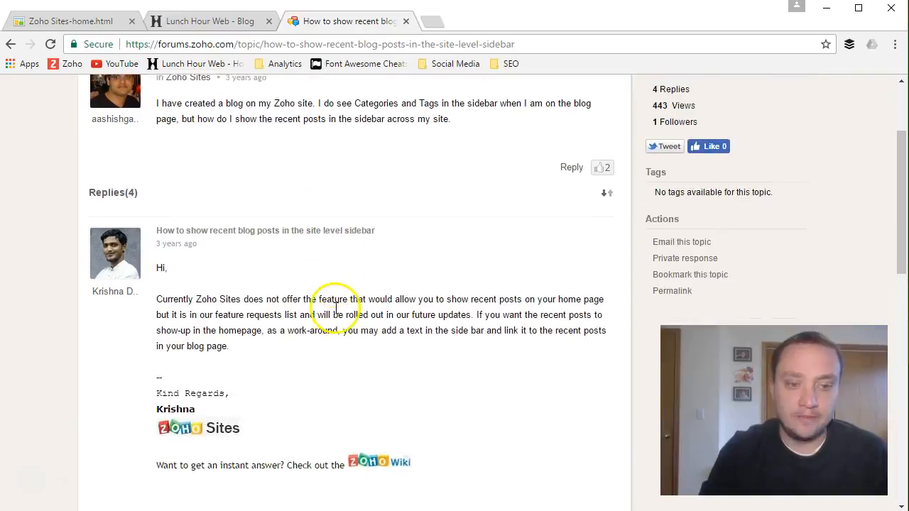
{"action": "scroll", "scroll_direction": "down", "scroll_amount": 3}
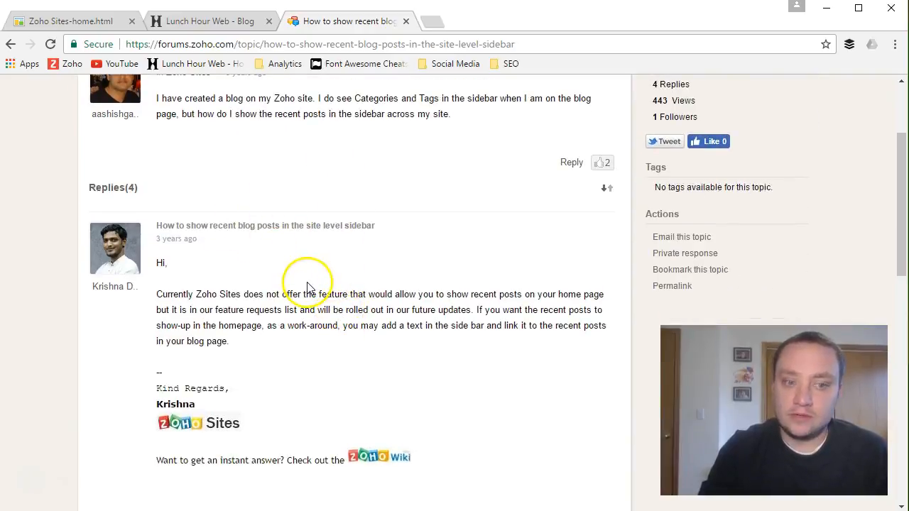
{"action": "mouse_move", "coordinate": [300, 338]}
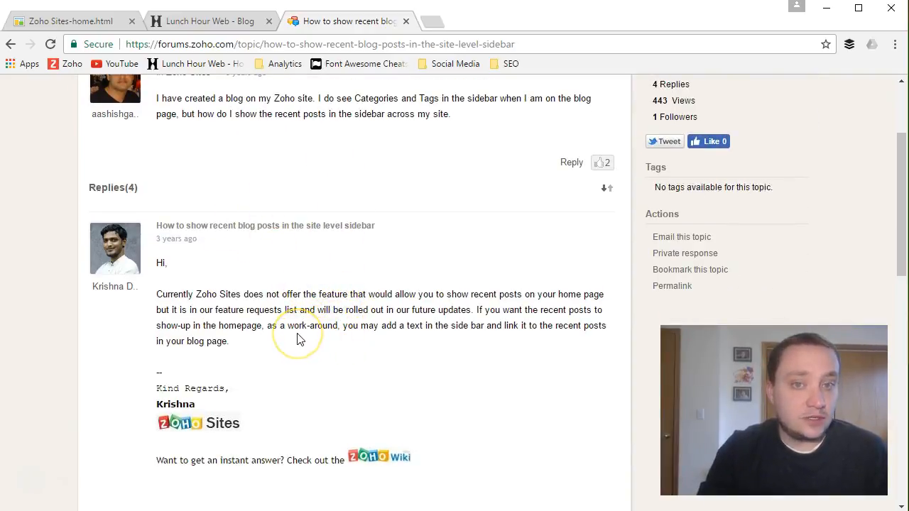
{"action": "scroll", "scroll_direction": "down", "scroll_amount": 3}
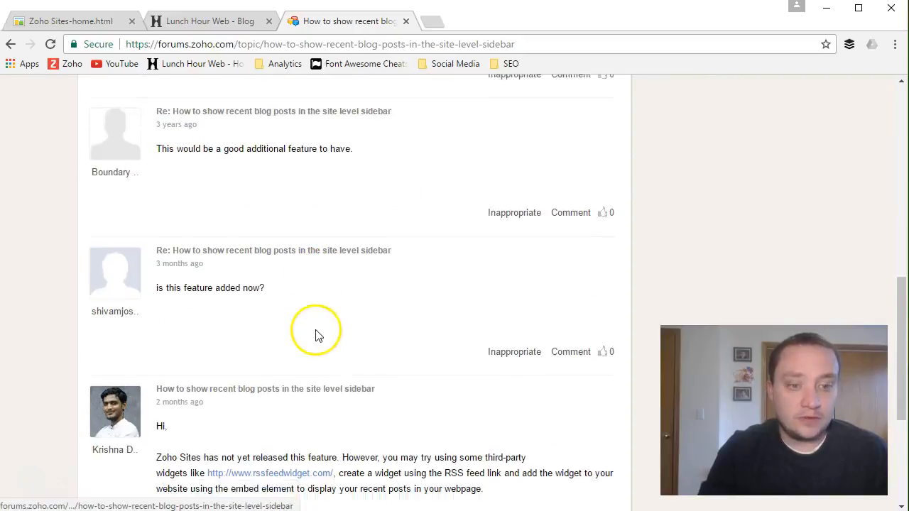
{"action": "scroll", "scroll_direction": "down", "scroll_amount": 3}
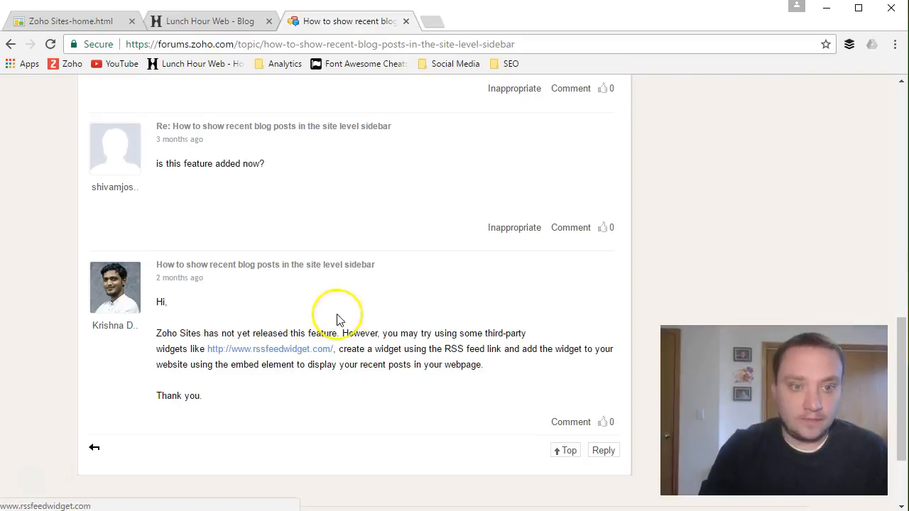
{"action": "mouse_move", "coordinate": [358, 298]}
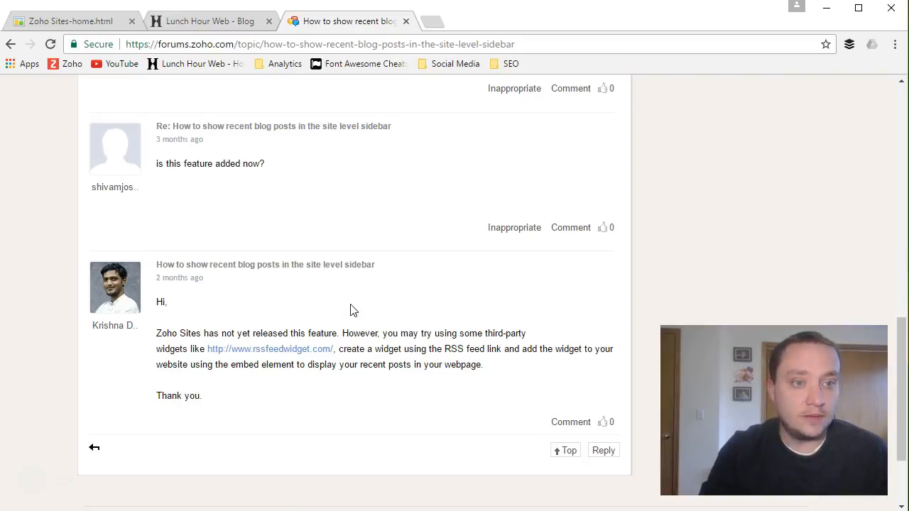
{"action": "left_click", "coordinate": [68, 20]}
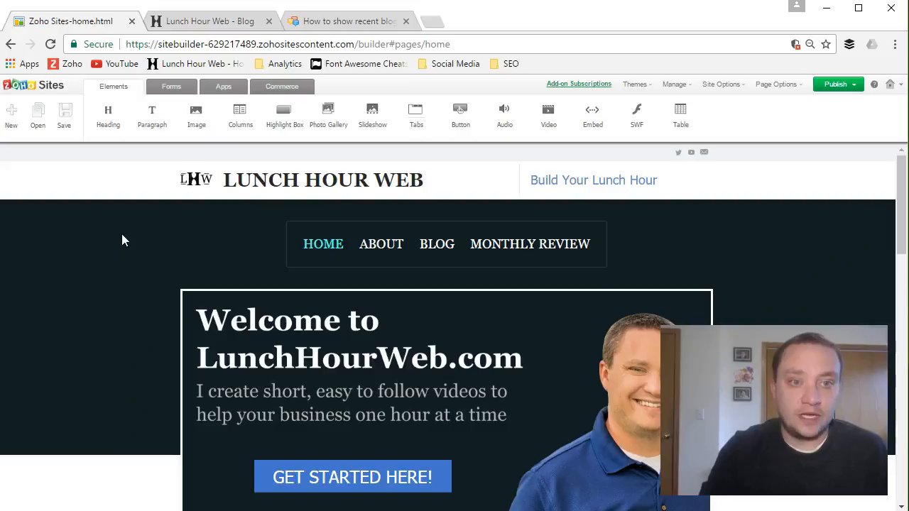
Step: Browse the live blog page and its Website category of posts
{"action": "left_click", "coordinate": [213, 21]}
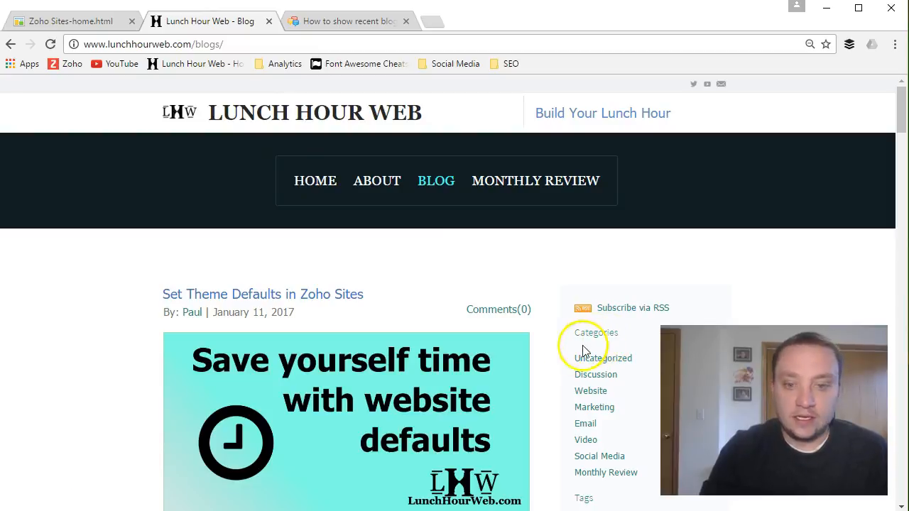
{"action": "scroll", "scroll_direction": "down", "scroll_amount": 3}
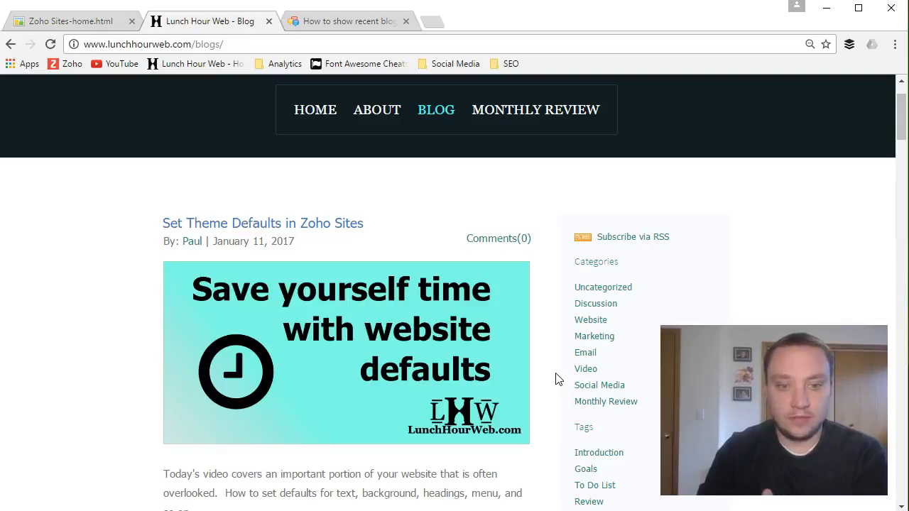
{"action": "scroll", "scroll_direction": "down", "scroll_amount": 3}
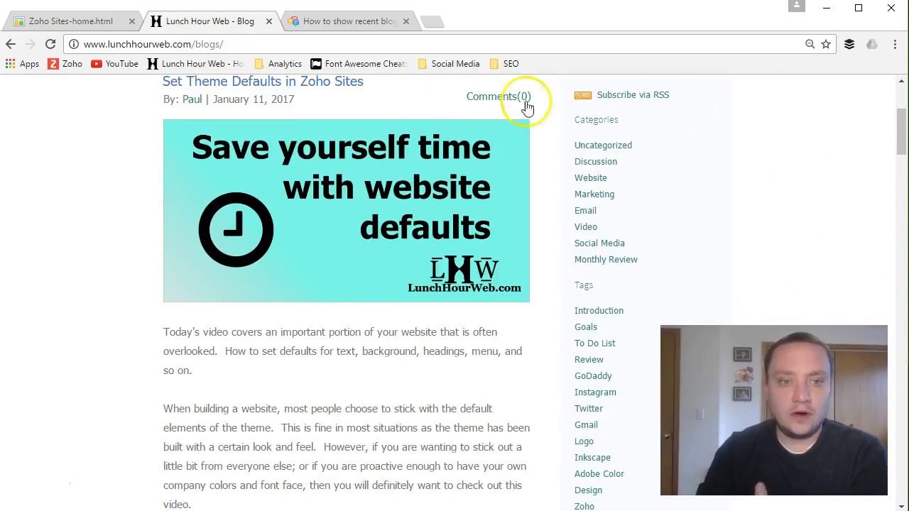
{"action": "mouse_move", "coordinate": [498, 135]}
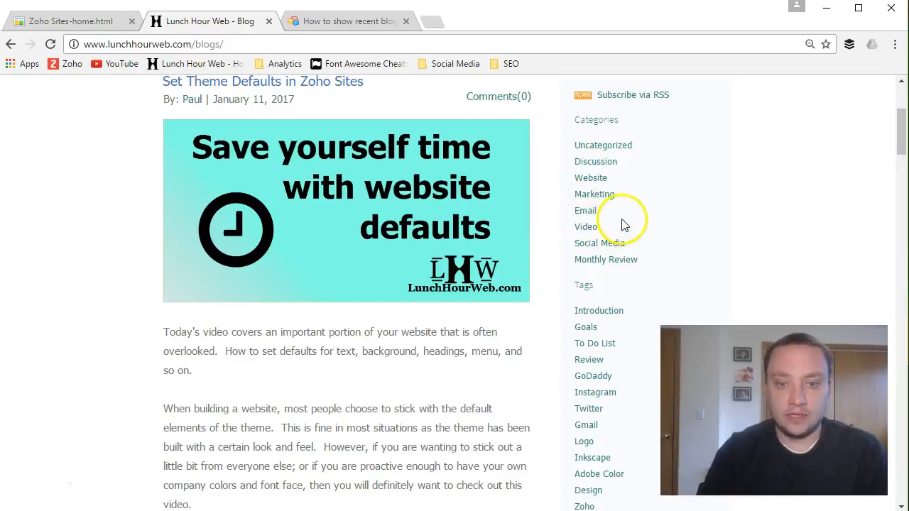
{"action": "mouse_move", "coordinate": [587, 199]}
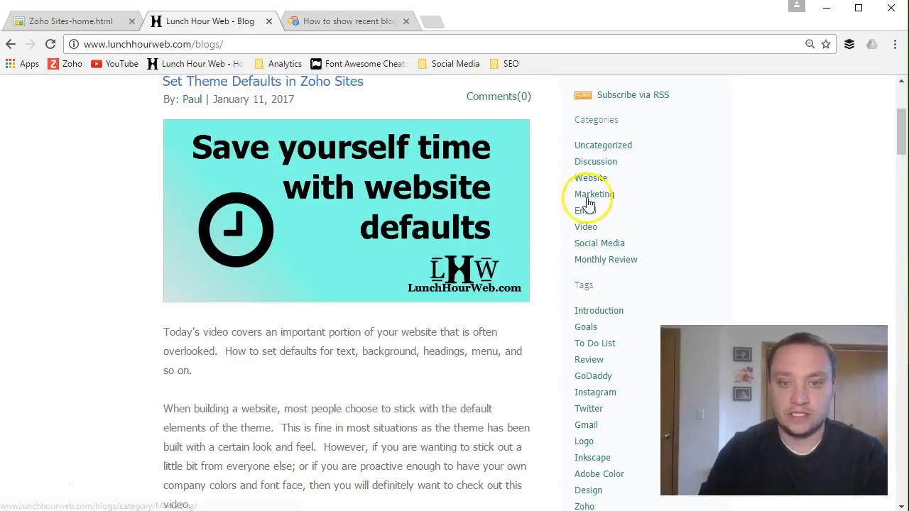
{"action": "left_click", "coordinate": [587, 179]}
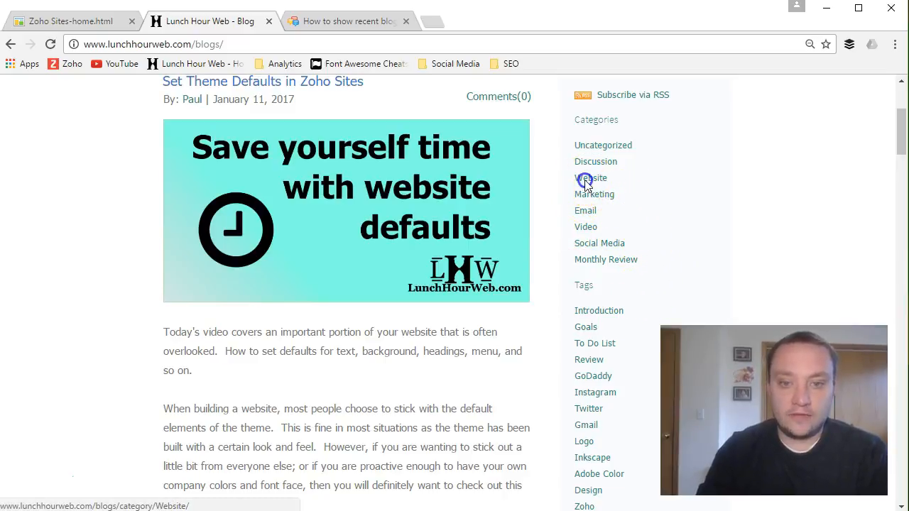
{"action": "left_click", "coordinate": [585, 178]}
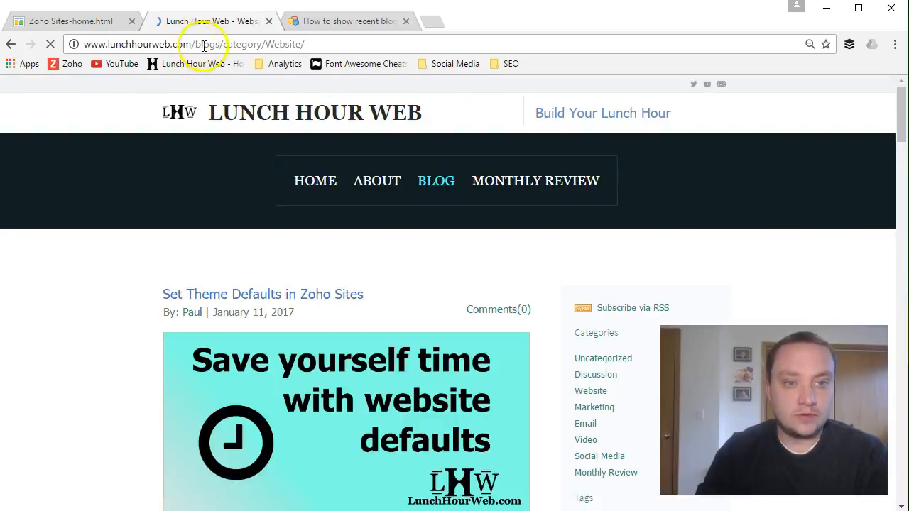
{"action": "scroll", "scroll_direction": "down", "scroll_amount": 3}
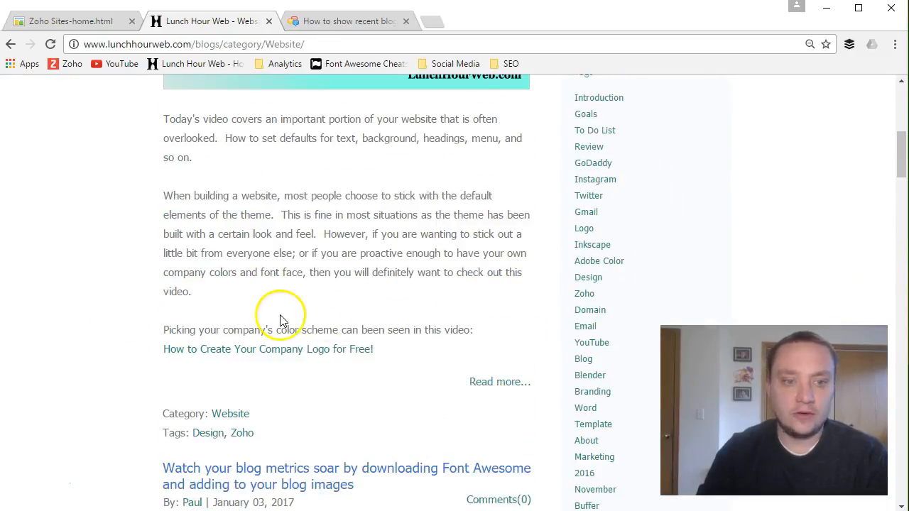
{"action": "scroll", "scroll_direction": "up", "scroll_amount": 3}
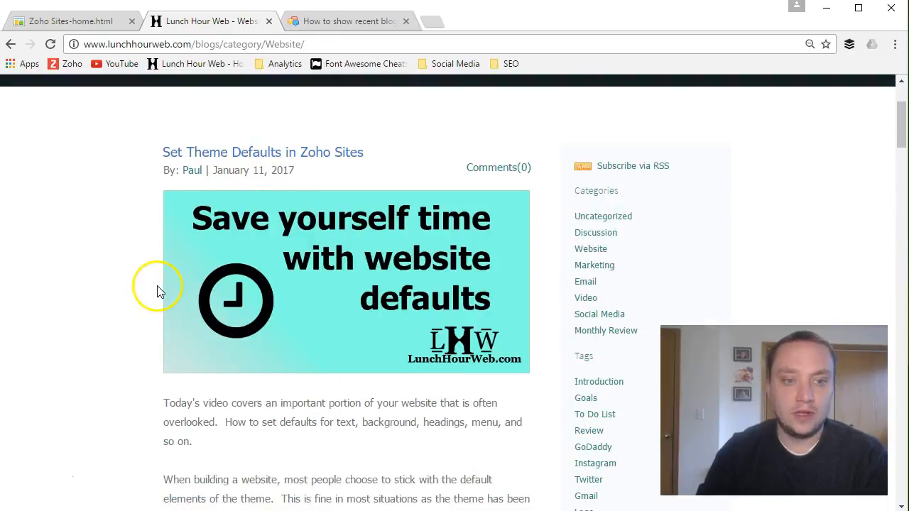
{"action": "mouse_move", "coordinate": [609, 256]}
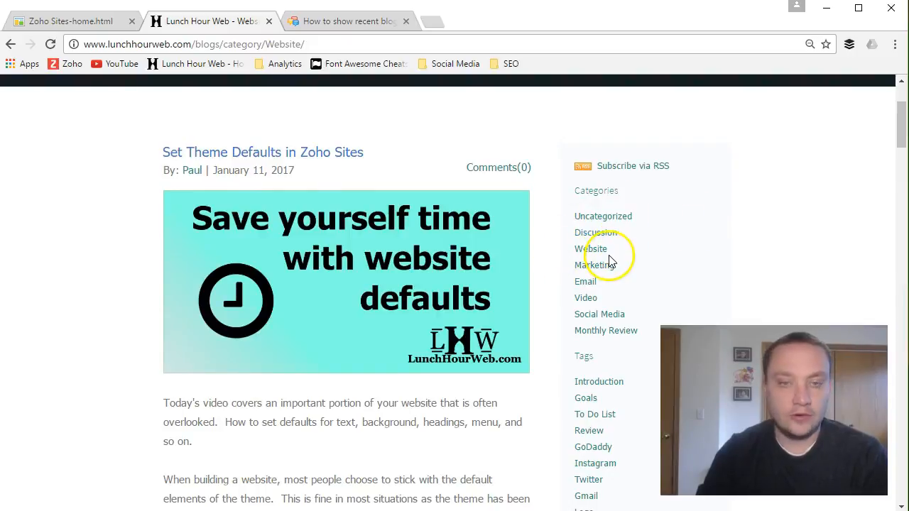
{"action": "scroll", "scroll_direction": "down", "scroll_amount": 3}
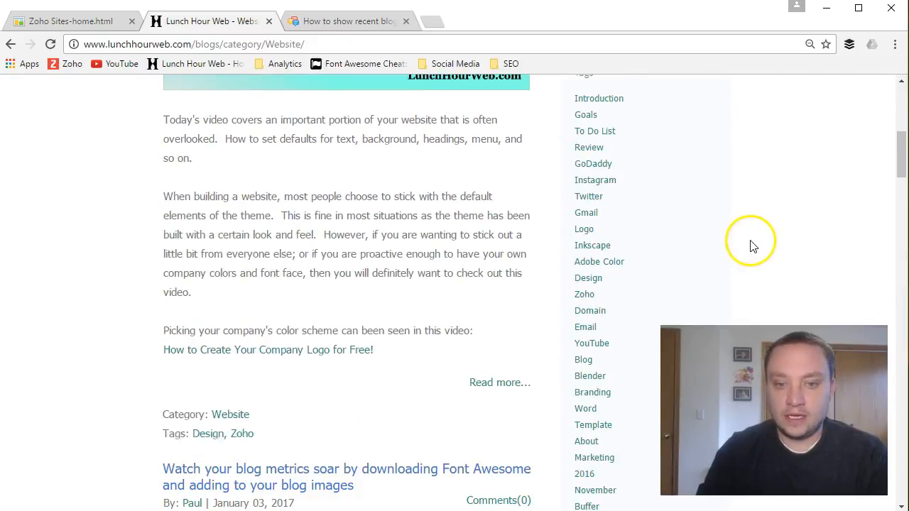
{"action": "mouse_move", "coordinate": [584, 348]}
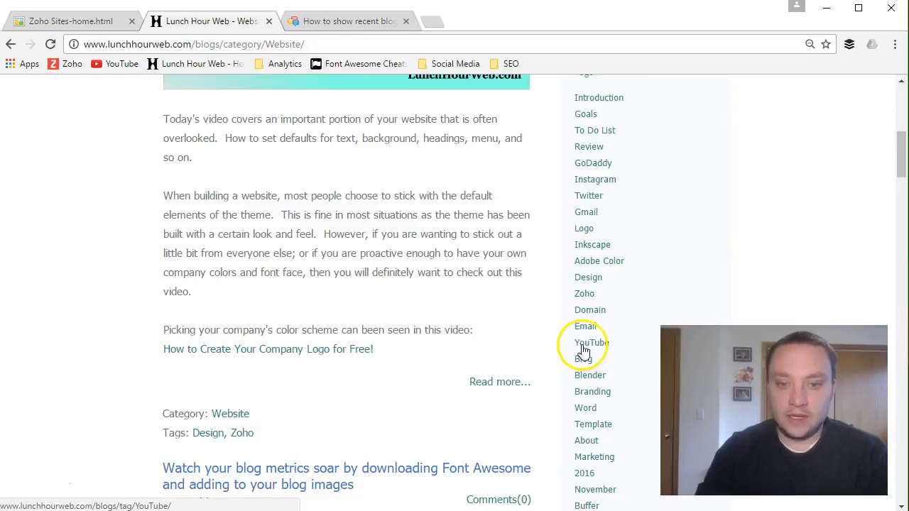
Step: Browse the posts tagged YouTube, then the Marketing category page
{"action": "left_click", "coordinate": [587, 345]}
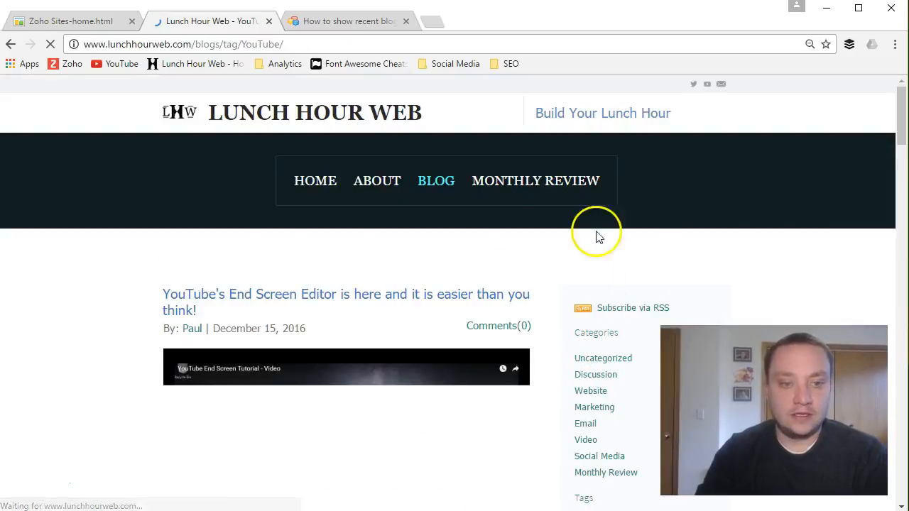
{"action": "scroll", "scroll_direction": "down", "scroll_amount": 3}
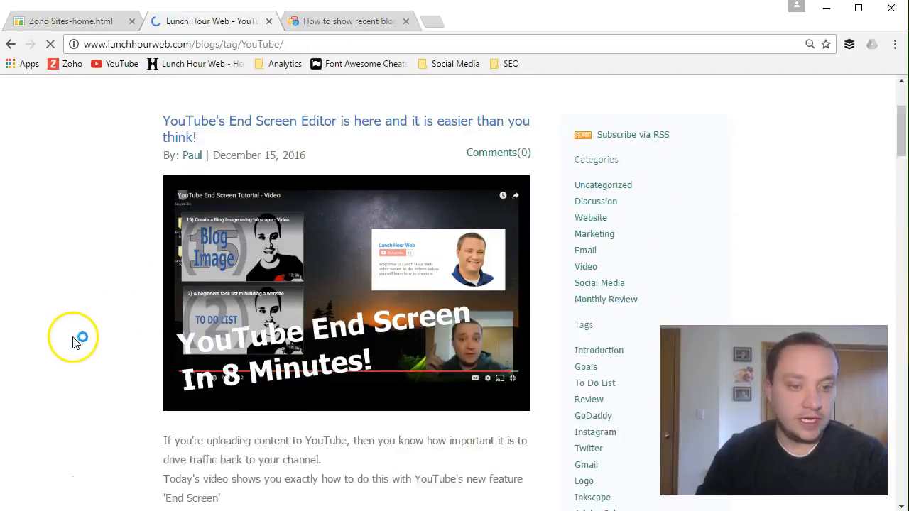
{"action": "scroll", "scroll_direction": "down", "scroll_amount": 3}
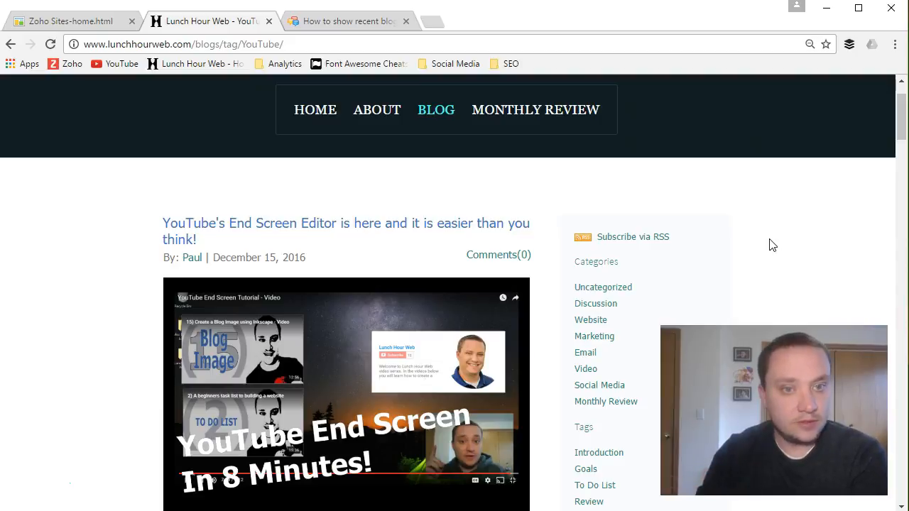
{"action": "mouse_move", "coordinate": [775, 235]}
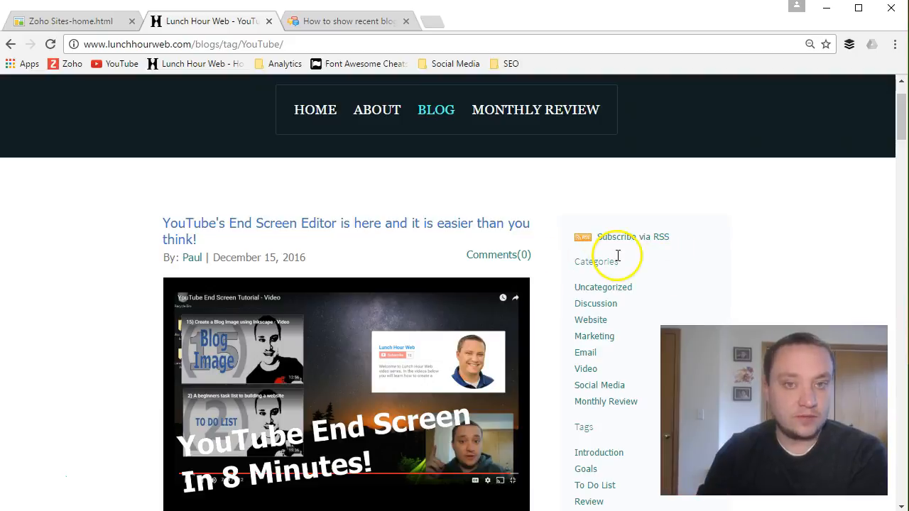
{"action": "mouse_move", "coordinate": [575, 417]}
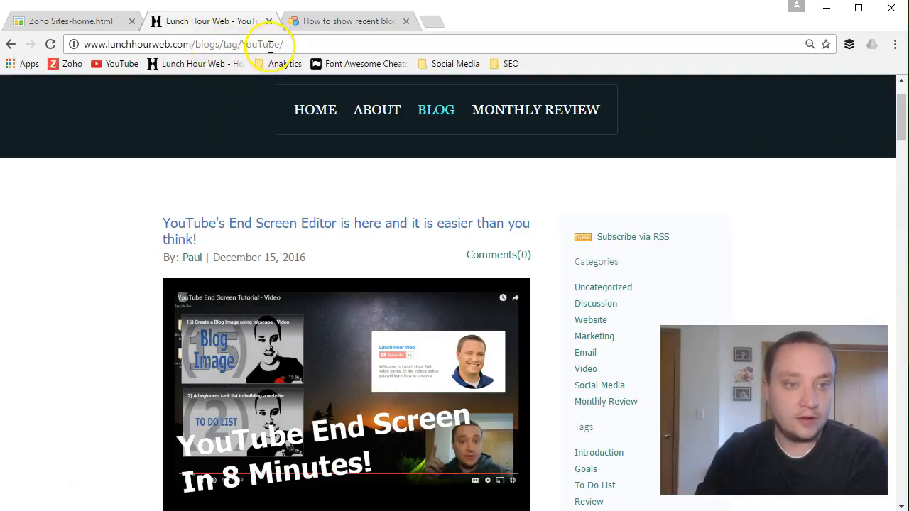
{"action": "mouse_move", "coordinate": [602, 321]}
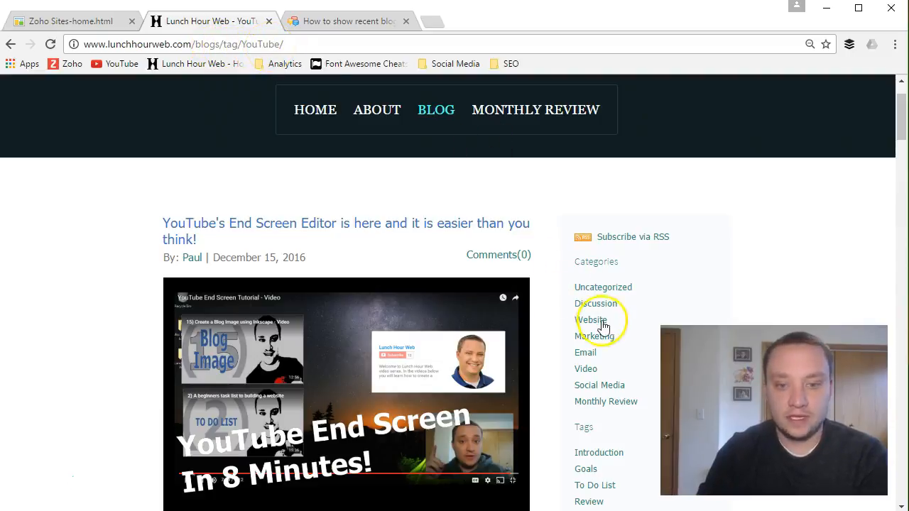
{"action": "left_click", "coordinate": [594, 335]}
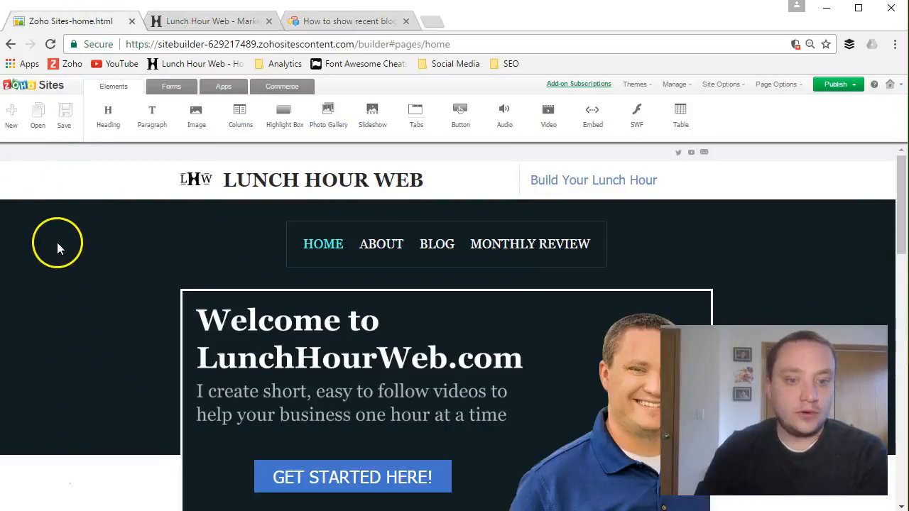
{"action": "mouse_move", "coordinate": [71, 260]}
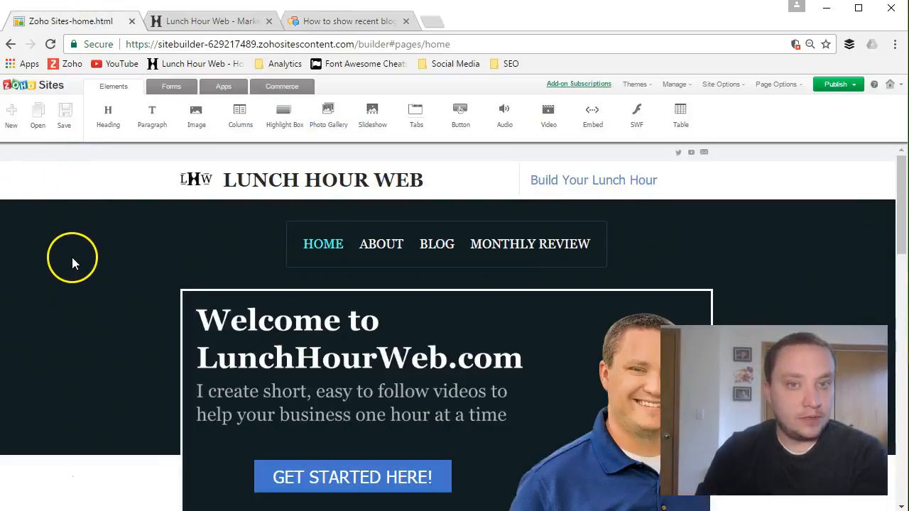
{"action": "left_click", "coordinate": [213, 21]}
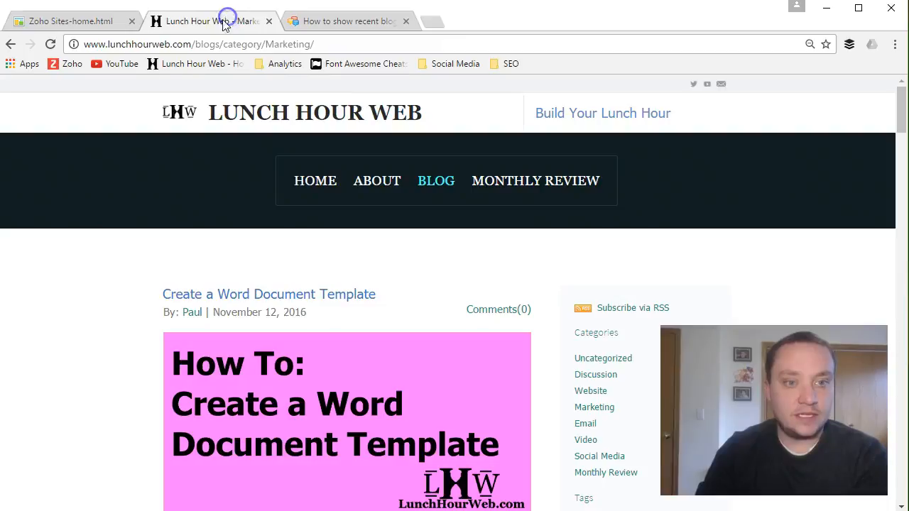
{"action": "right_click", "coordinate": [198, 44]}
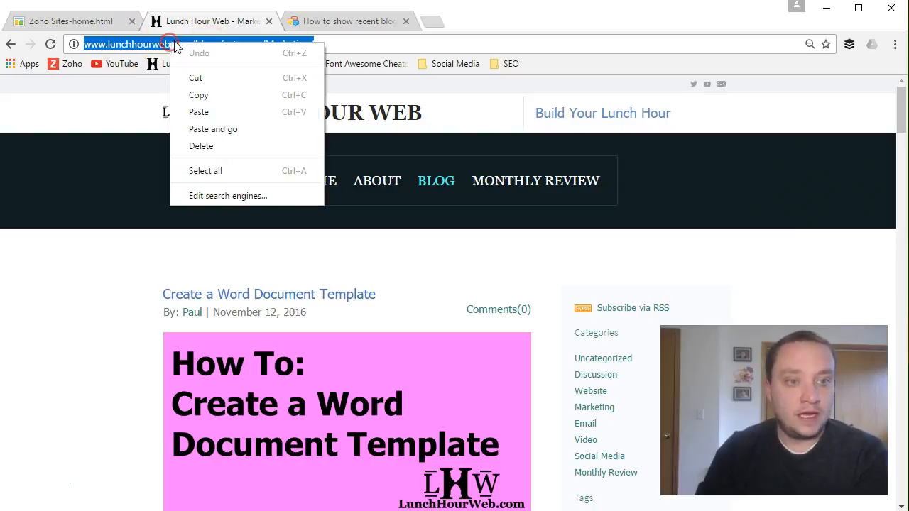
{"action": "left_click", "coordinate": [71, 21]}
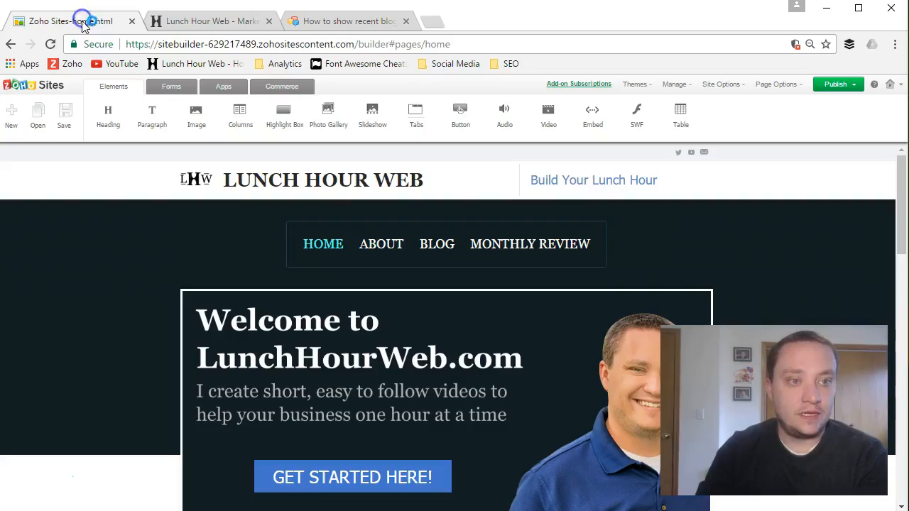
{"action": "mouse_move", "coordinate": [134, 333]}
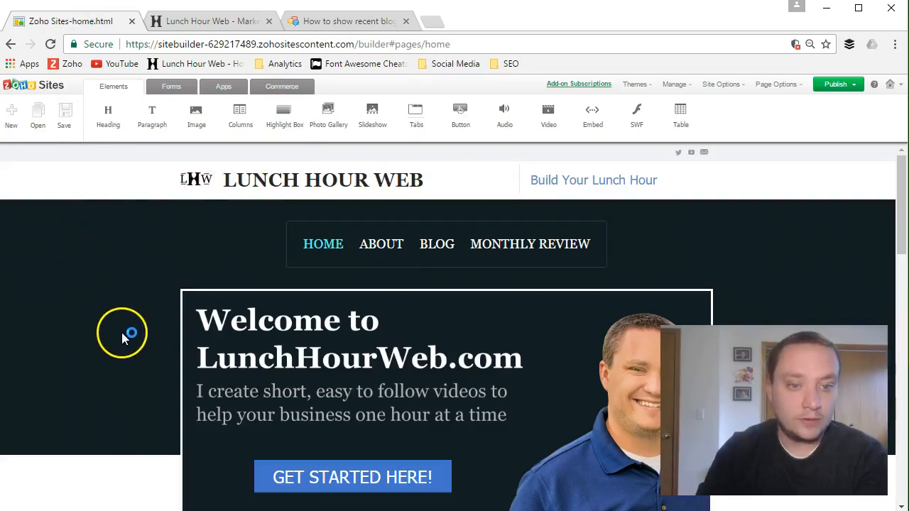
{"action": "mouse_move", "coordinate": [523, 248]}
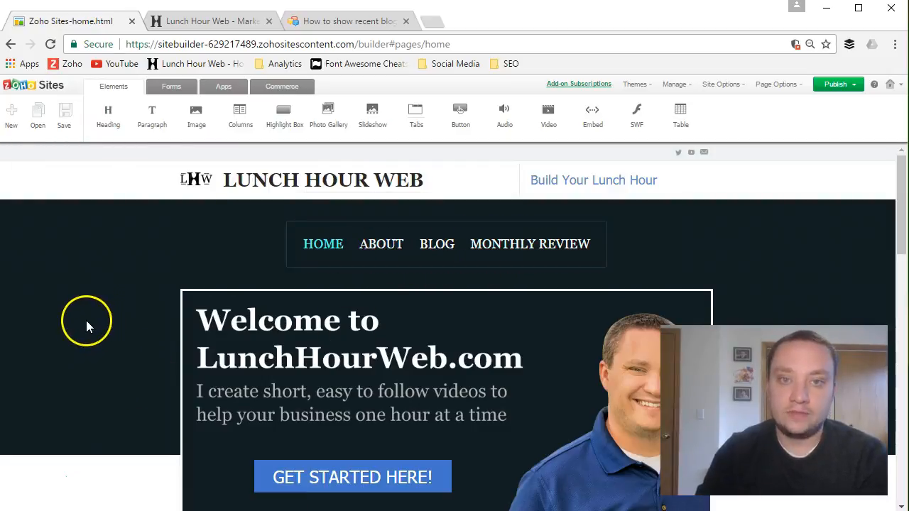
{"action": "mouse_move", "coordinate": [81, 328]}
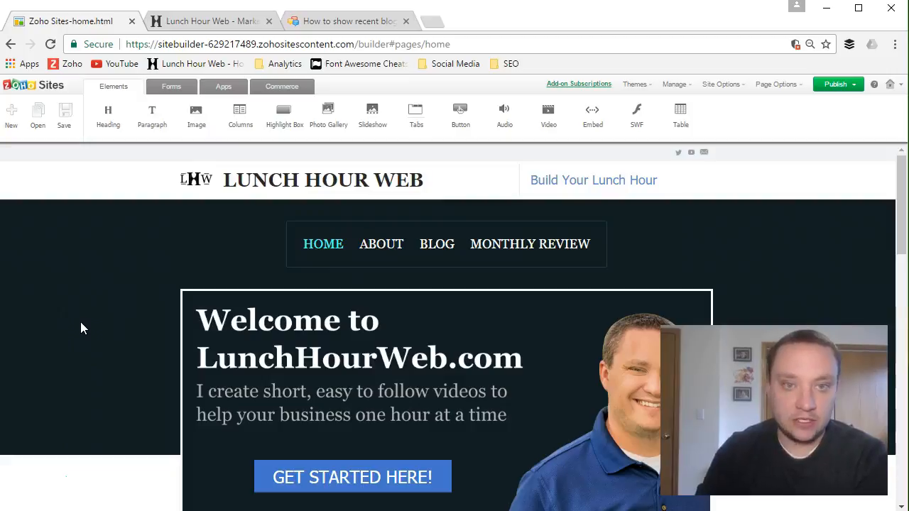
Step: Drop a Paragraph element below the Most Popular Topics icons, enter its topic text, select it and start a link
{"action": "scroll", "scroll_direction": "down", "scroll_amount": 3}
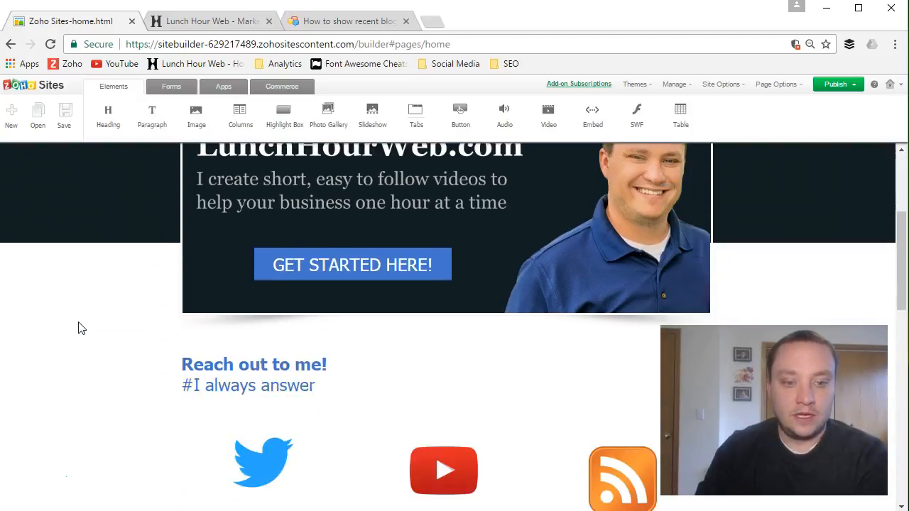
{"action": "scroll", "scroll_direction": "down", "scroll_amount": 3}
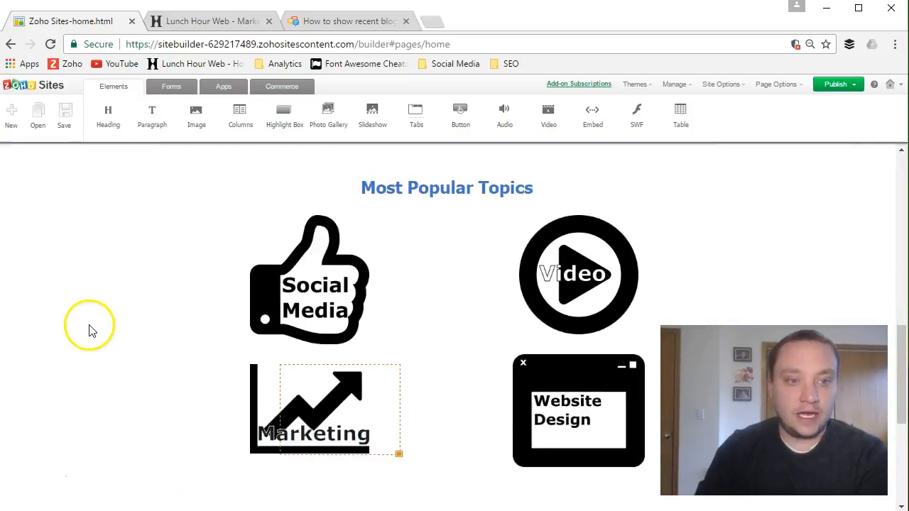
{"action": "scroll", "scroll_direction": "down", "scroll_amount": 3}
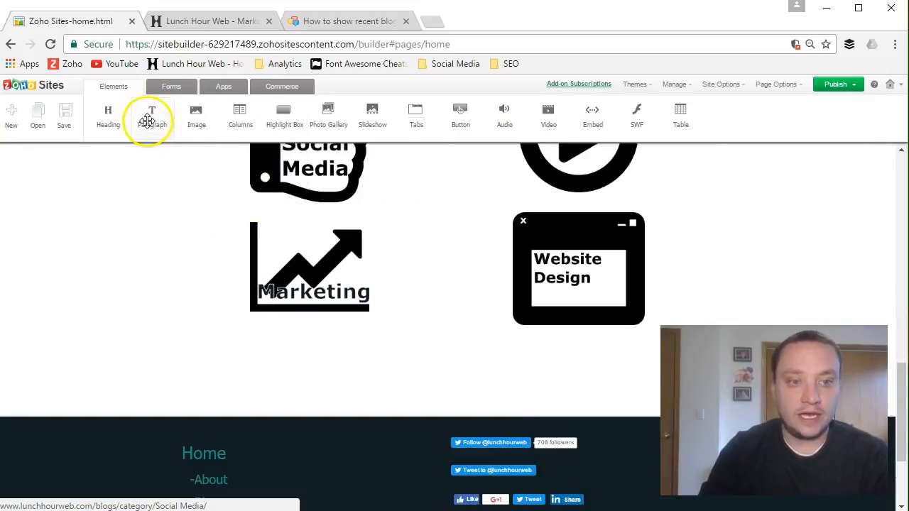
{"action": "left_click_drag", "start_coordinate": [150, 114], "coordinate": [311, 380]}
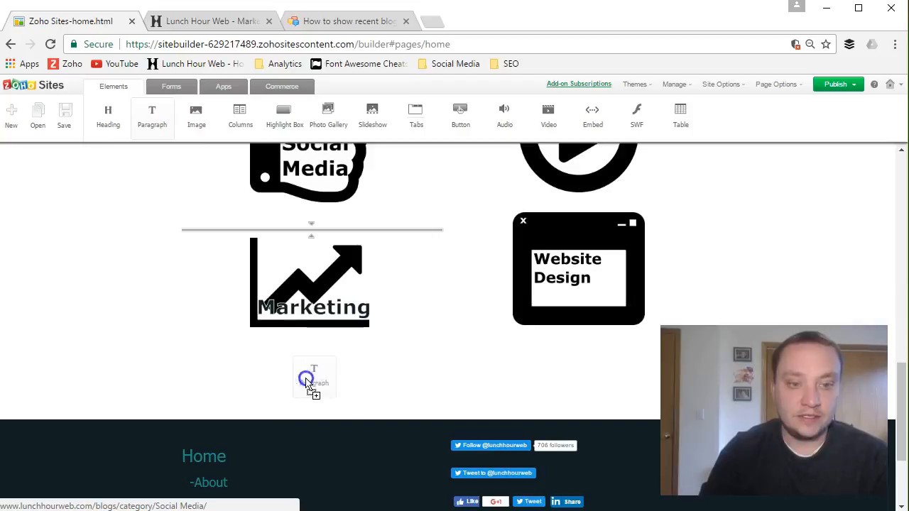
{"action": "left_click_drag", "start_coordinate": [314, 376], "coordinate": [313, 369]}
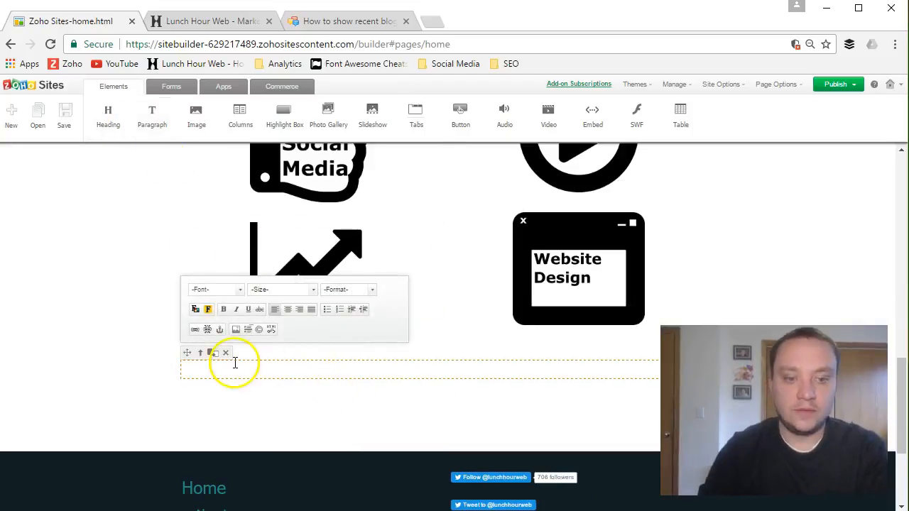
{"action": "type", "text": "Marketing"}
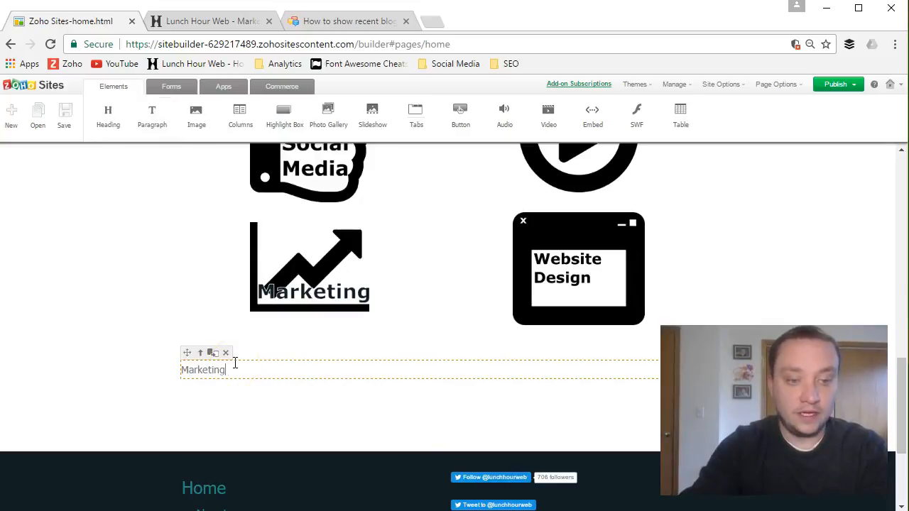
{"action": "left_click", "coordinate": [206, 369]}
{"action": "type", "text": "Android"}
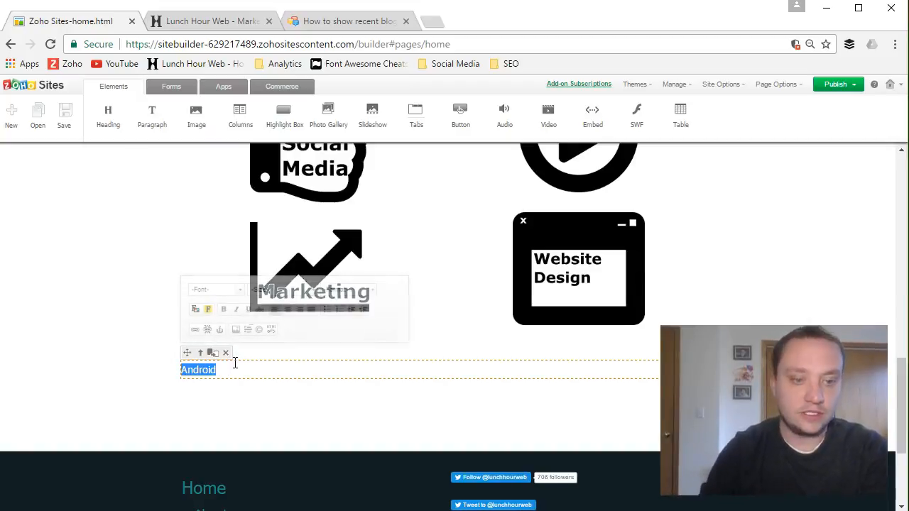
{"action": "left_click", "coordinate": [196, 329]}
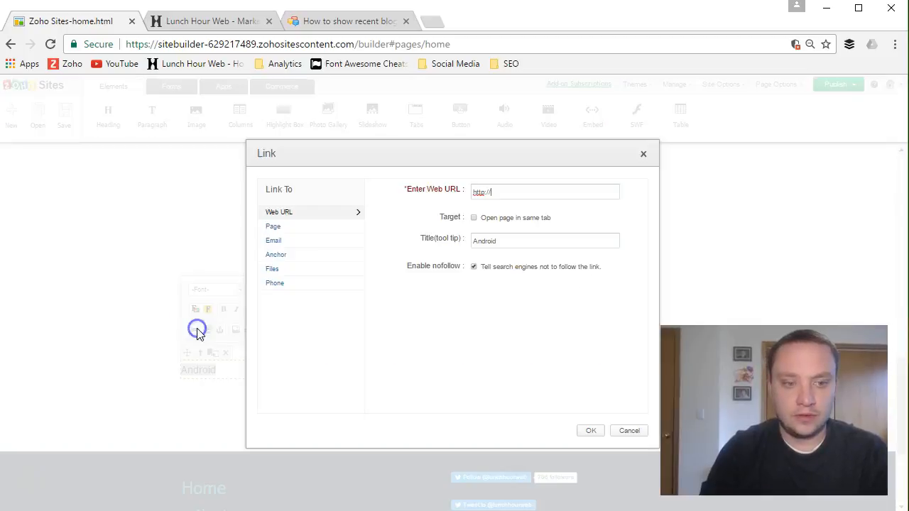
Step: Point the link at the blog's Marketing category URL with tooltip Android, nofollow unchecked, and confirm
{"action": "left_click", "coordinate": [545, 192]}
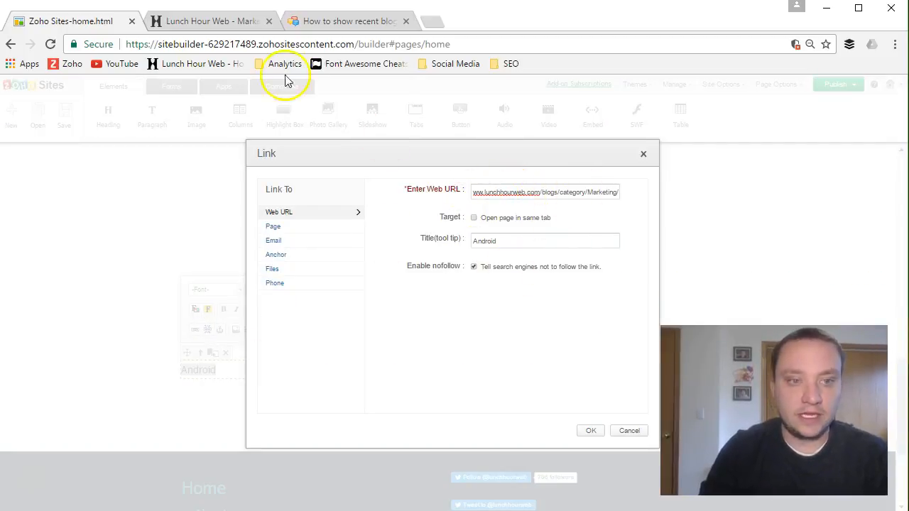
{"action": "left_click", "coordinate": [206, 21]}
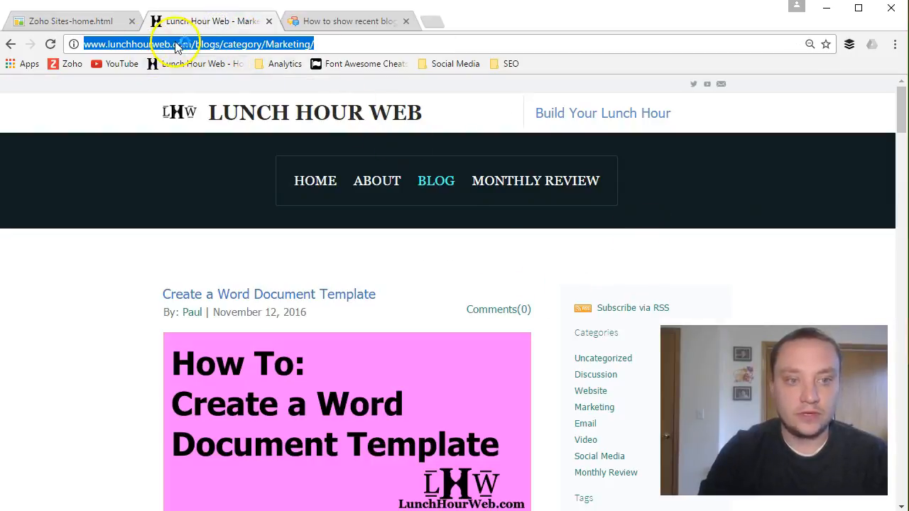
{"action": "mouse_move", "coordinate": [176, 139]}
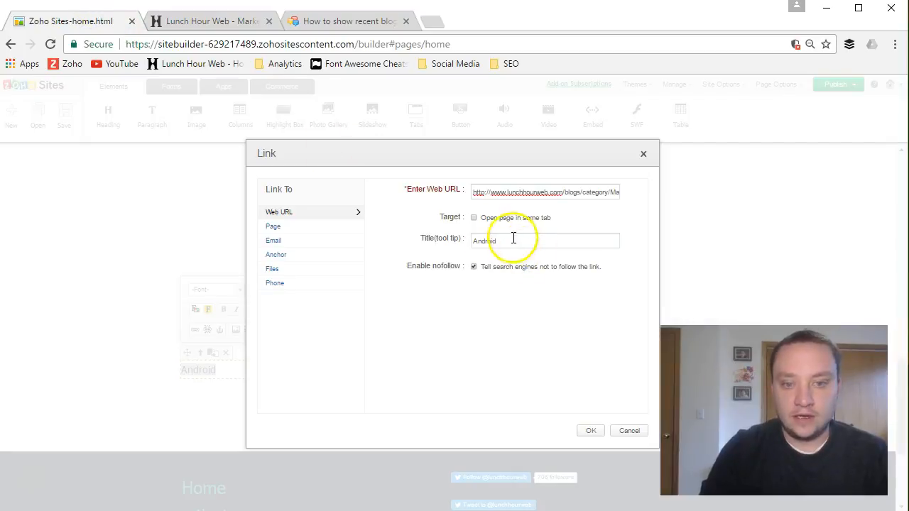
{"action": "double_click", "coordinate": [484, 241]}
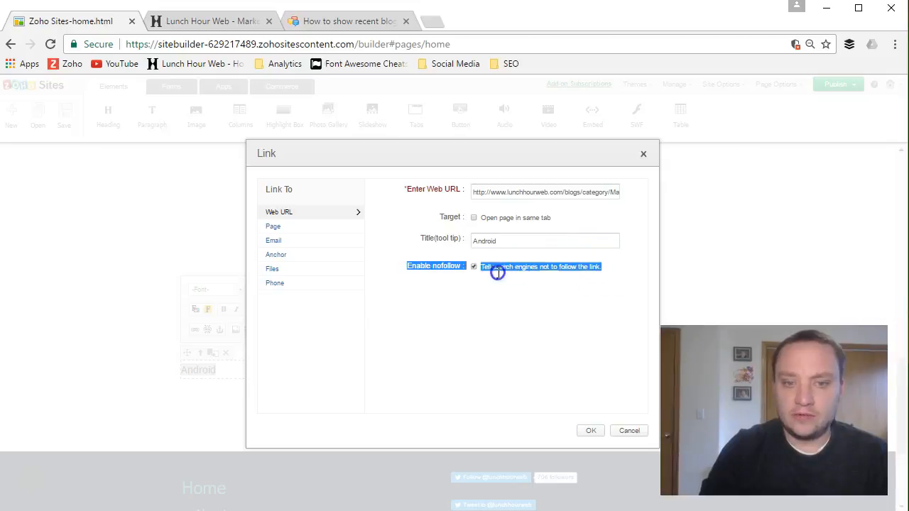
{"action": "left_click", "coordinate": [474, 267]}
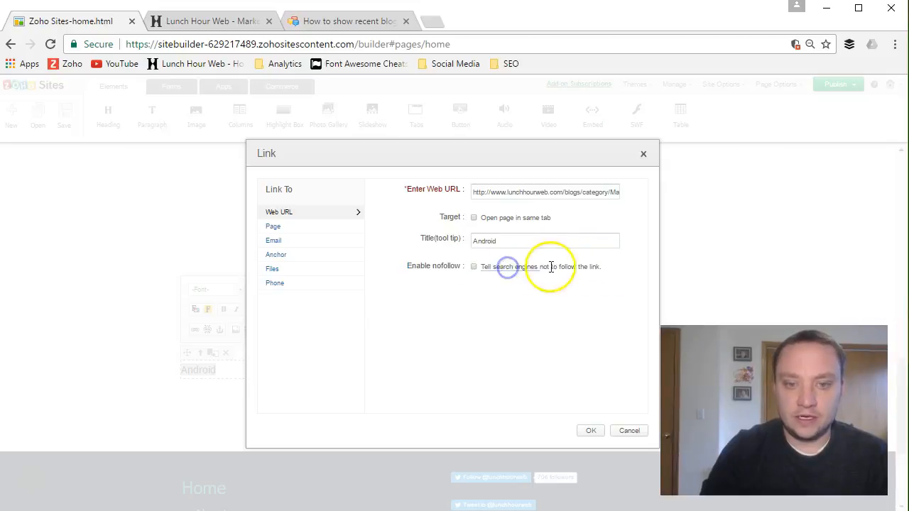
{"action": "mouse_move", "coordinate": [563, 277]}
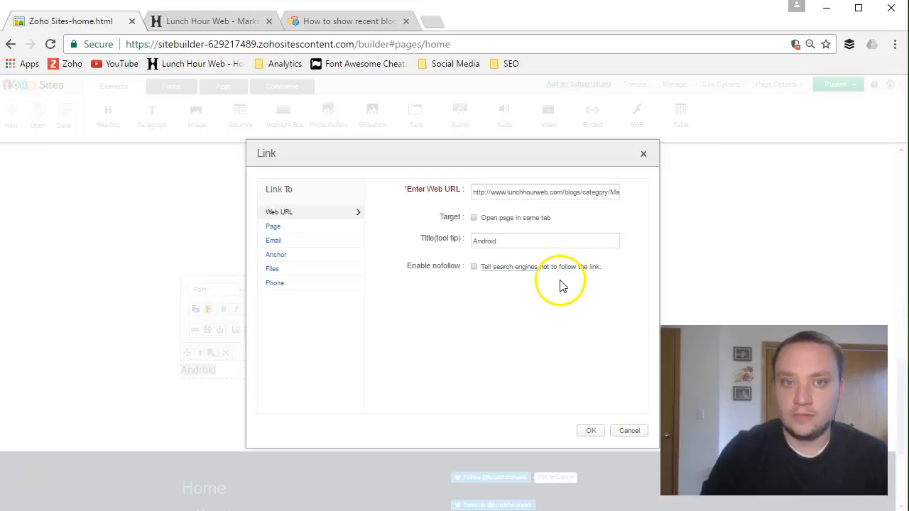
{"action": "mouse_move", "coordinate": [557, 290]}
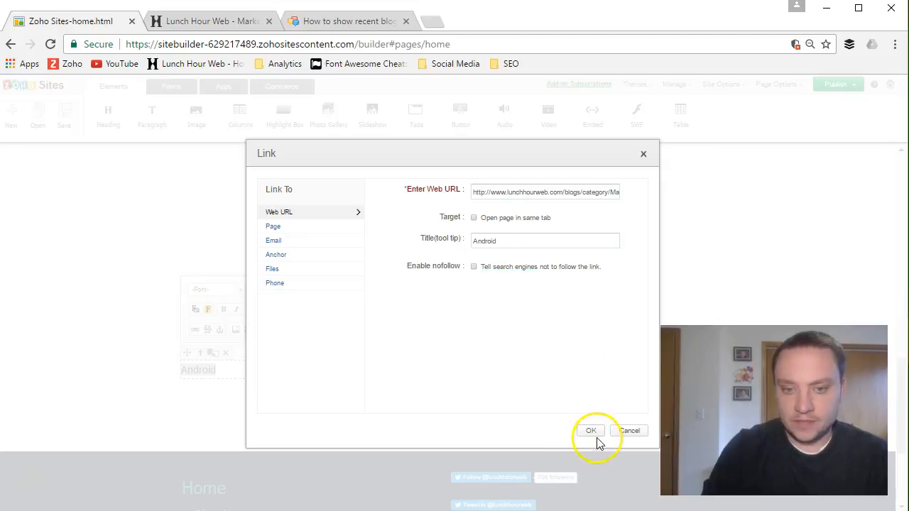
{"action": "left_click", "coordinate": [591, 430]}
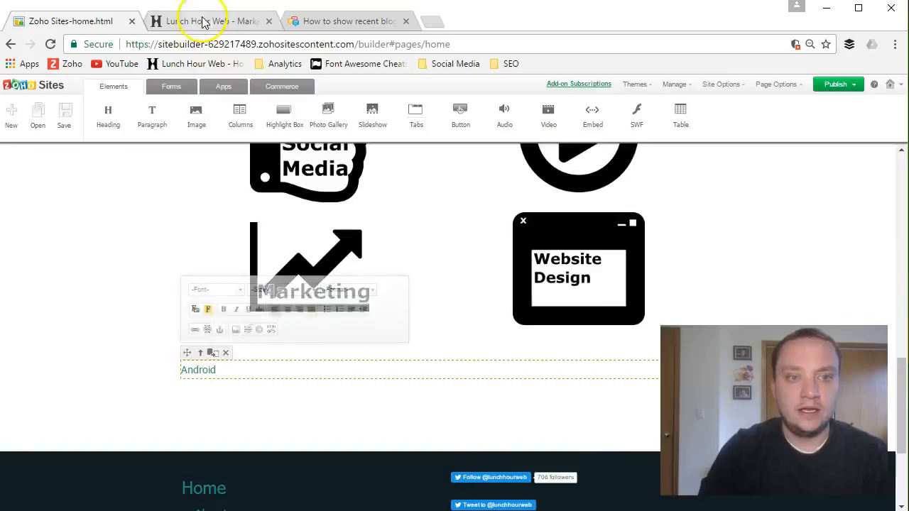
{"action": "left_click", "coordinate": [202, 21]}
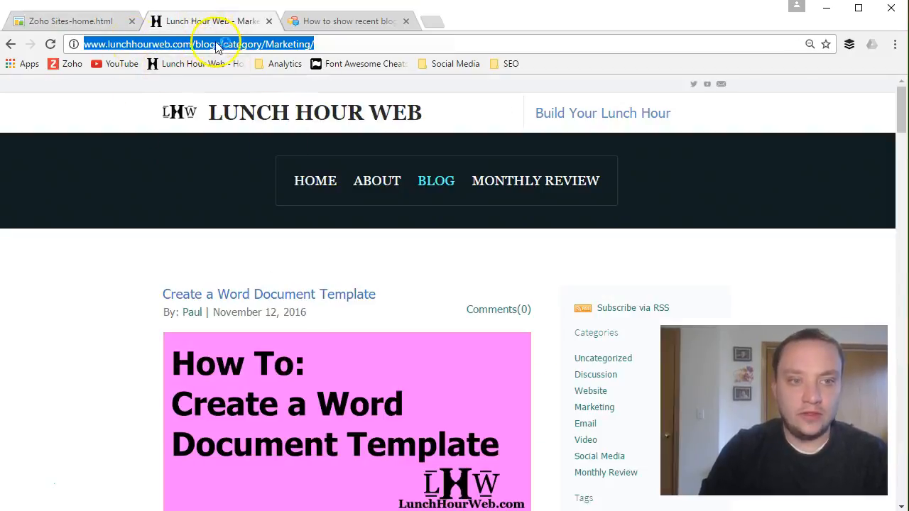
{"action": "scroll", "scroll_direction": "down", "scroll_amount": 3}
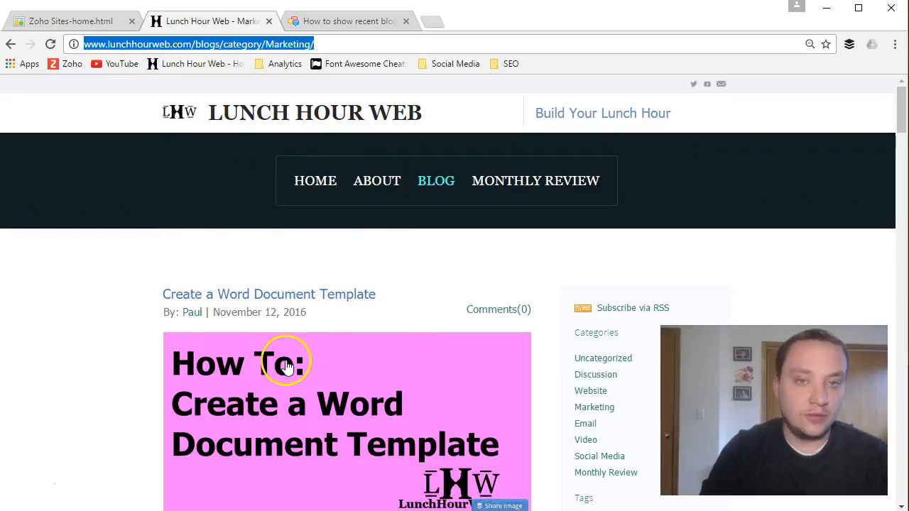
{"action": "mouse_move", "coordinate": [630, 366]}
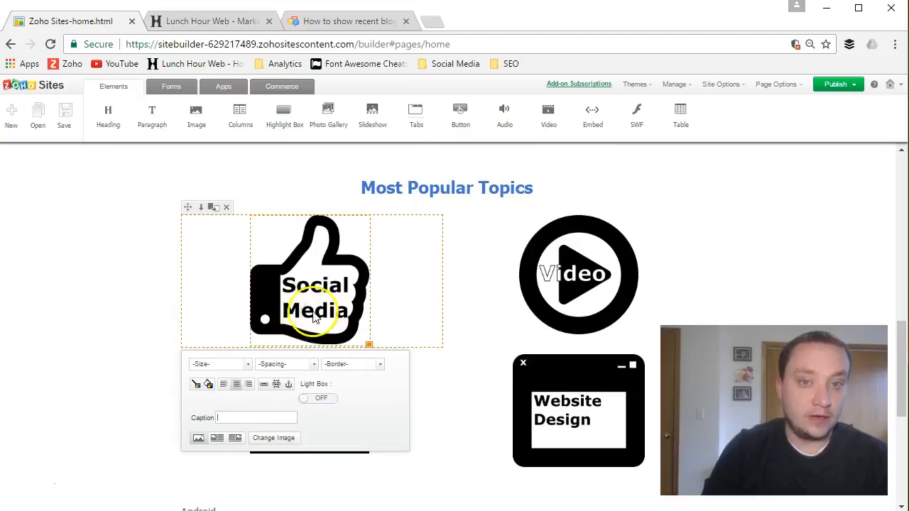
{"action": "mouse_move", "coordinate": [285, 284]}
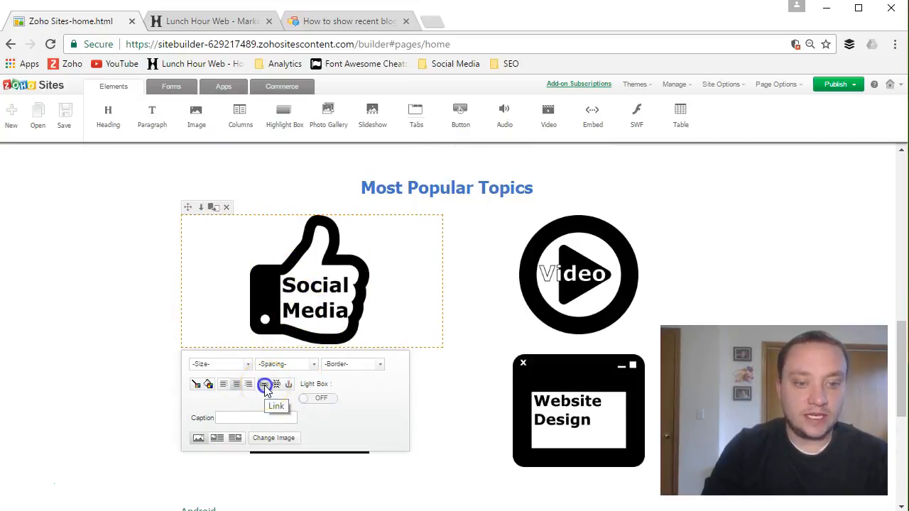
Step: Check the Social Media image's existing Web URL link and dismiss the dialog unchanged
{"action": "left_click", "coordinate": [264, 385]}
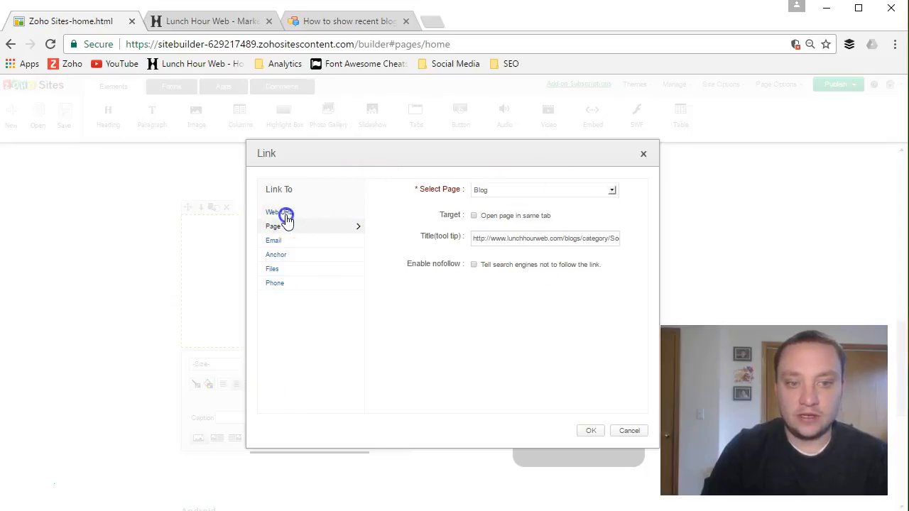
{"action": "left_click", "coordinate": [280, 211]}
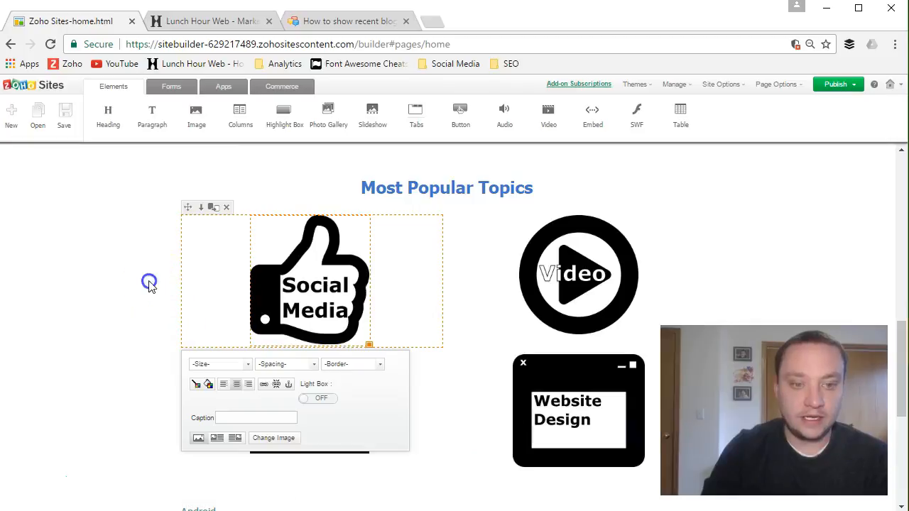
{"action": "left_click", "coordinate": [210, 21]}
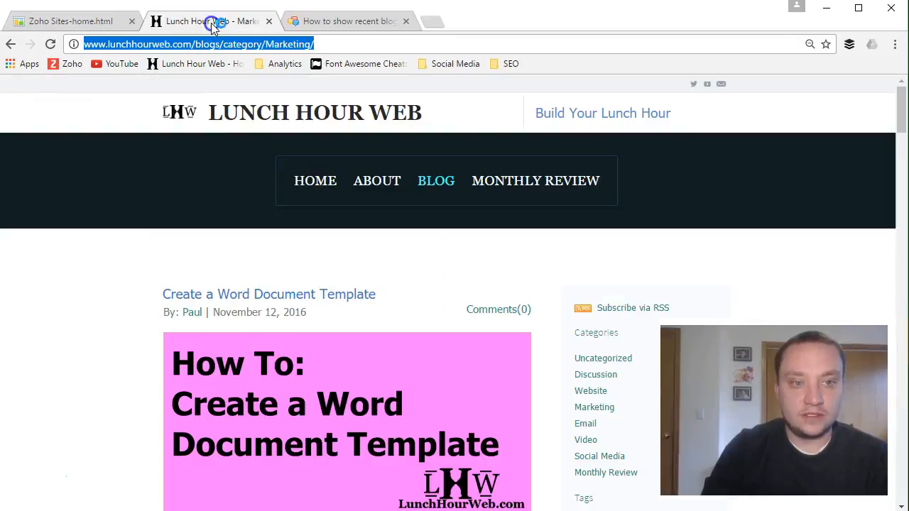
Step: On the live home page, test the Website Design topic image opens its category page, then close that tab
{"action": "left_click", "coordinate": [315, 180]}
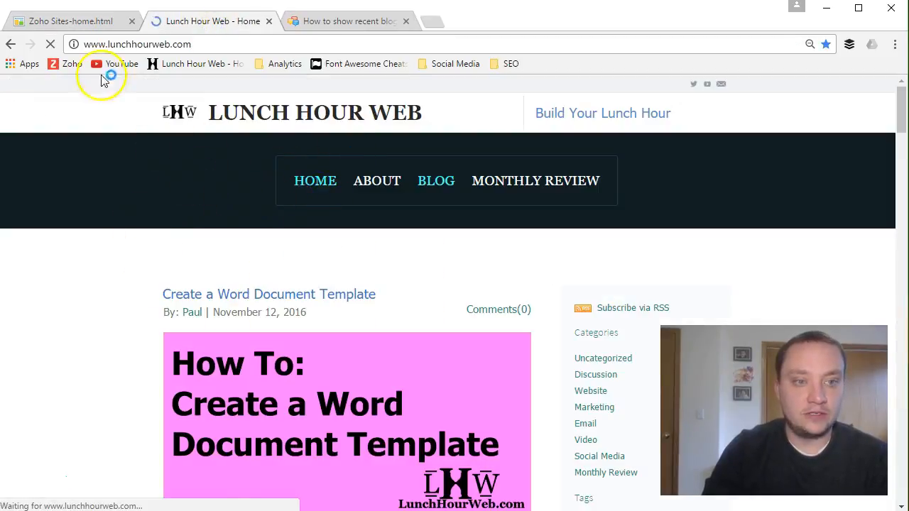
{"action": "scroll", "scroll_direction": "down", "scroll_amount": 3}
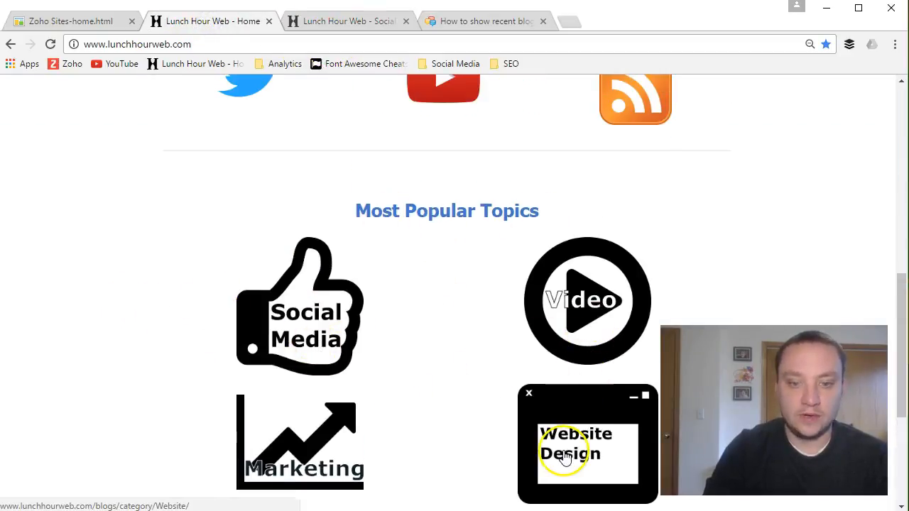
{"action": "left_click", "coordinate": [569, 454]}
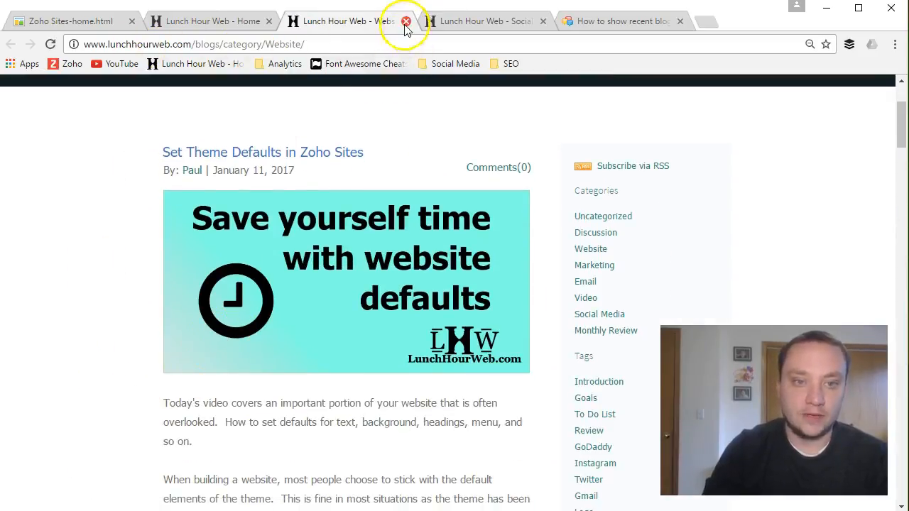
{"action": "left_click", "coordinate": [403, 27]}
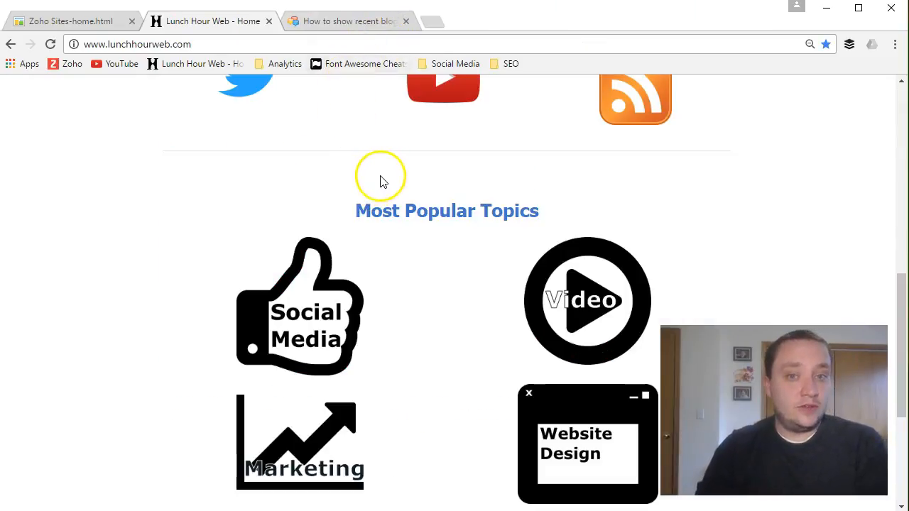
{"action": "mouse_move", "coordinate": [70, 34]}
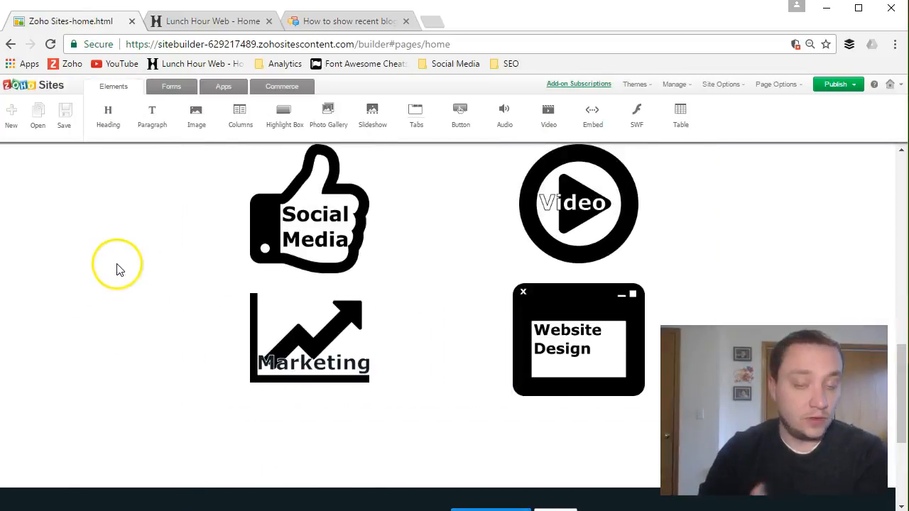
{"action": "mouse_move", "coordinate": [145, 255]}
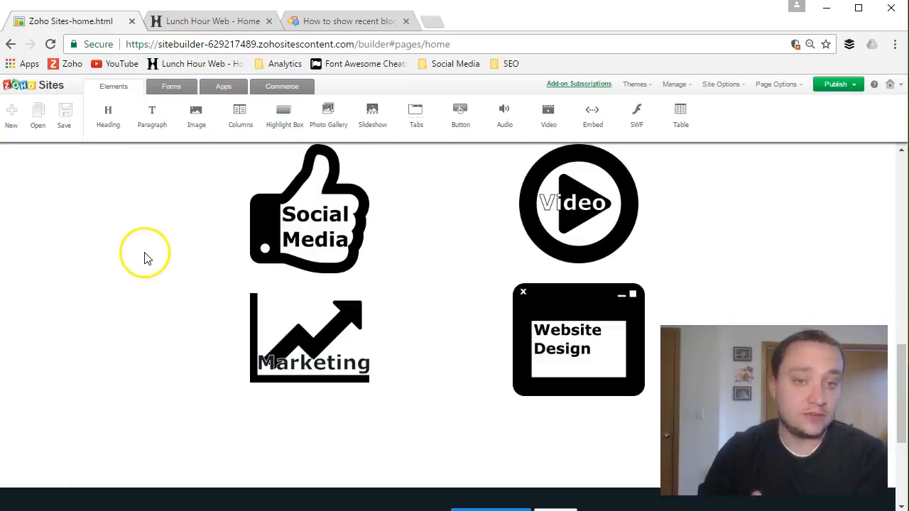
{"action": "mouse_move", "coordinate": [125, 276]}
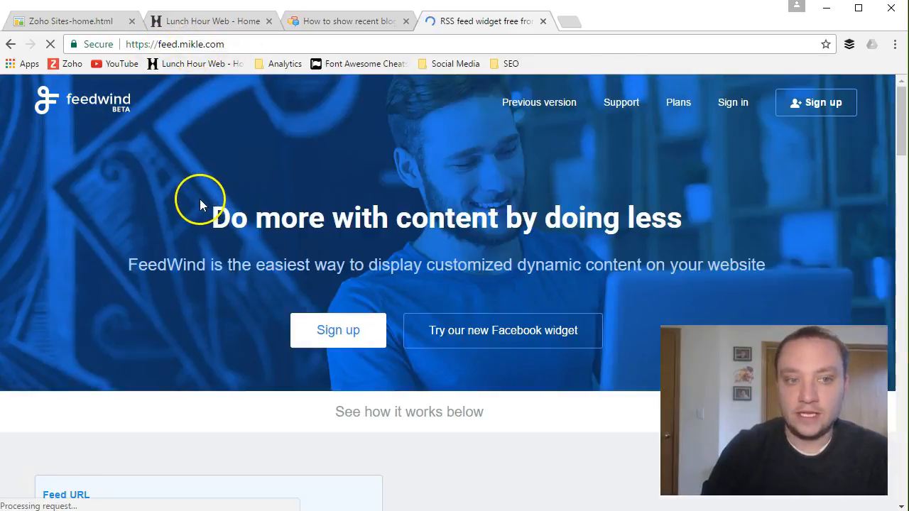
Step: Scroll the FeedWind page to the widget builder with its sample feed, then go back to the live site
{"action": "scroll", "scroll_direction": "down", "scroll_amount": 3}
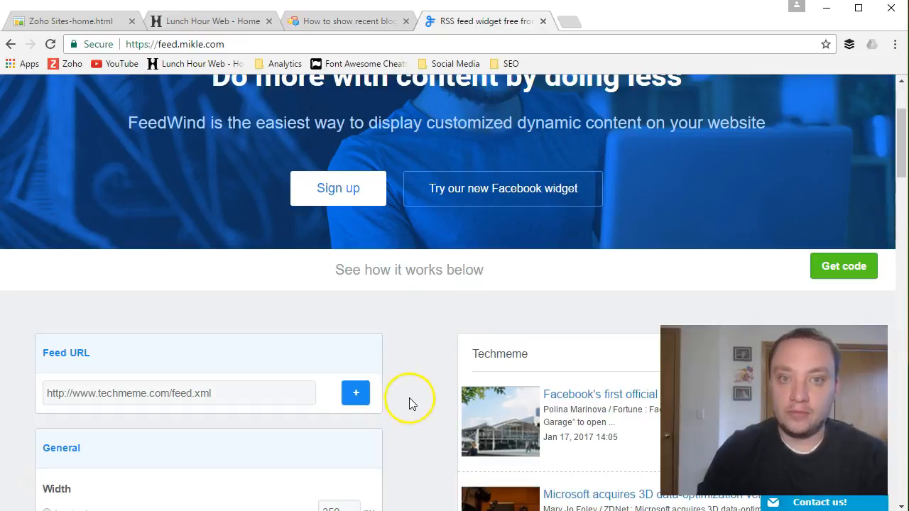
{"action": "scroll", "scroll_direction": "down", "scroll_amount": 3}
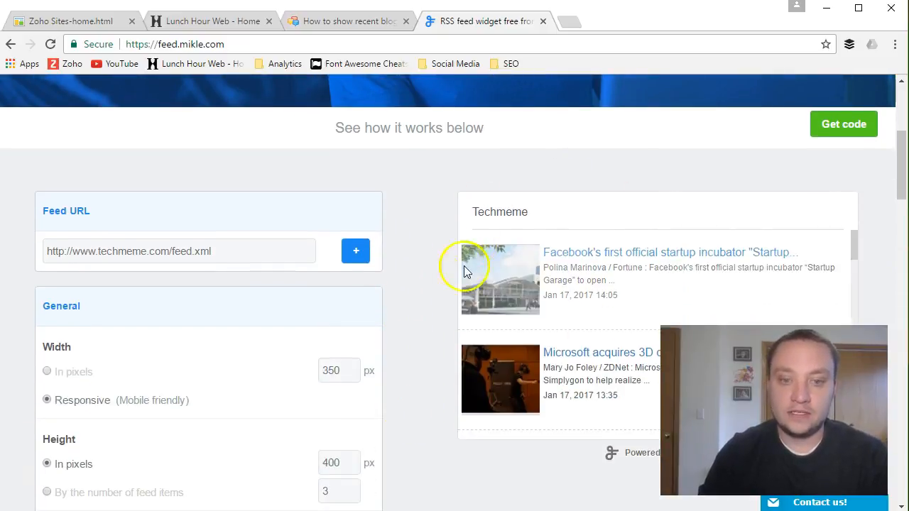
{"action": "scroll", "scroll_direction": "down", "scroll_amount": 3}
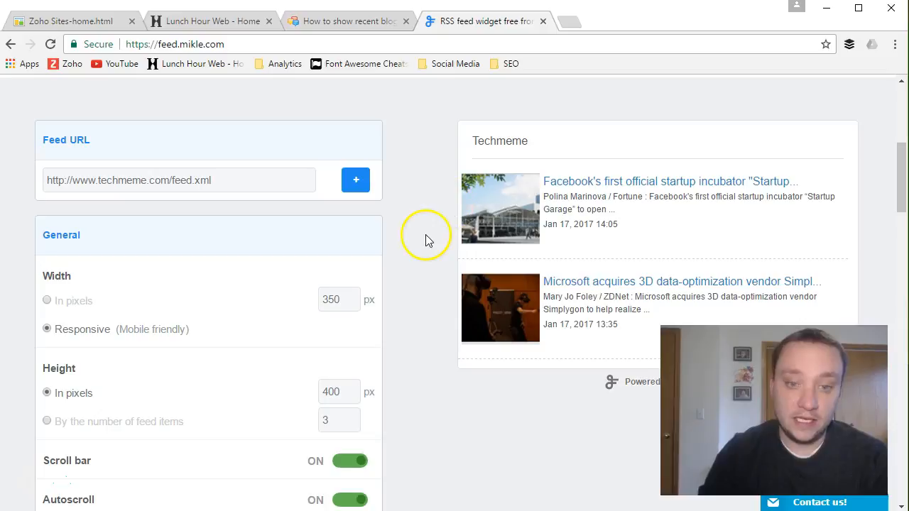
{"action": "mouse_move", "coordinate": [437, 219]}
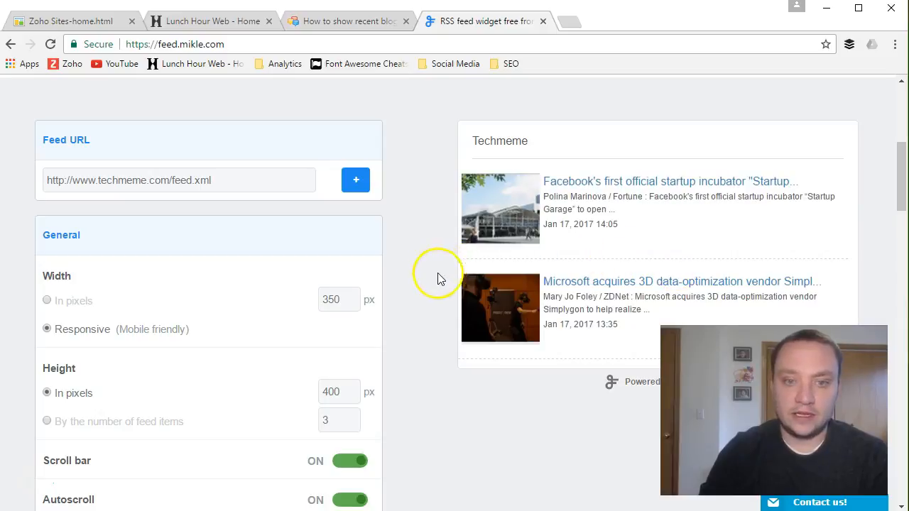
{"action": "mouse_move", "coordinate": [423, 271]}
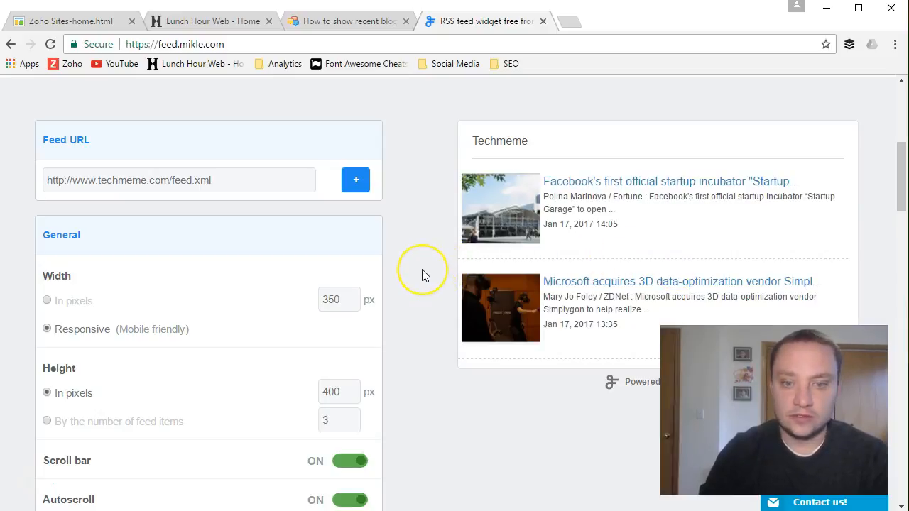
{"action": "scroll", "scroll_direction": "down", "scroll_amount": 3}
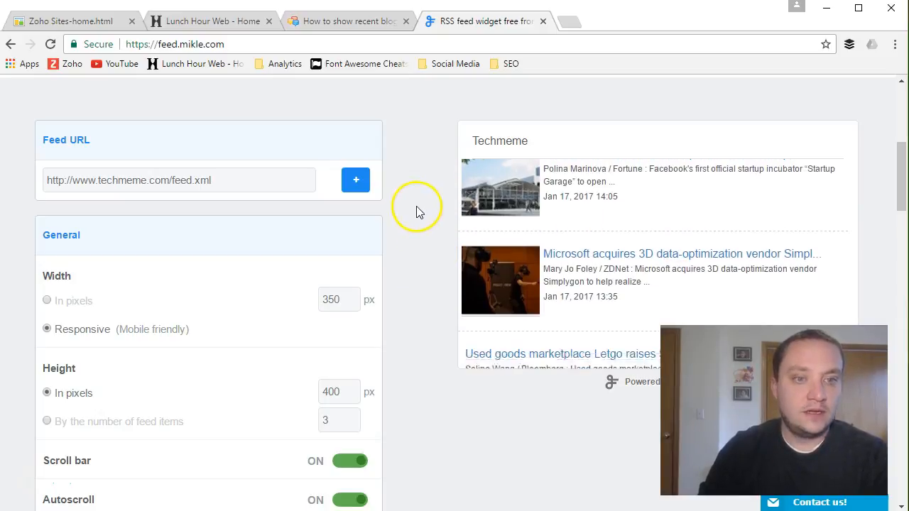
{"action": "scroll", "scroll_direction": "down", "scroll_amount": 3}
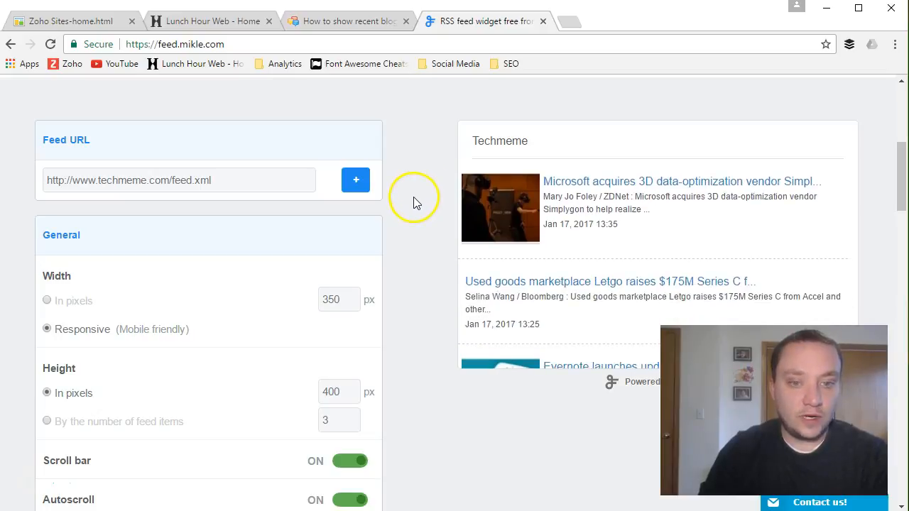
{"action": "left_click", "coordinate": [206, 22]}
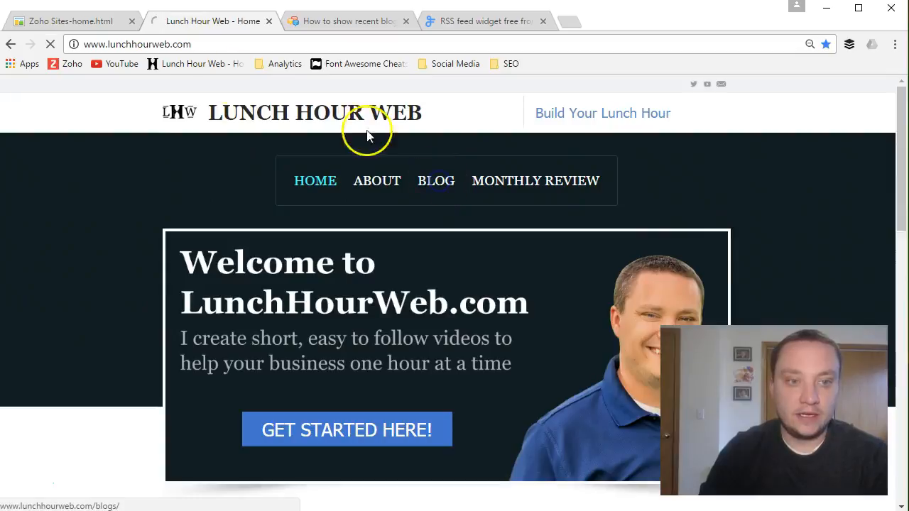
{"action": "left_click", "coordinate": [436, 180]}
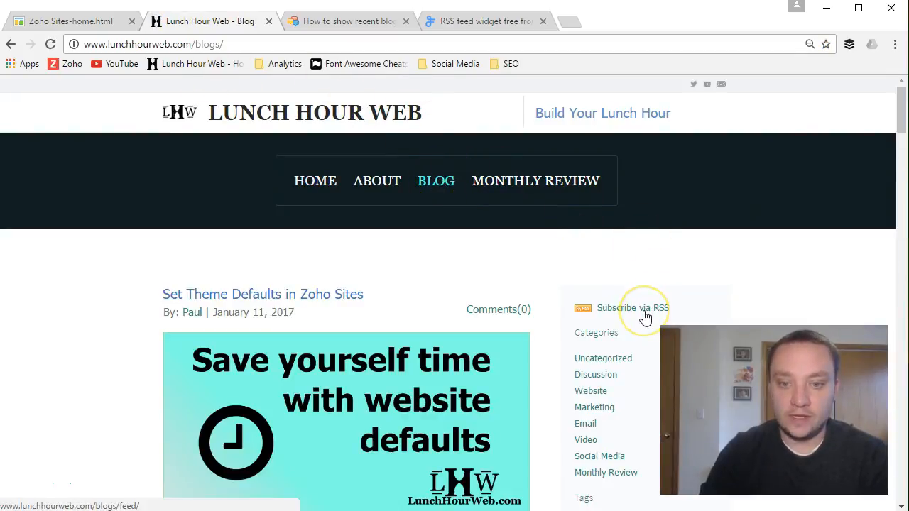
{"action": "left_click", "coordinate": [627, 308]}
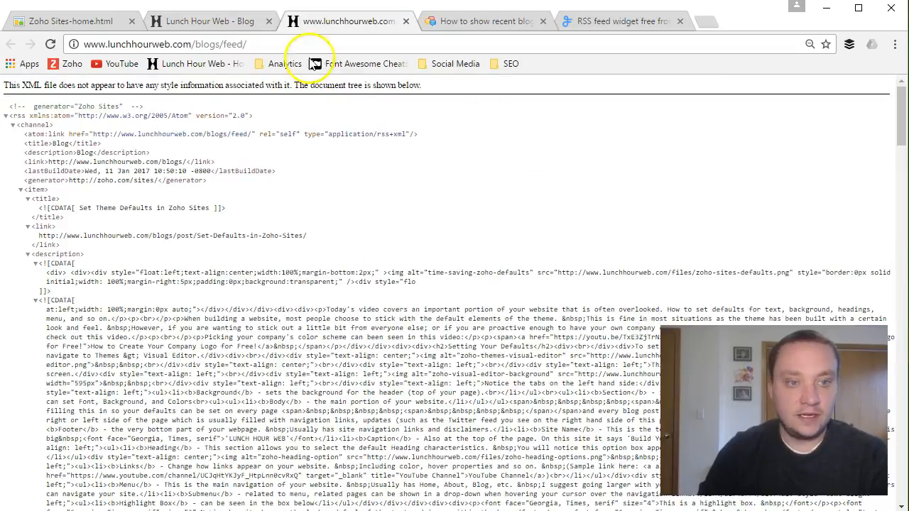
{"action": "right_click", "coordinate": [177, 43]}
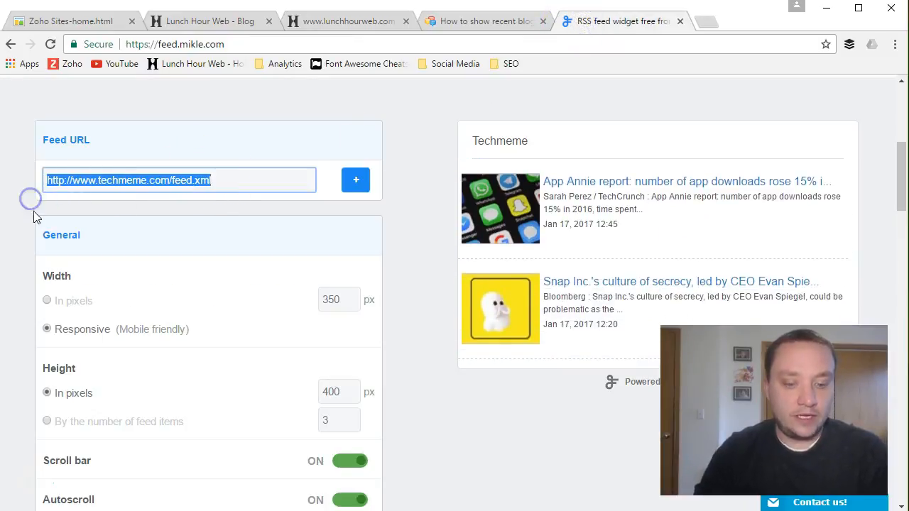
{"action": "left_click", "coordinate": [355, 179]}
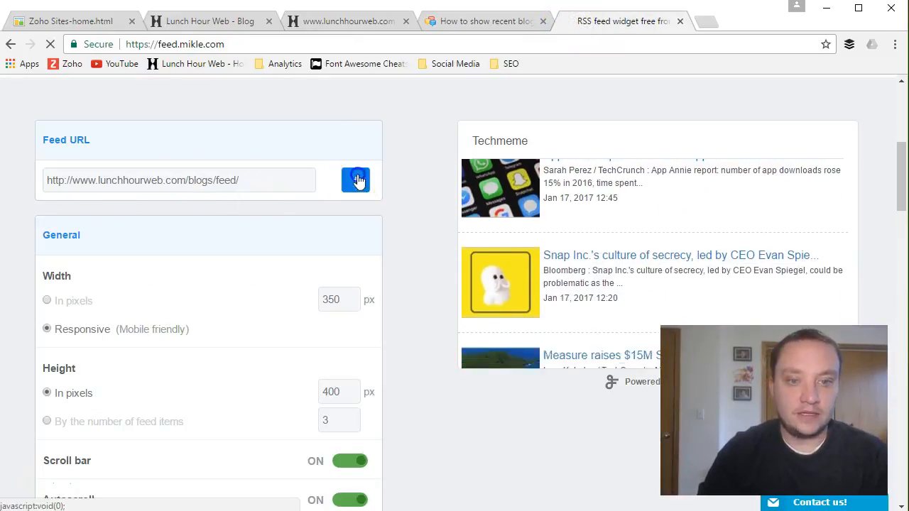
{"action": "left_click", "coordinate": [355, 179]}
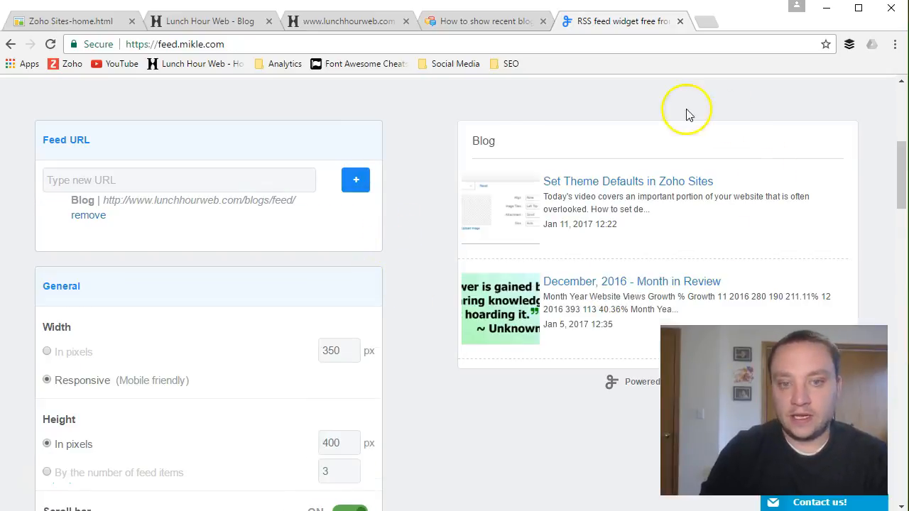
{"action": "mouse_move", "coordinate": [624, 199]}
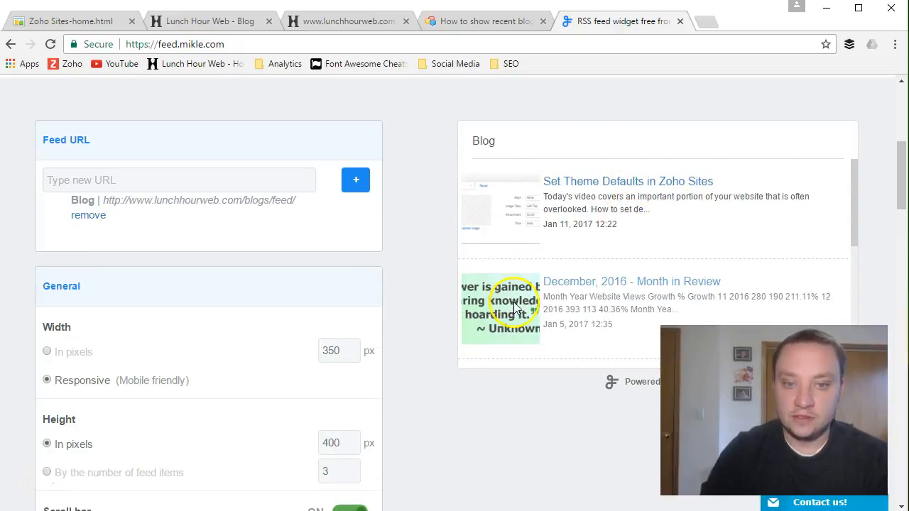
{"action": "scroll", "scroll_direction": "down", "scroll_amount": 3}
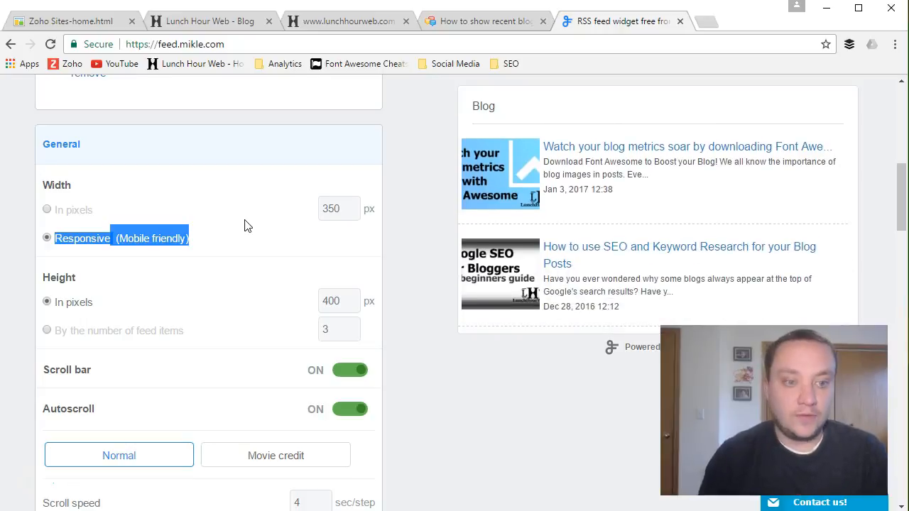
{"action": "mouse_move", "coordinate": [189, 357]}
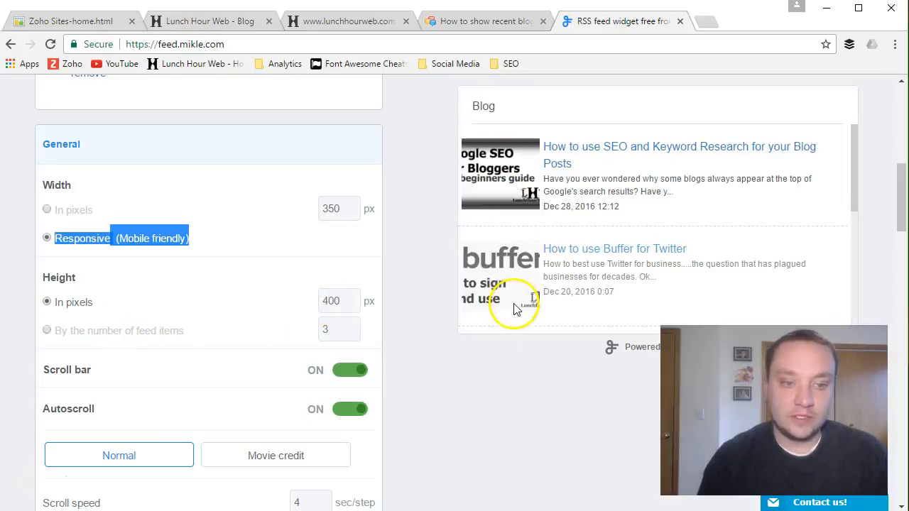
Step: Keep normal autoscroll and compare Text, HTML and Thumbnail post styles, settling on Thumbnail
{"action": "scroll", "scroll_direction": "down", "scroll_amount": 3}
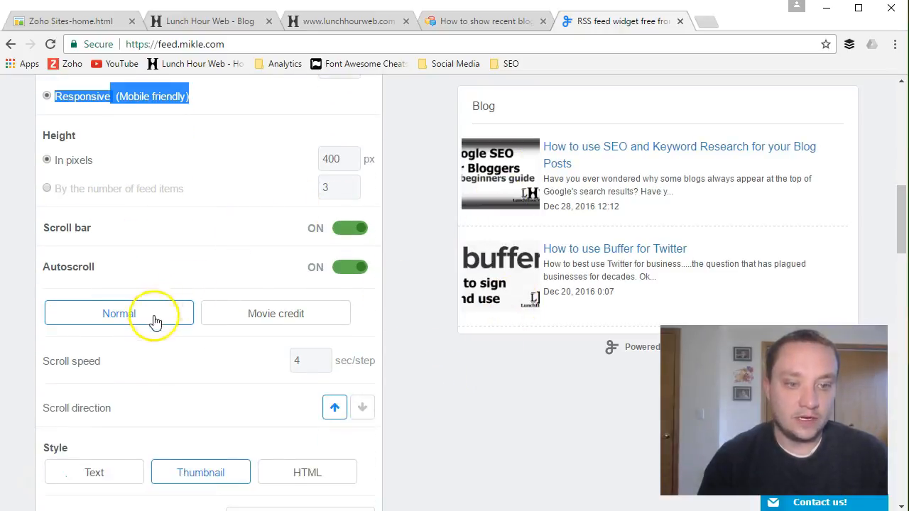
{"action": "left_click", "coordinate": [276, 314]}
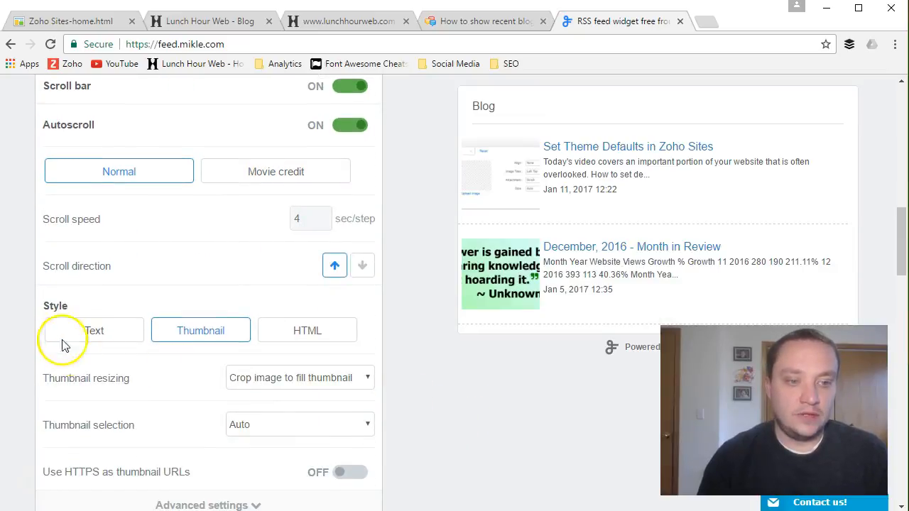
{"action": "left_click", "coordinate": [94, 329]}
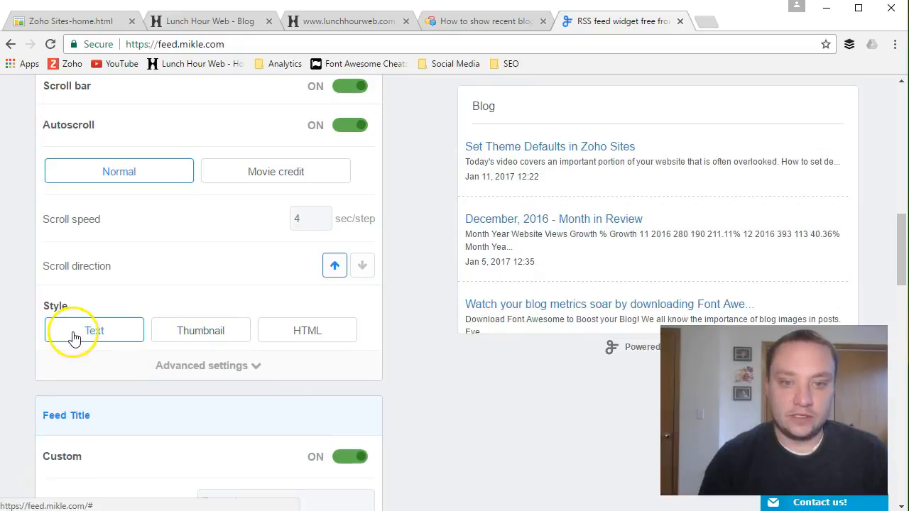
{"action": "left_click", "coordinate": [312, 329]}
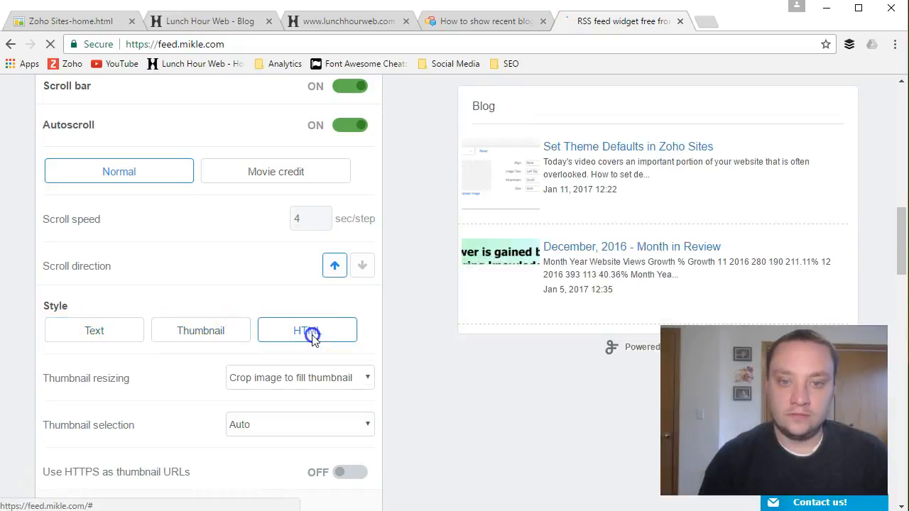
{"action": "left_click", "coordinate": [307, 329]}
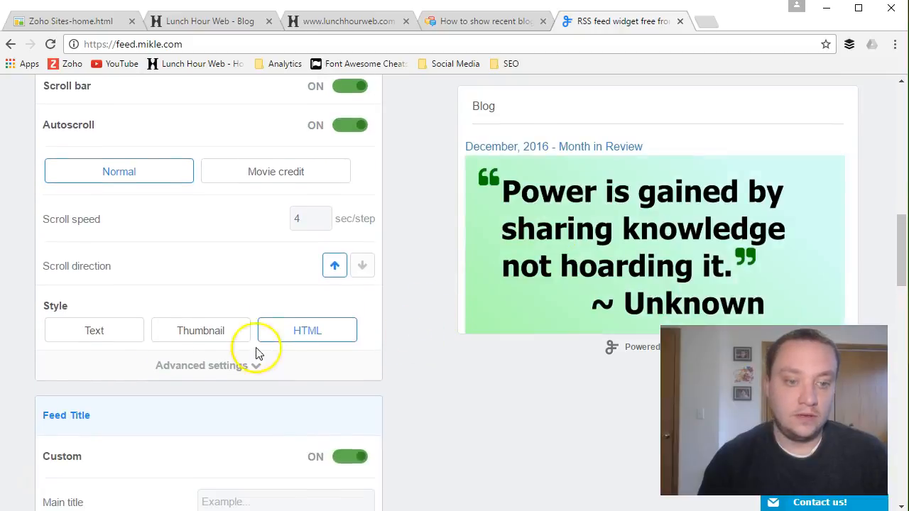
Step: Expand the Advanced settings to reveal extra options such as keyword filters
{"action": "left_click", "coordinate": [200, 329]}
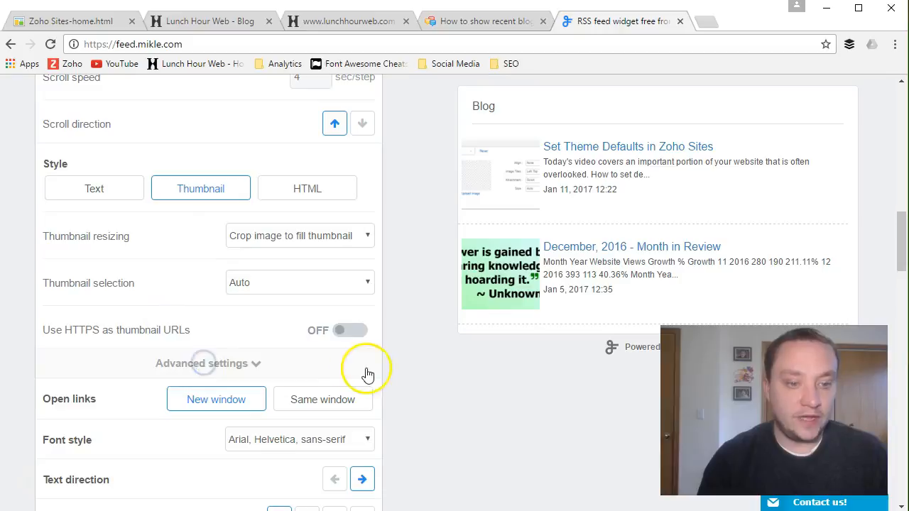
{"action": "scroll", "scroll_direction": "down", "scroll_amount": 3}
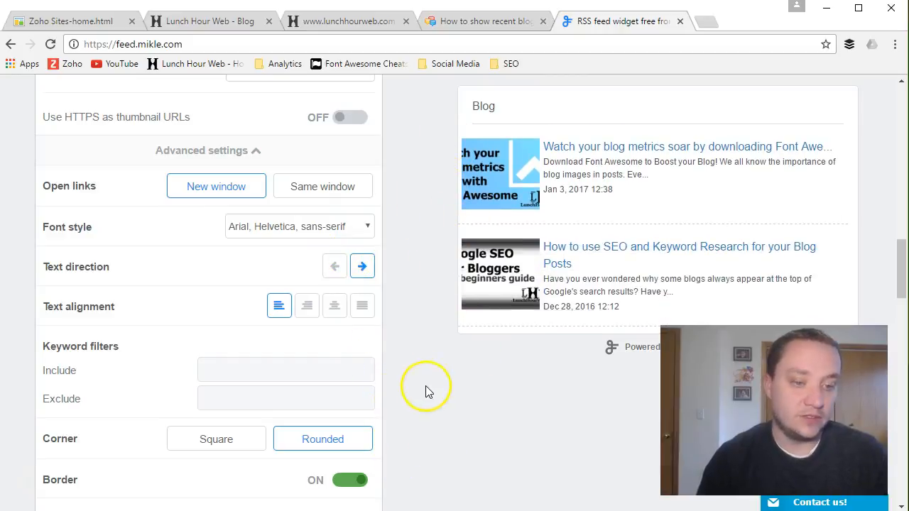
{"action": "left_click", "coordinate": [285, 369]}
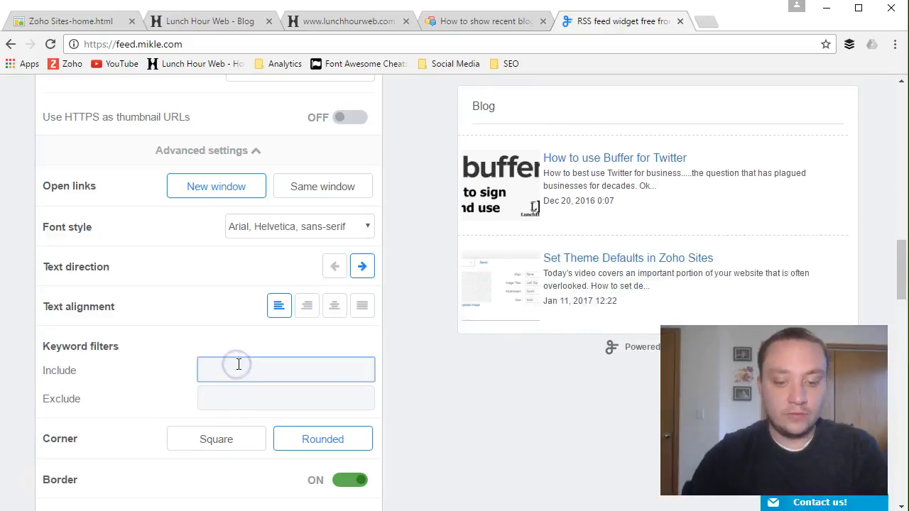
{"action": "type", "text": "Android"}
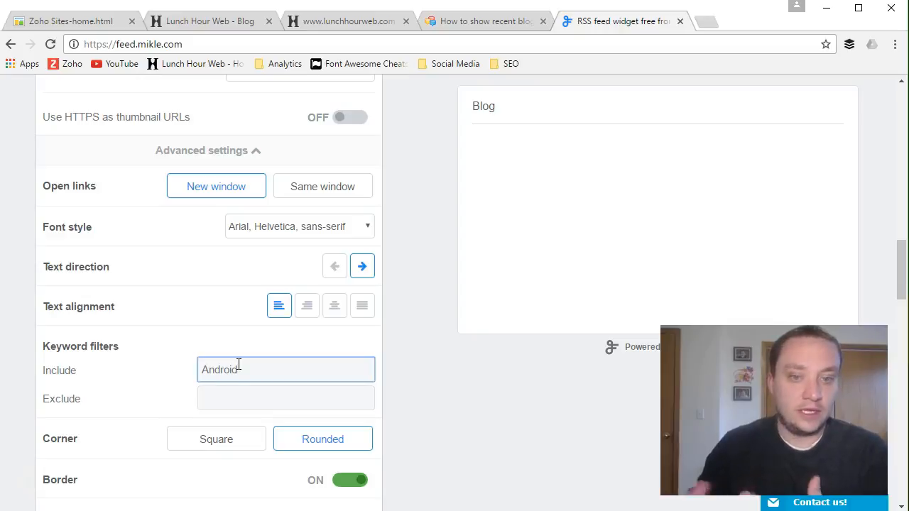
{"action": "double_click", "coordinate": [218, 369]}
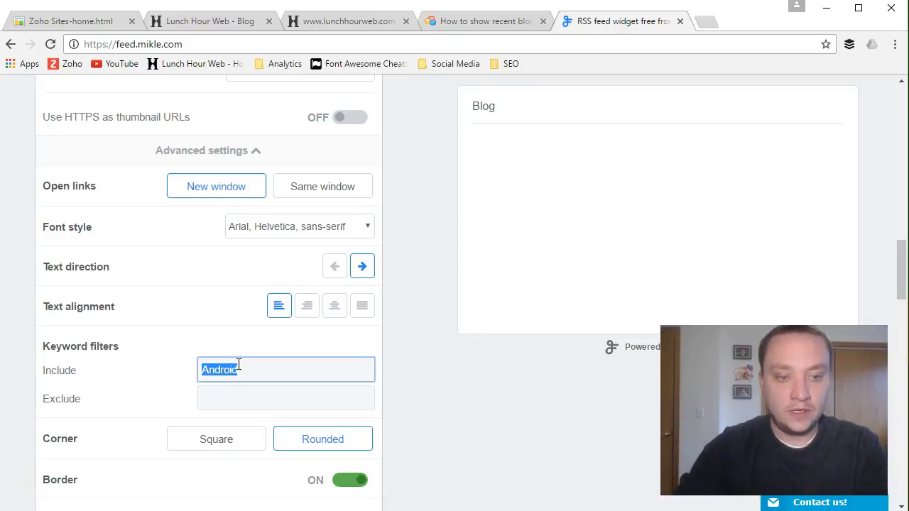
{"action": "type", "text": "Vide"}
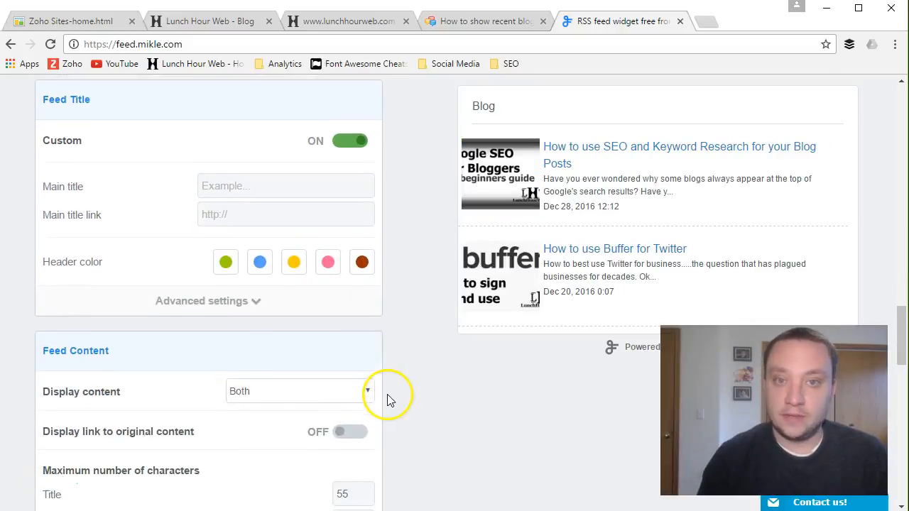
Step: Get the widget code and copy the embed snippet from the Your widget code dialog
{"action": "scroll", "scroll_direction": "down", "scroll_amount": 3}
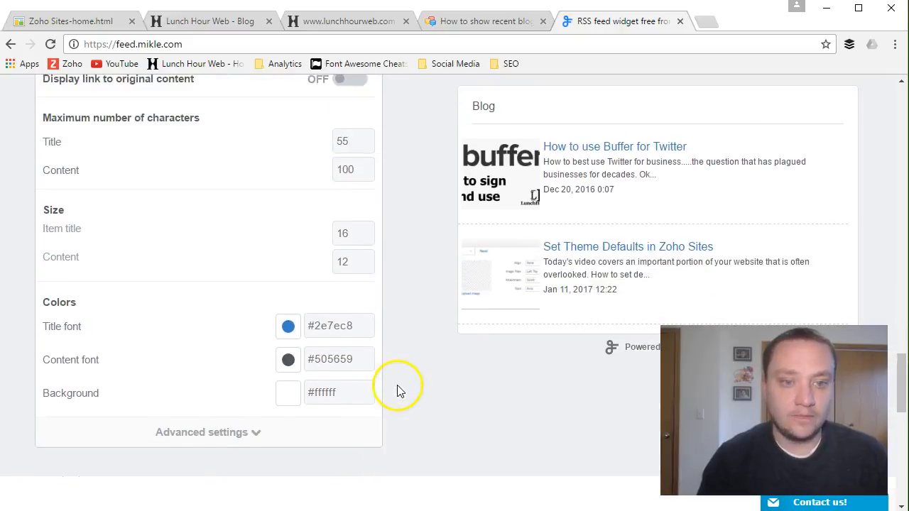
{"action": "left_click", "coordinate": [207, 432]}
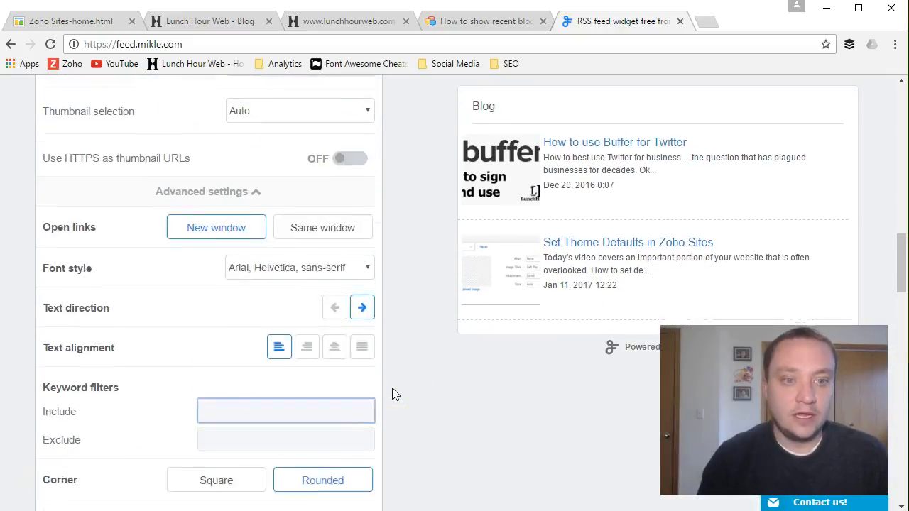
{"action": "scroll", "scroll_direction": "up", "scroll_amount": 3}
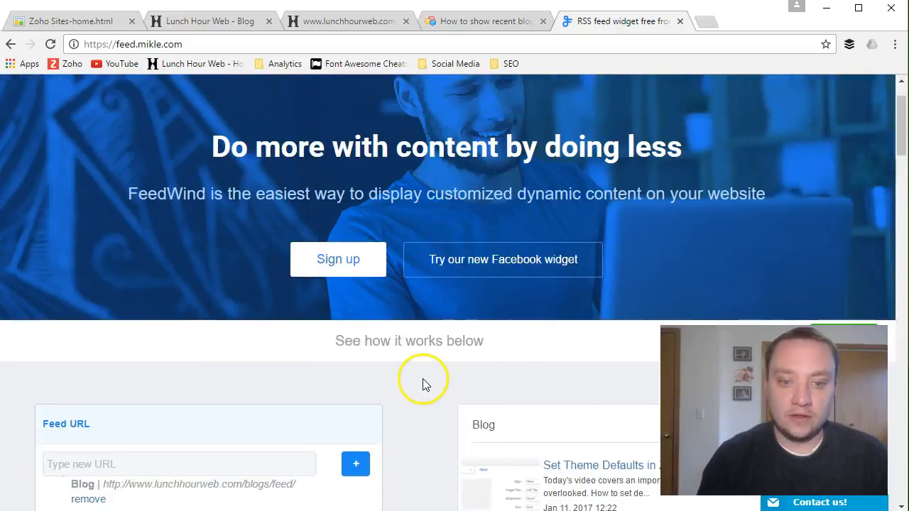
{"action": "scroll", "scroll_direction": "down", "scroll_amount": 3}
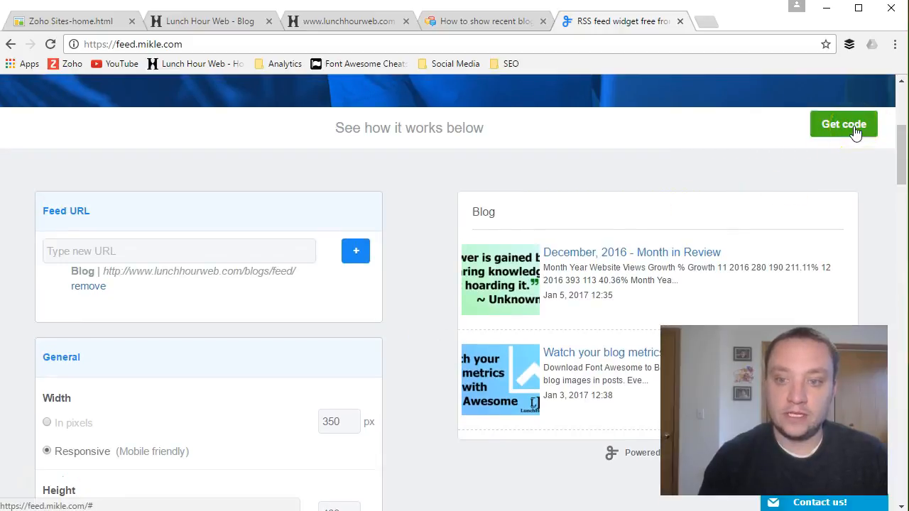
{"action": "left_click", "coordinate": [843, 124]}
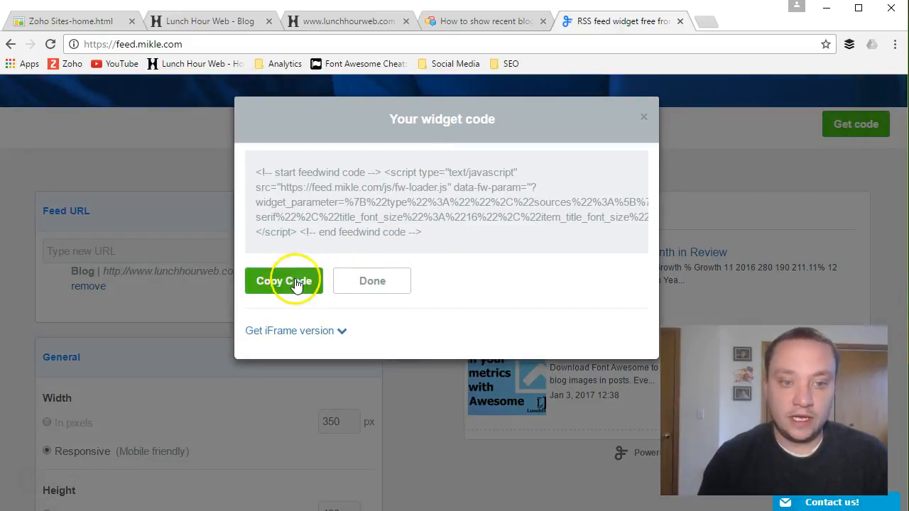
{"action": "left_click", "coordinate": [284, 281]}
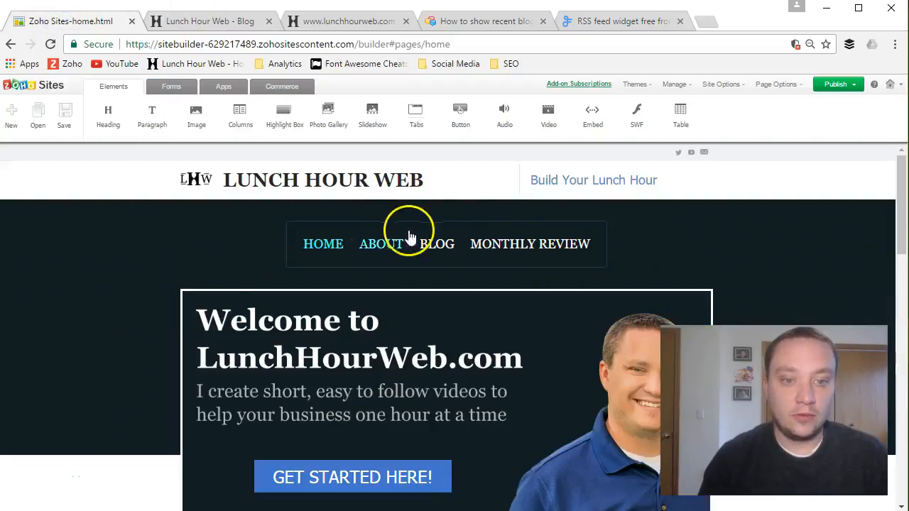
Step: Place an Embed element on the home page below the social media icons
{"action": "left_click", "coordinate": [409, 234]}
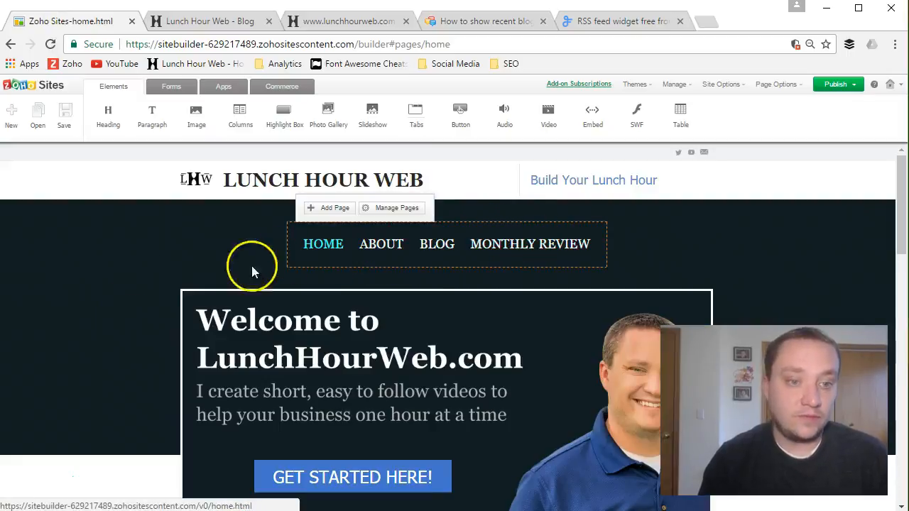
{"action": "scroll", "scroll_direction": "down", "scroll_amount": 3}
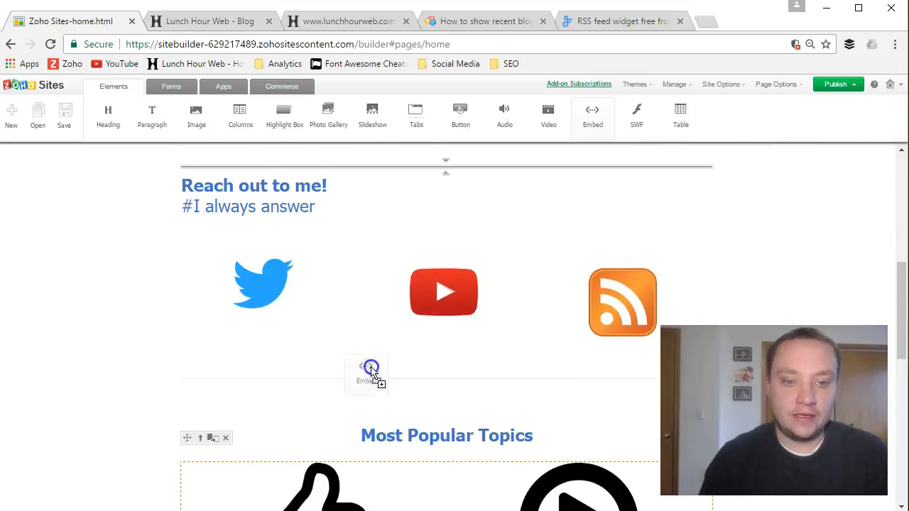
{"action": "left_click_drag", "start_coordinate": [372, 366], "coordinate": [358, 393]}
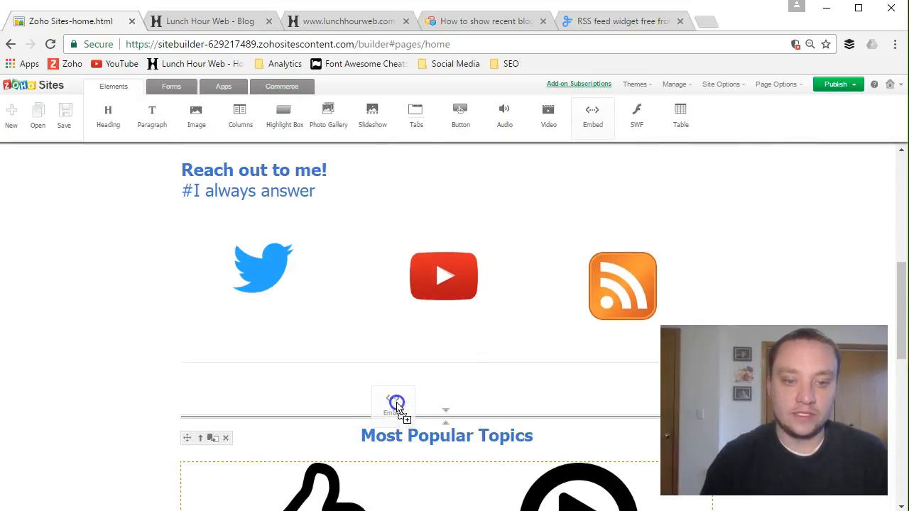
{"action": "left_click", "coordinate": [393, 403]}
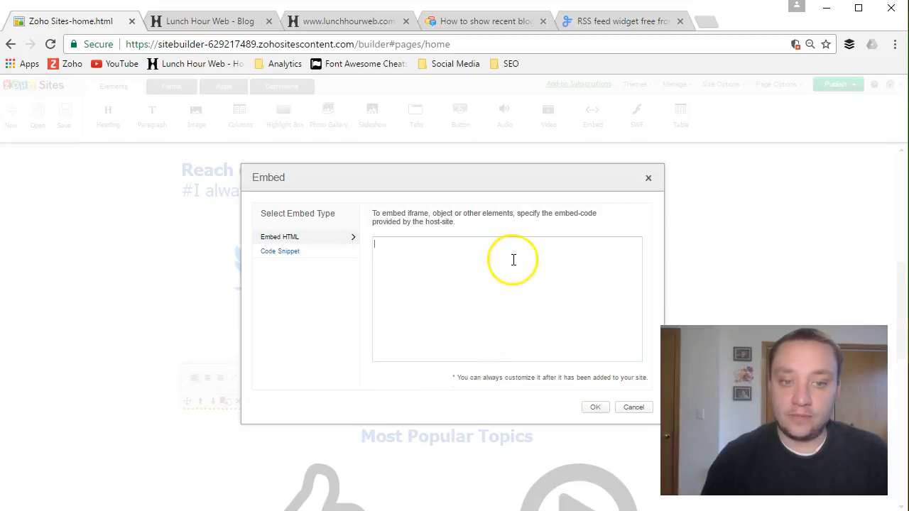
Step: Embed the pasted FeedWind code snippet in the block above Most Popular Topics
{"action": "left_click", "coordinate": [280, 249]}
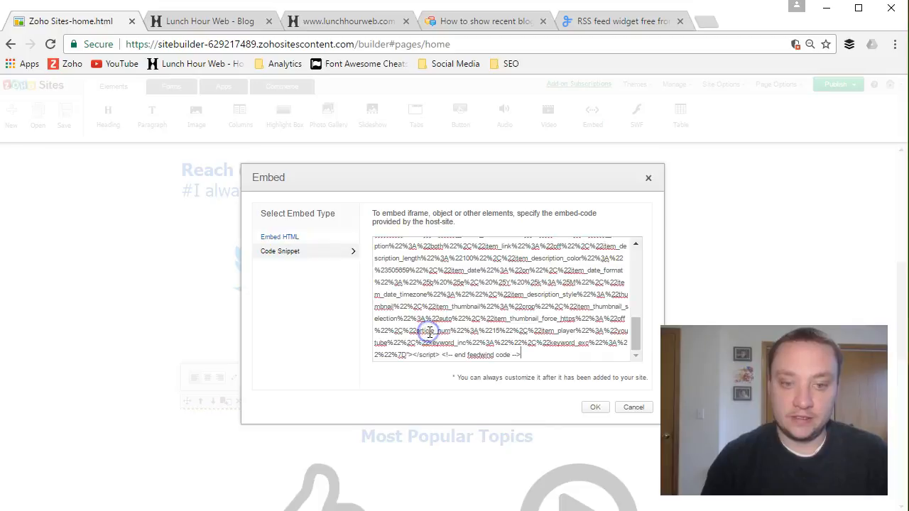
{"action": "left_click", "coordinate": [595, 406]}
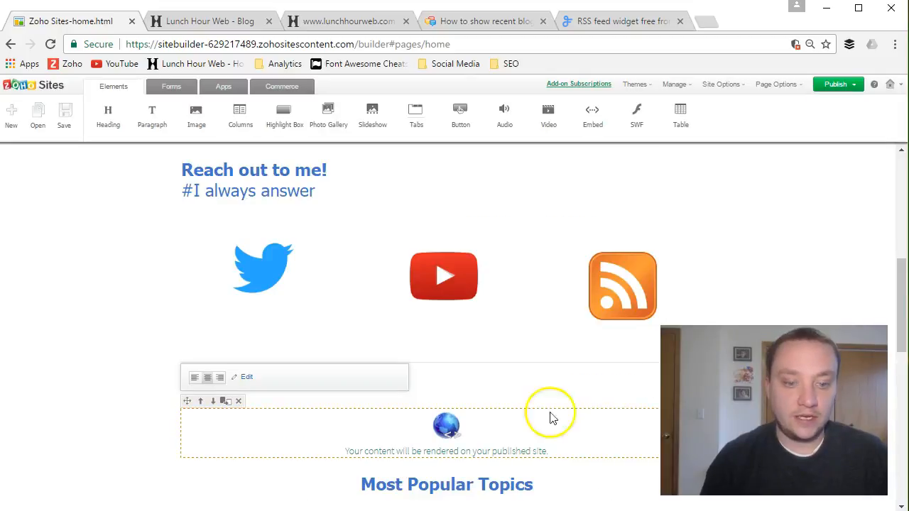
{"action": "scroll", "scroll_direction": "down", "scroll_amount": 3}
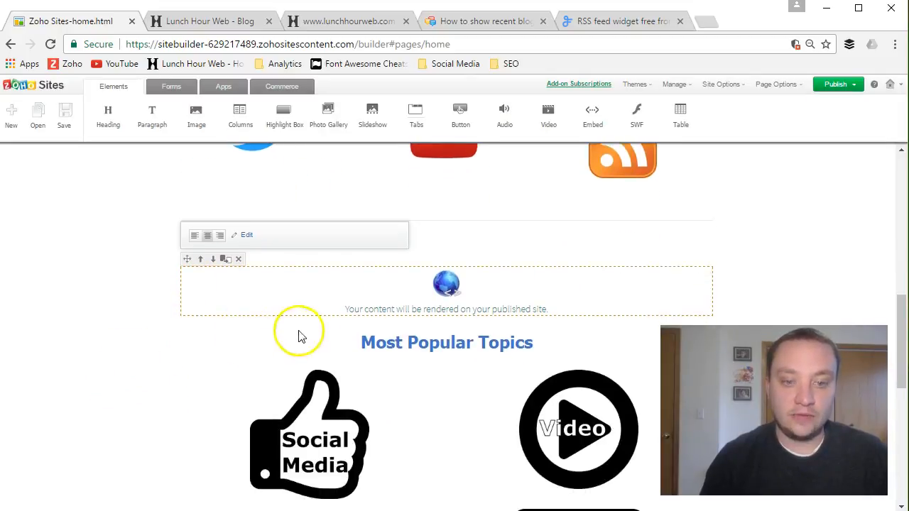
{"action": "mouse_move", "coordinate": [569, 312]}
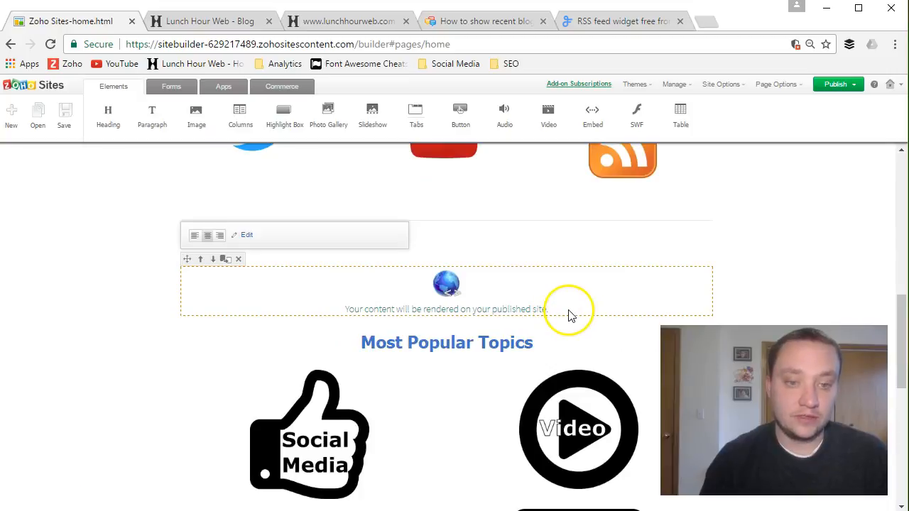
{"action": "left_click", "coordinate": [838, 83]}
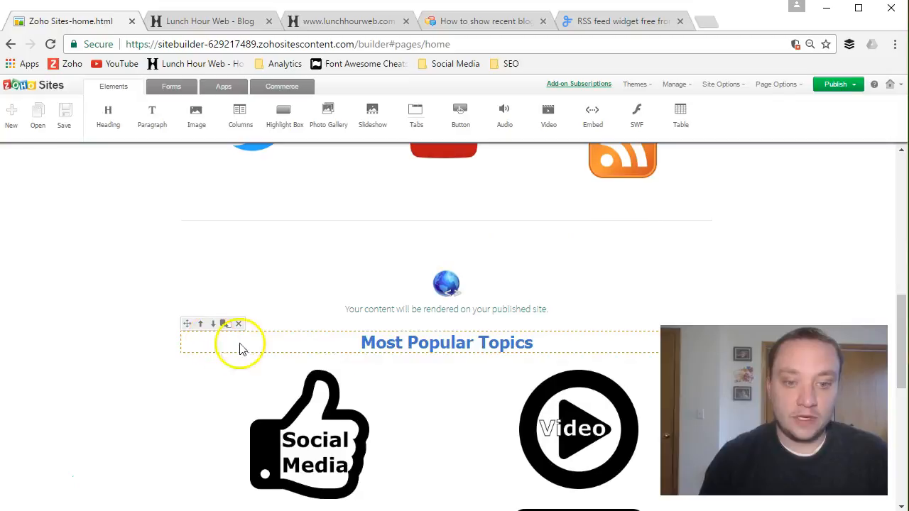
Step: Duplicate the Most Popular Topics heading above the embed, retitle it Latest Posts, and publish
{"action": "double_click", "coordinate": [433, 343]}
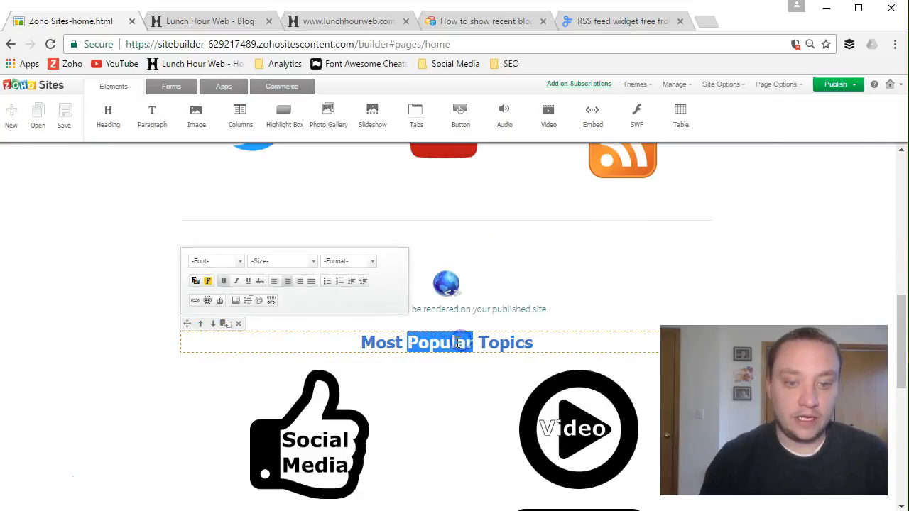
{"action": "right_click", "coordinate": [446, 343]}
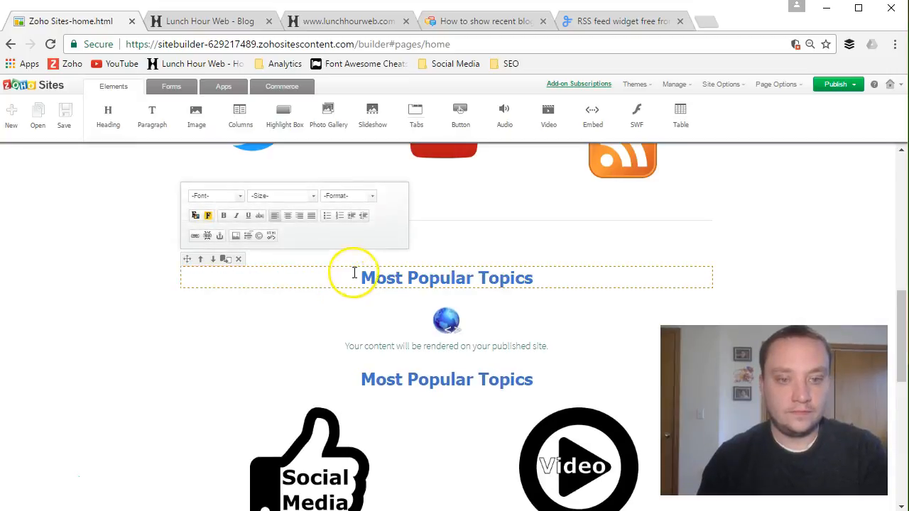
{"action": "triple_click", "coordinate": [445, 276]}
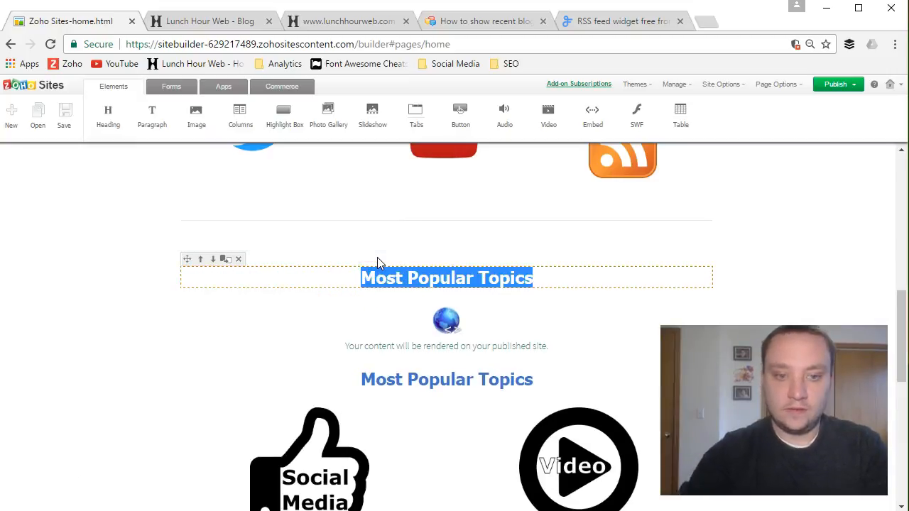
{"action": "type", "text": "Latest Bl"}
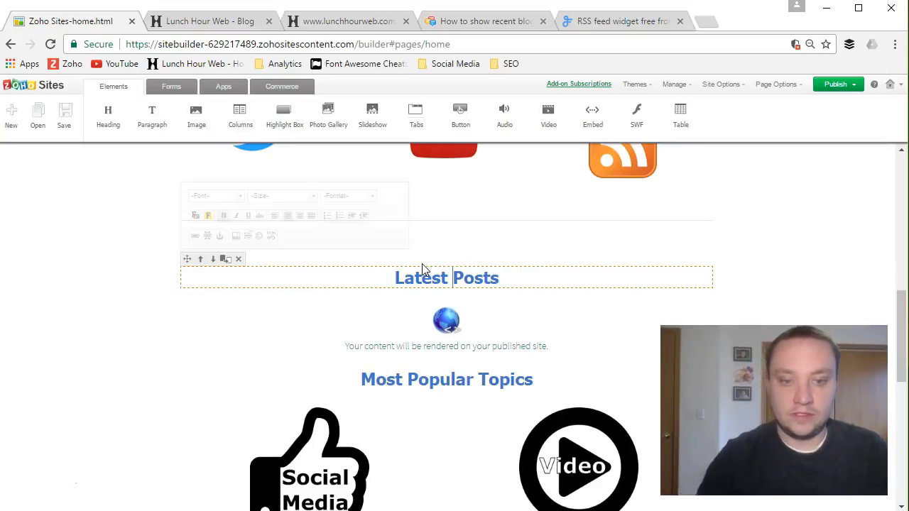
{"action": "left_click", "coordinate": [744, 284]}
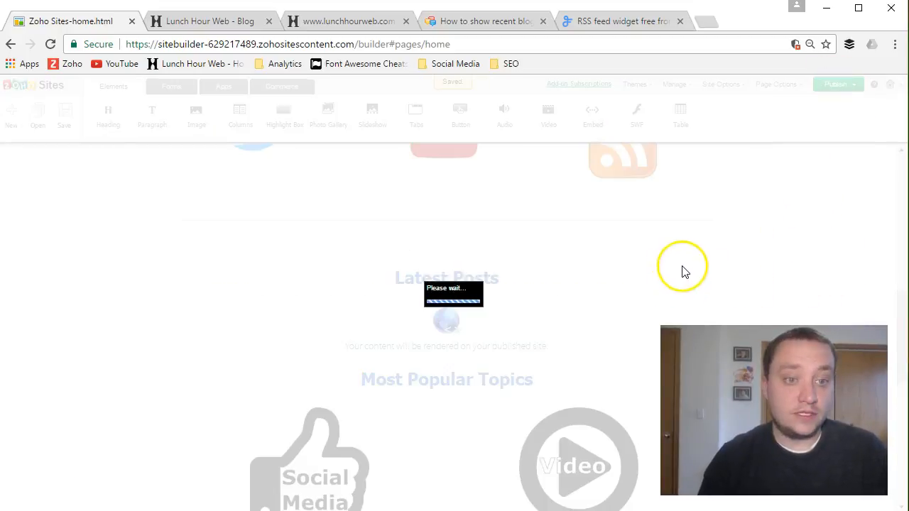
{"action": "mouse_move", "coordinate": [670, 298]}
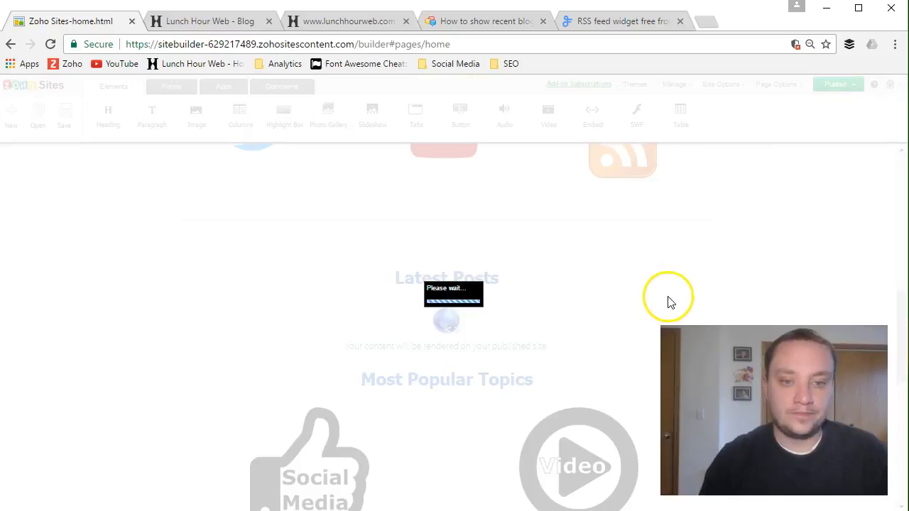
{"action": "left_click", "coordinate": [833, 84]}
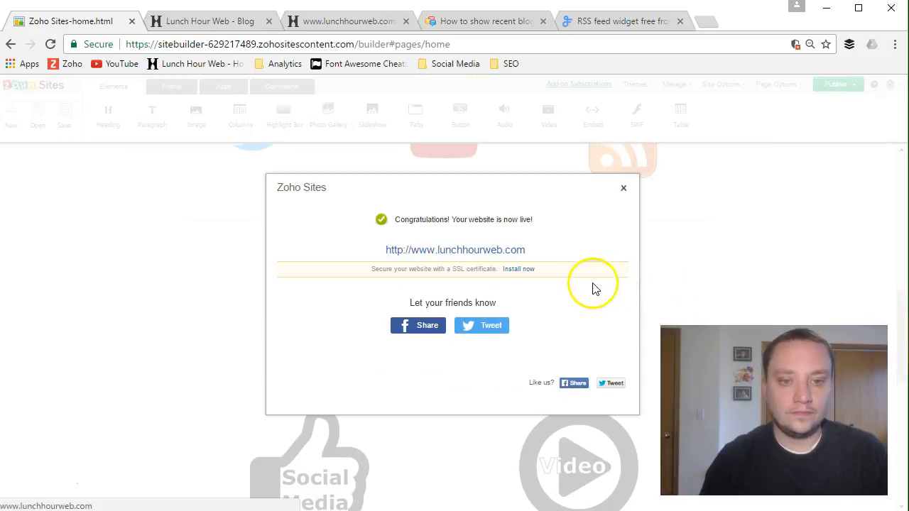
{"action": "left_click", "coordinate": [455, 249]}
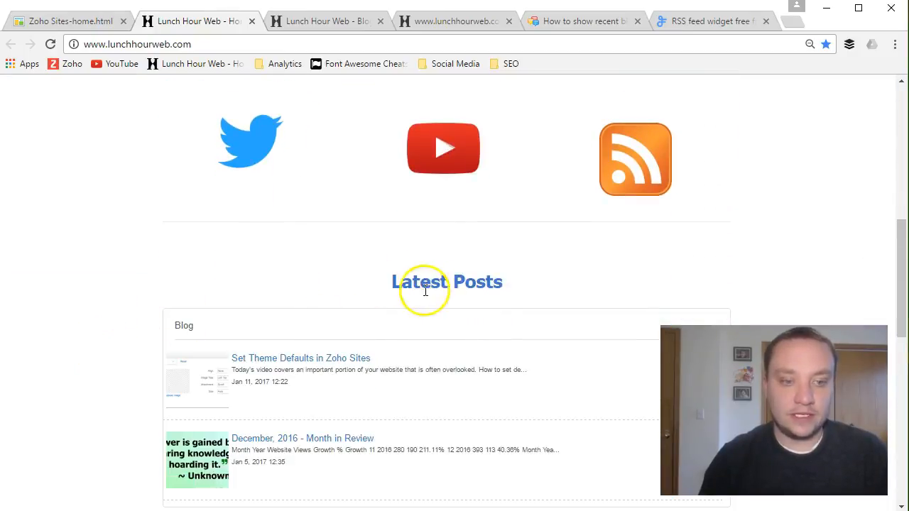
Step: Open the SEO post from the live Latest Posts widget, then close its tab
{"action": "scroll", "scroll_direction": "down", "scroll_amount": 3}
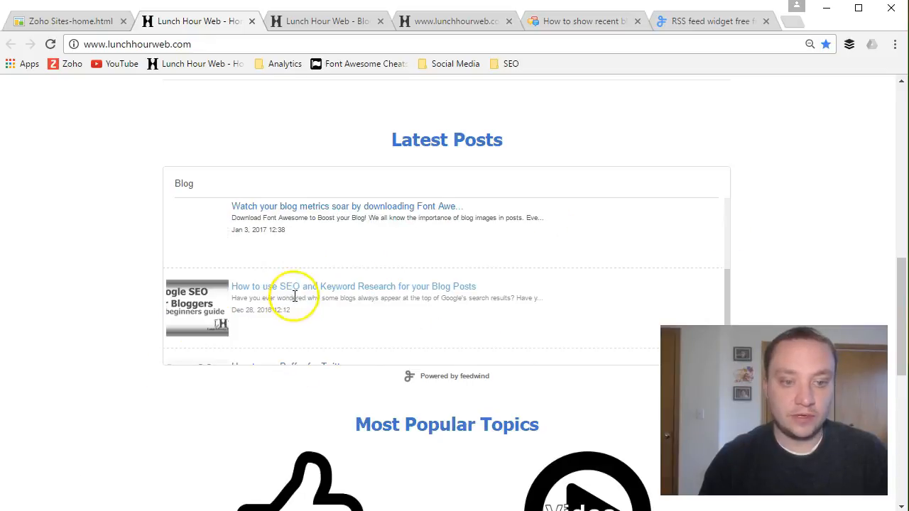
{"action": "left_click", "coordinate": [295, 286]}
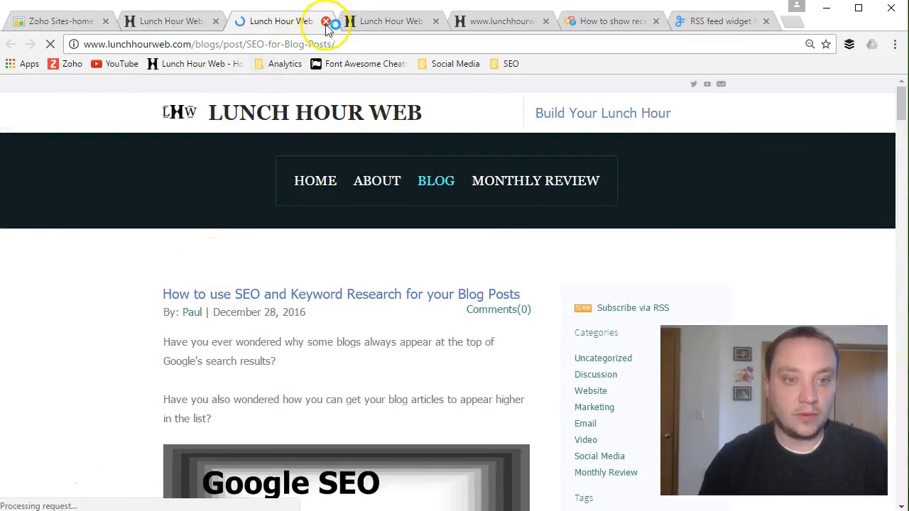
{"action": "left_click", "coordinate": [326, 20]}
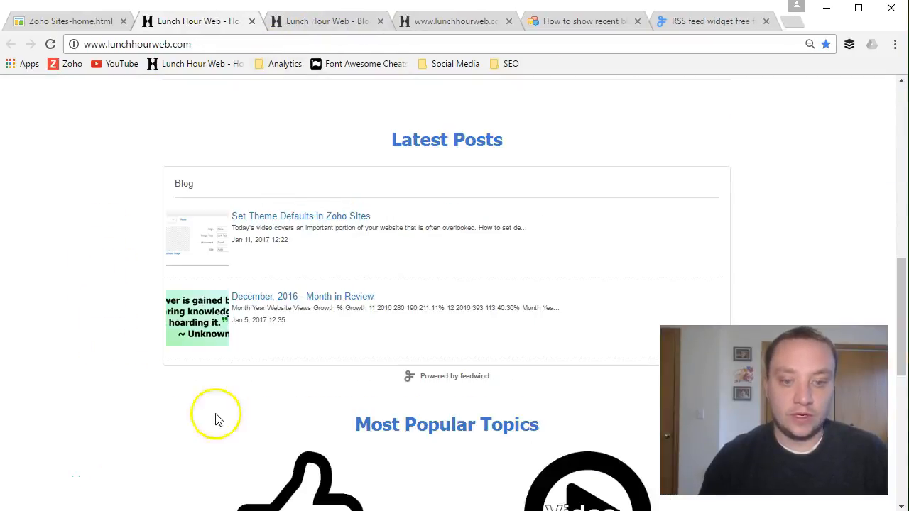
Step: Follow the widget's 'Powered by feedwind' credit link to the FeedWind site
{"action": "double_click", "coordinate": [467, 377]}
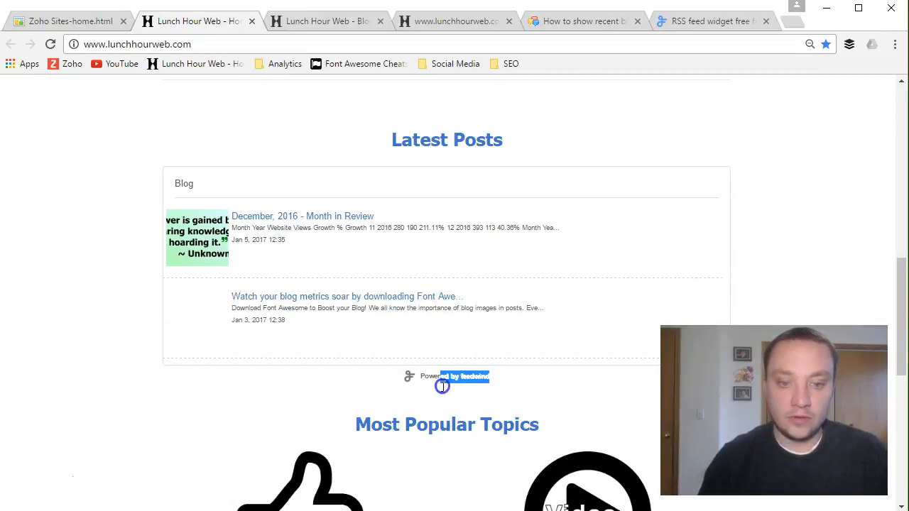
{"action": "mouse_move", "coordinate": [457, 380]}
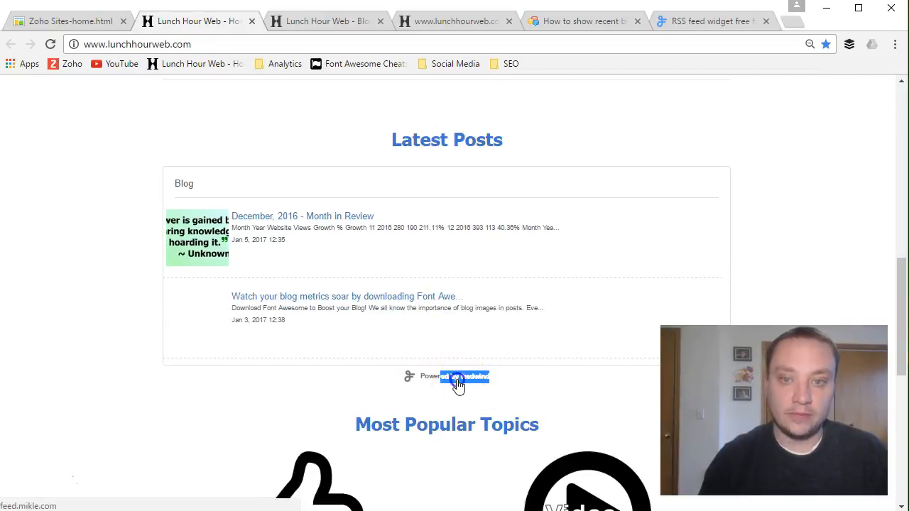
{"action": "left_click", "coordinate": [462, 377]}
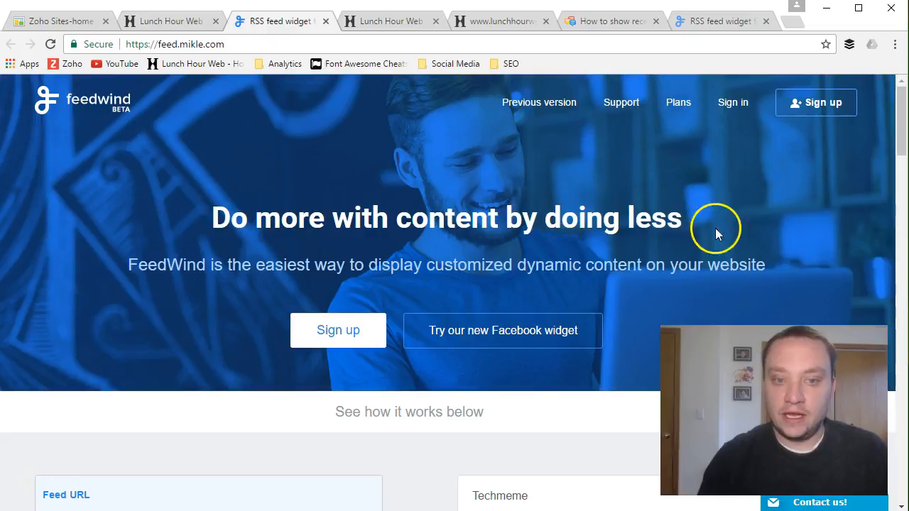
{"action": "mouse_move", "coordinate": [878, 221]}
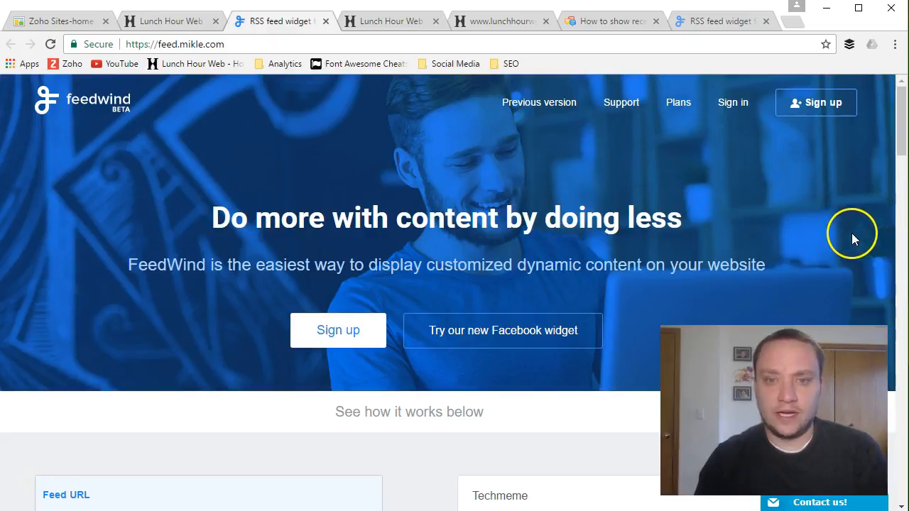
{"action": "mouse_move", "coordinate": [670, 122]}
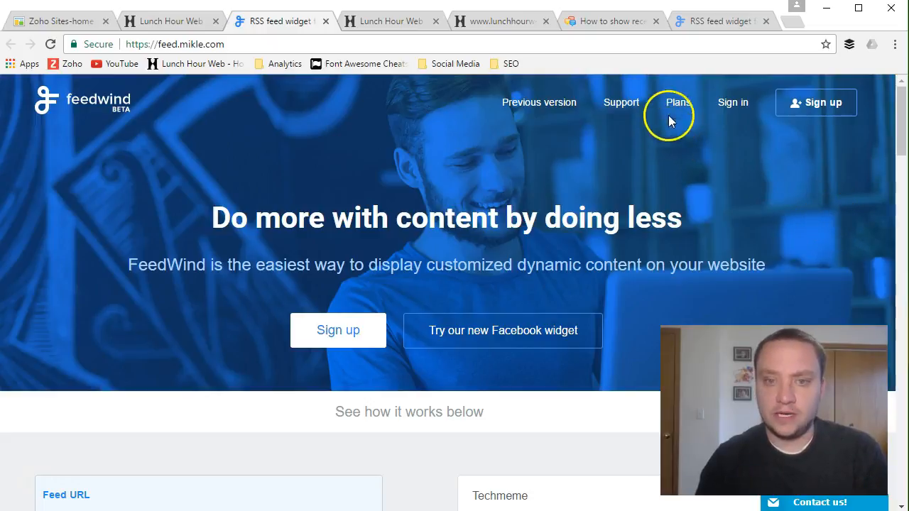
Step: View FeedWind's paid Pro plan for branding removal, then return to the live Lunch Hour Web page
{"action": "left_click", "coordinate": [675, 102]}
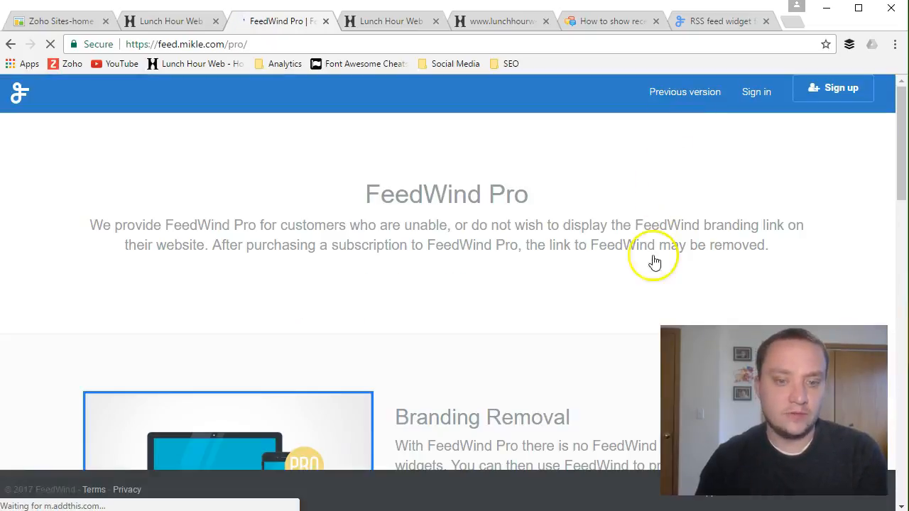
{"action": "scroll", "scroll_direction": "down", "scroll_amount": 3}
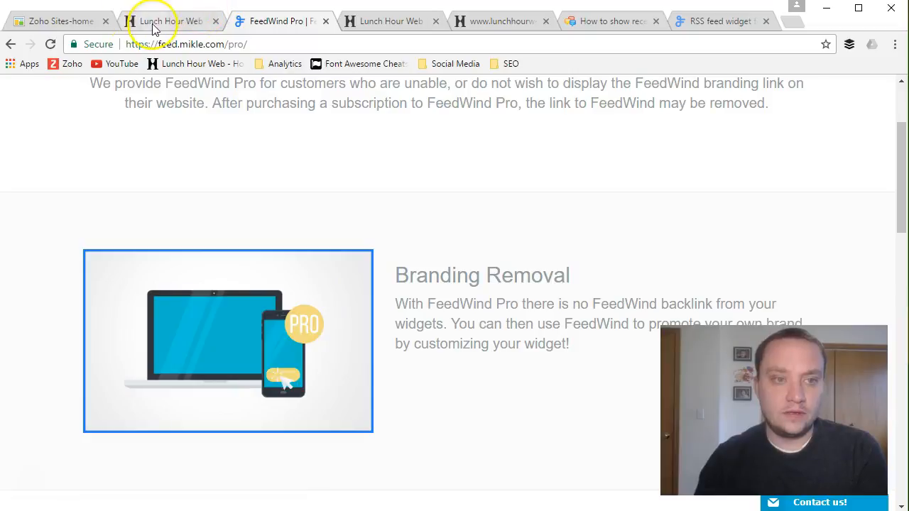
{"action": "left_click", "coordinate": [159, 20]}
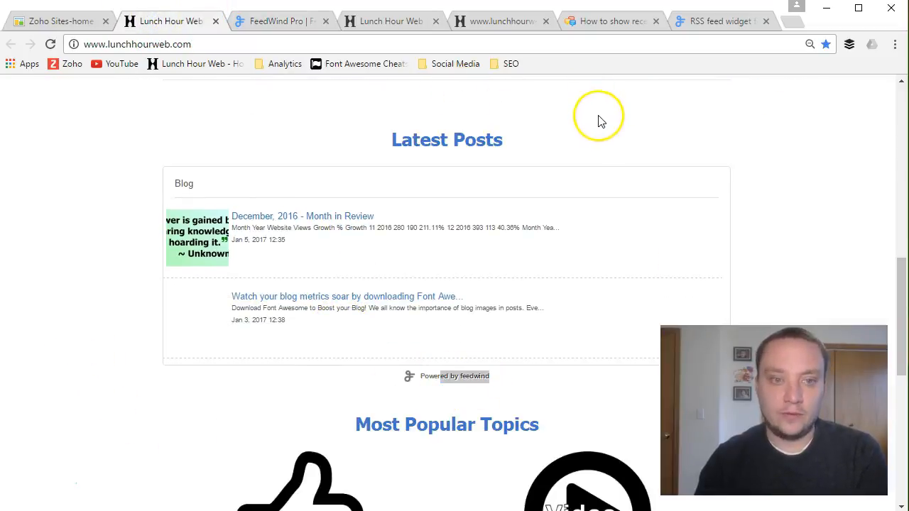
{"action": "mouse_move", "coordinate": [801, 178]}
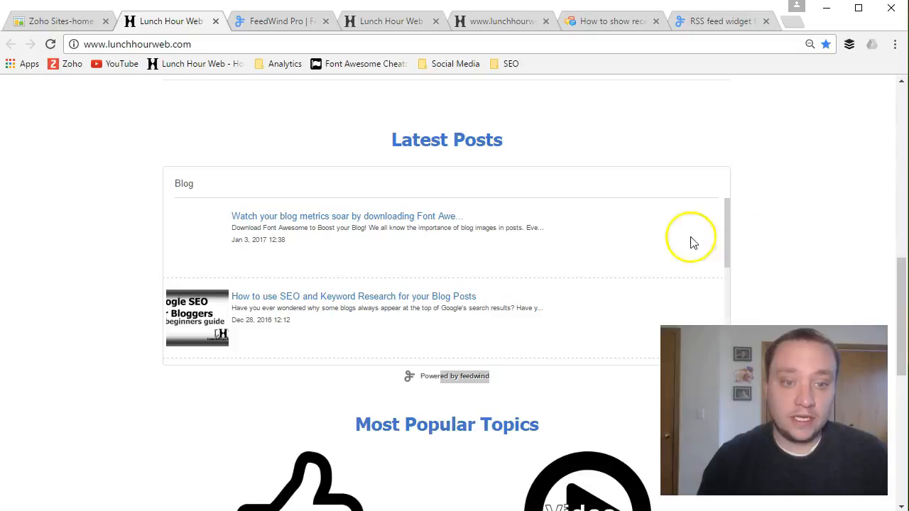
{"action": "mouse_move", "coordinate": [804, 151]}
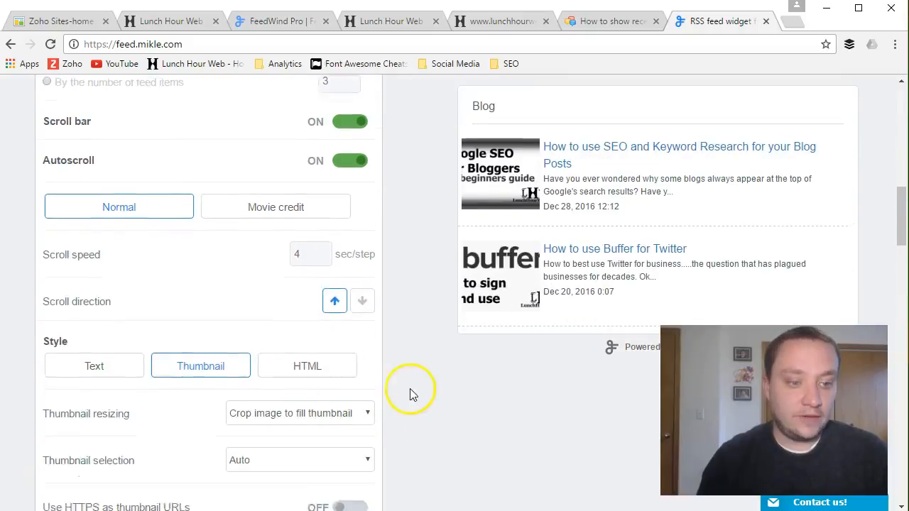
Step: Scroll through the FeedWind widget options before switching to the blog tab
{"action": "scroll", "scroll_direction": "down", "scroll_amount": 3}
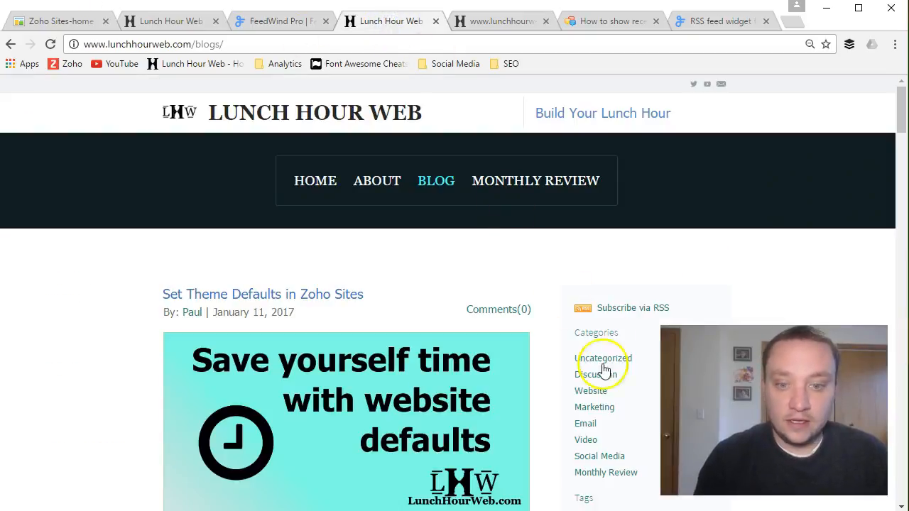
Step: Append /feed to the Discussion category URL and use it as the FeedWind widget's feed
{"action": "left_click", "coordinate": [593, 375]}
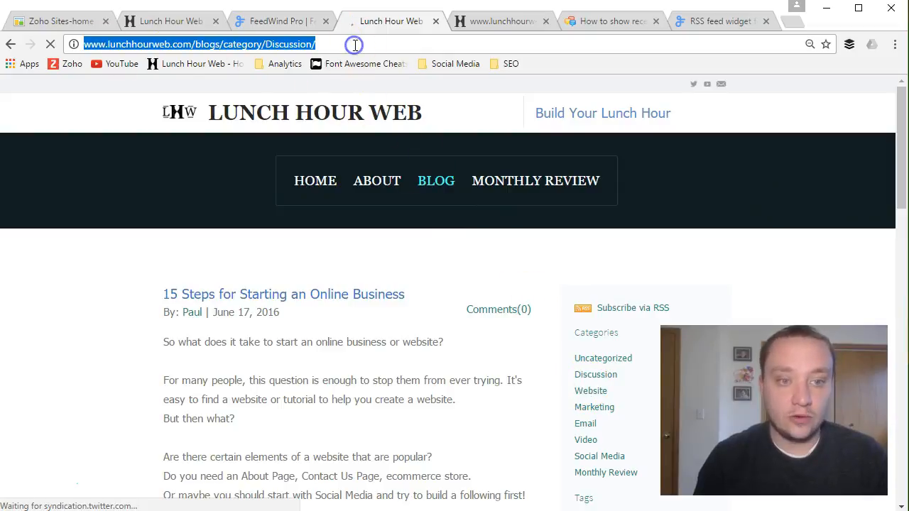
{"action": "type", "text": "/feed"}
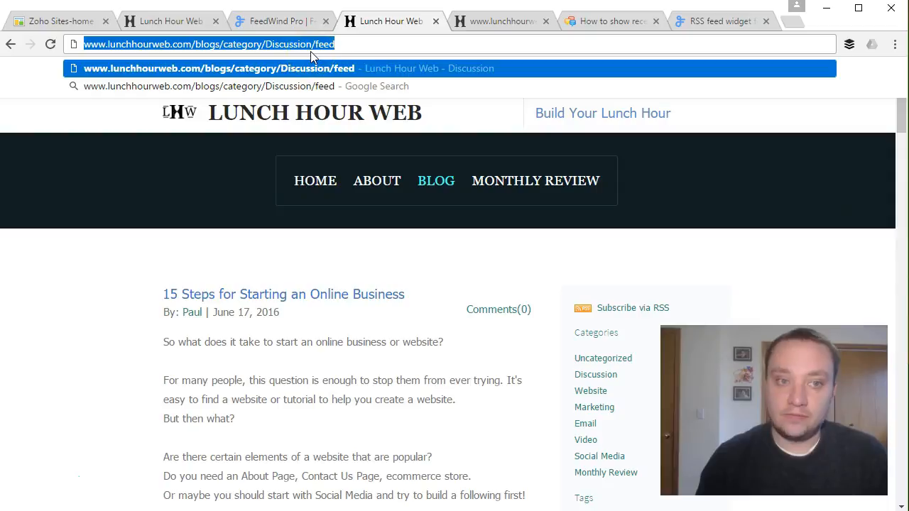
{"action": "mouse_move", "coordinate": [664, 37]}
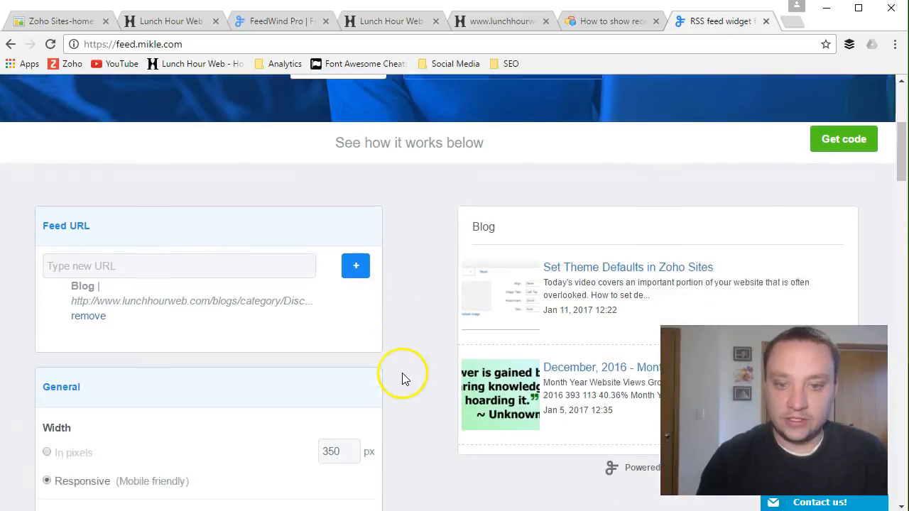
{"action": "scroll", "scroll_direction": "down", "scroll_amount": 3}
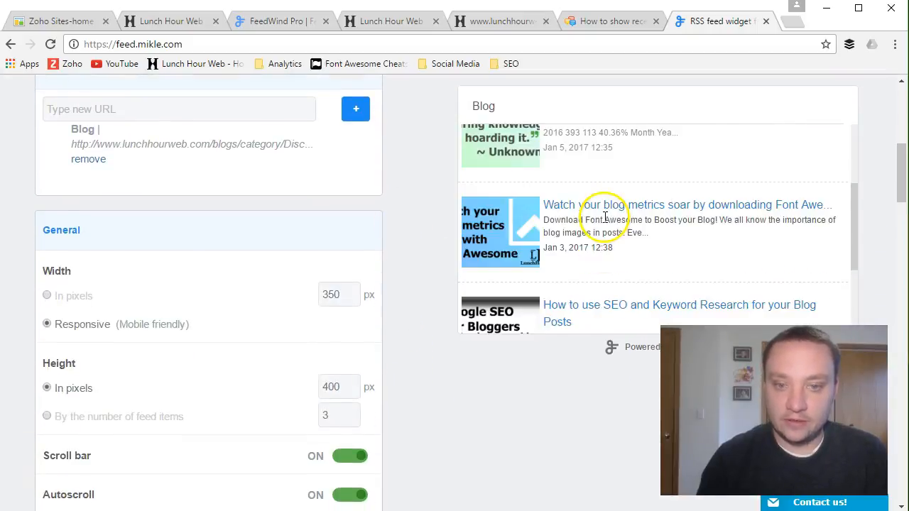